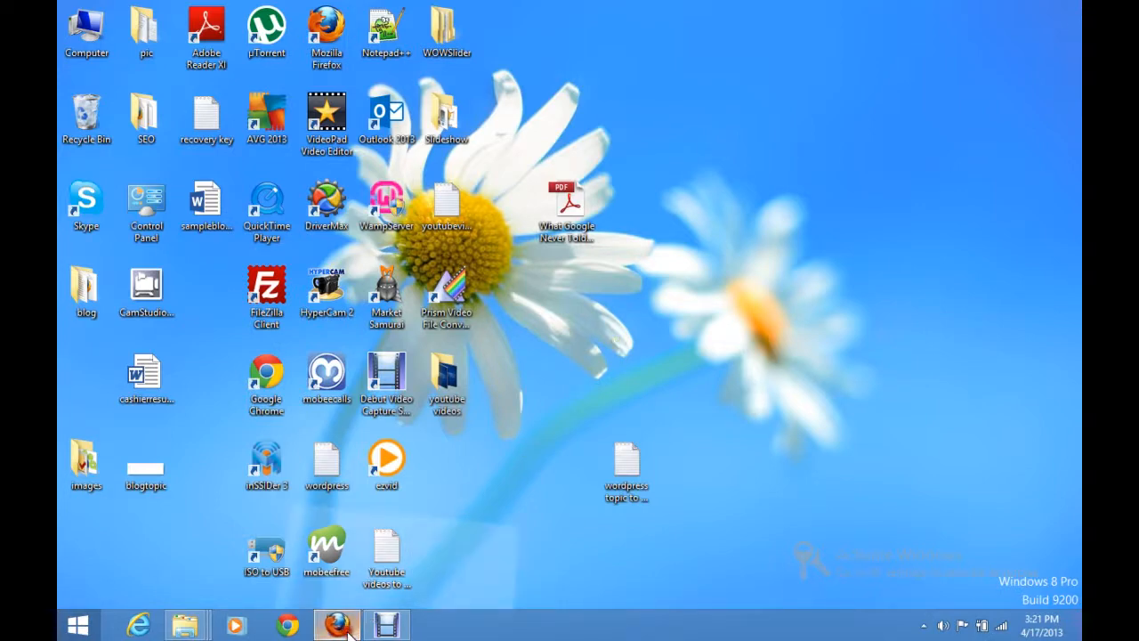
Bring Firefox with the alt-text article back to the front
click(334, 623)
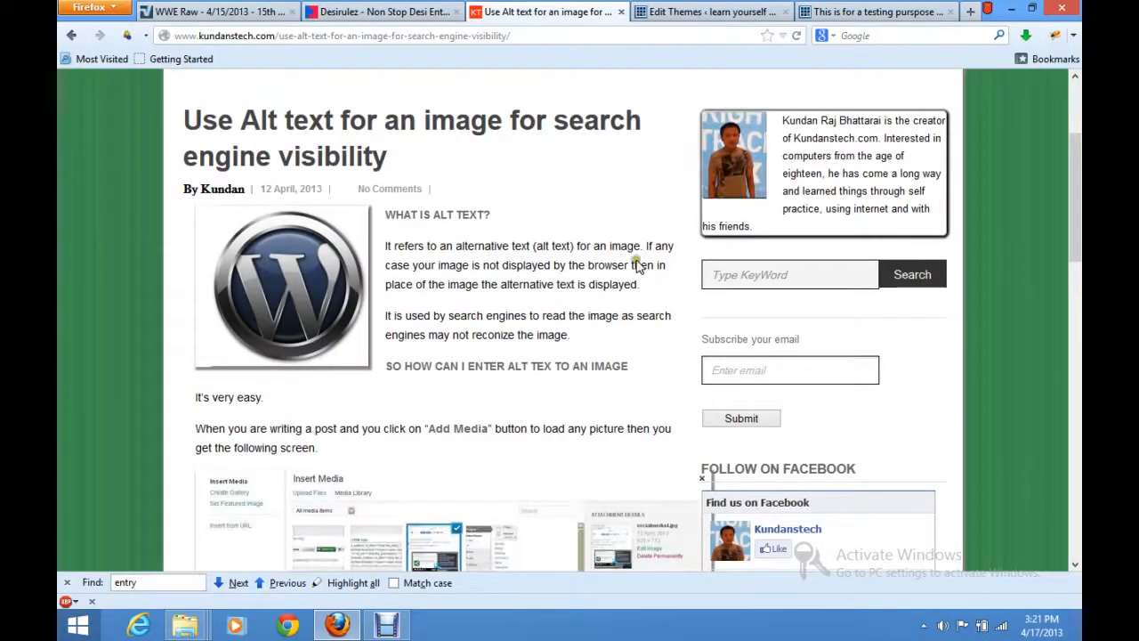
mouse_move(286, 73)
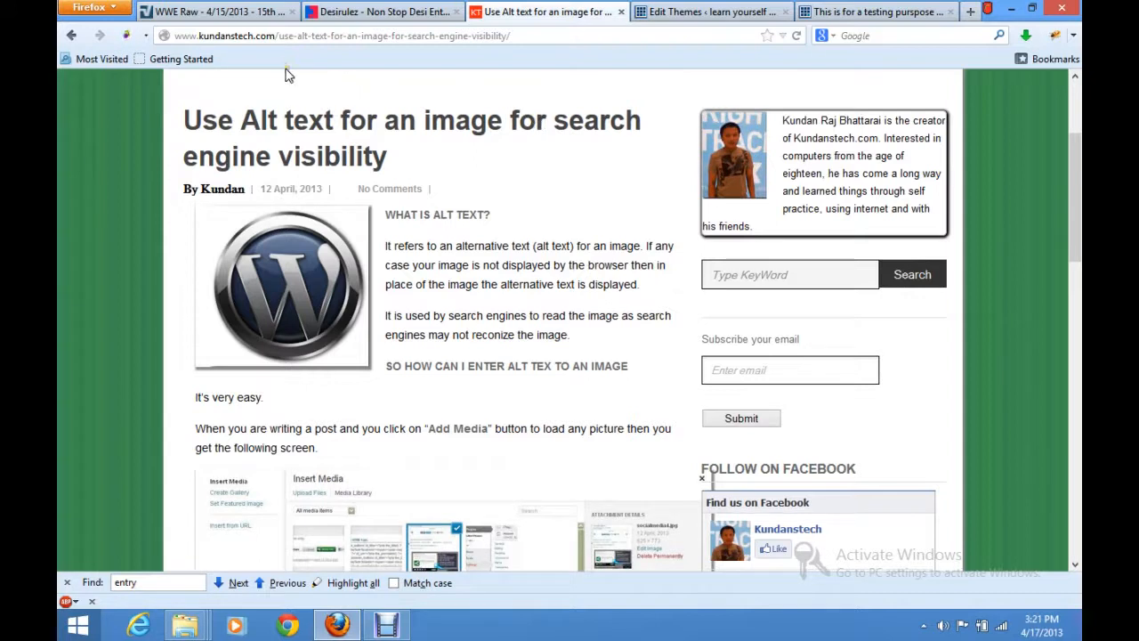
mouse_move(331, 257)
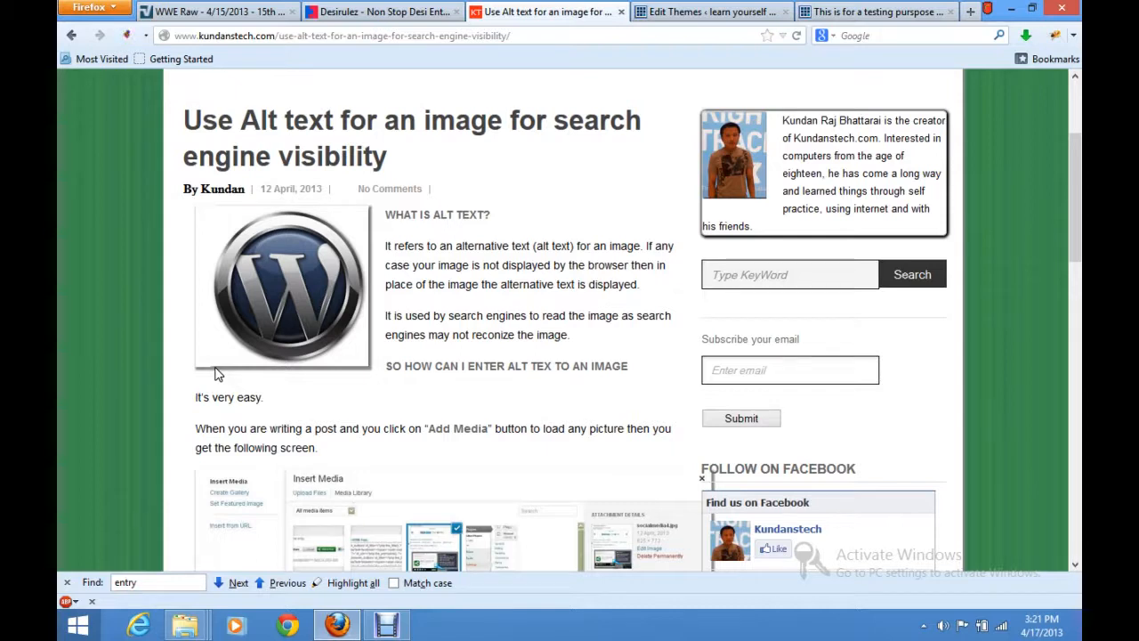
mouse_move(299, 311)
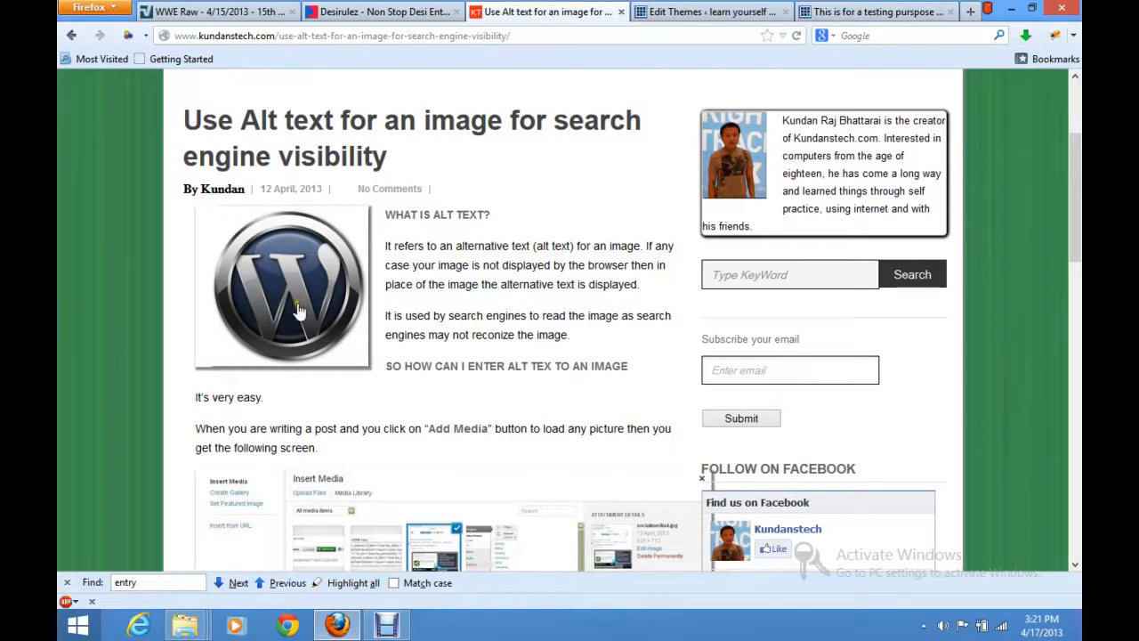
mouse_move(288, 374)
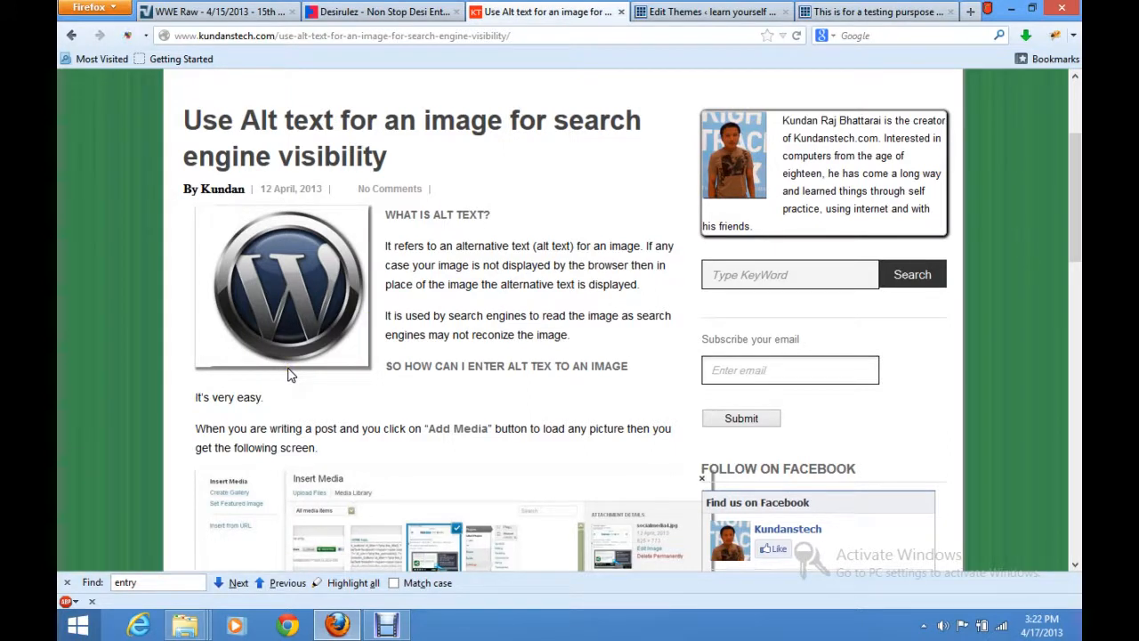
mouse_move(336, 310)
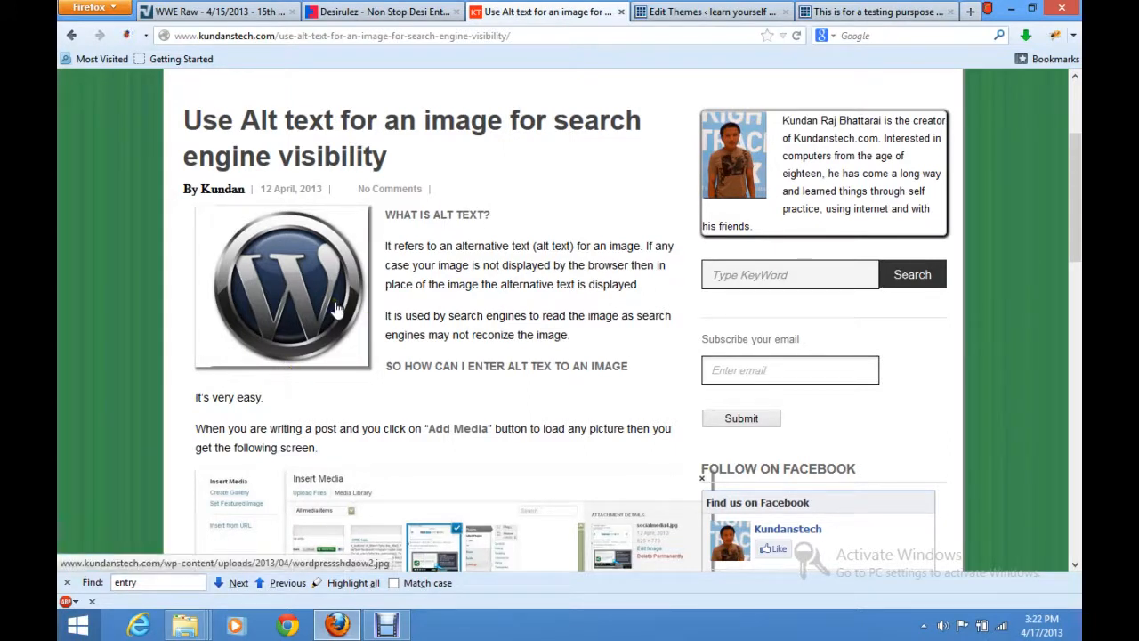
mouse_move(366, 251)
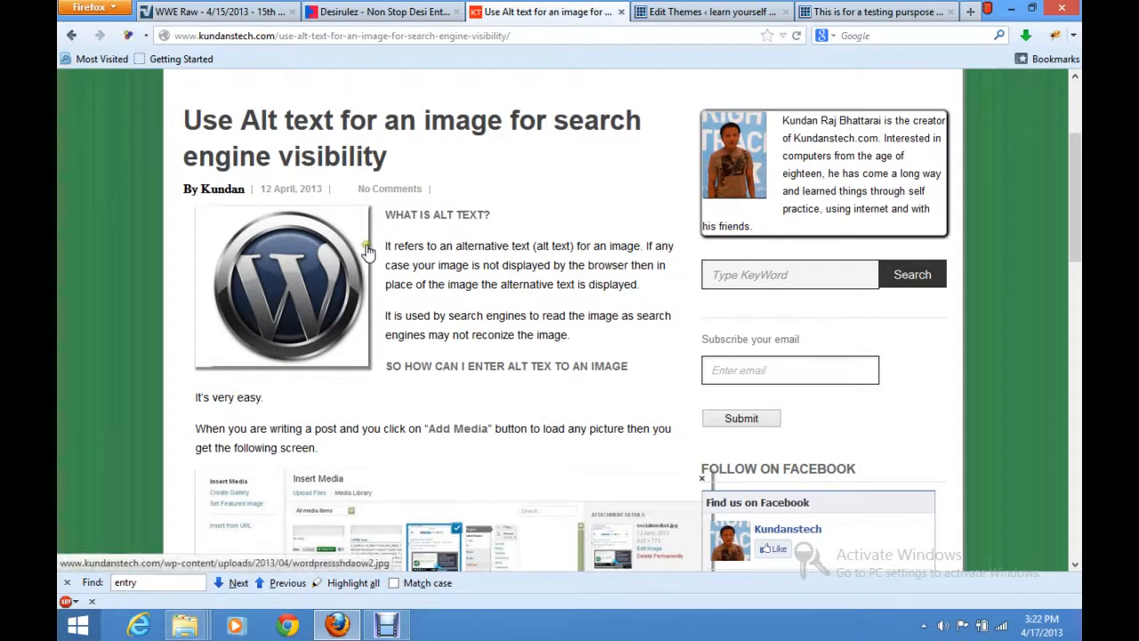
mouse_move(359, 253)
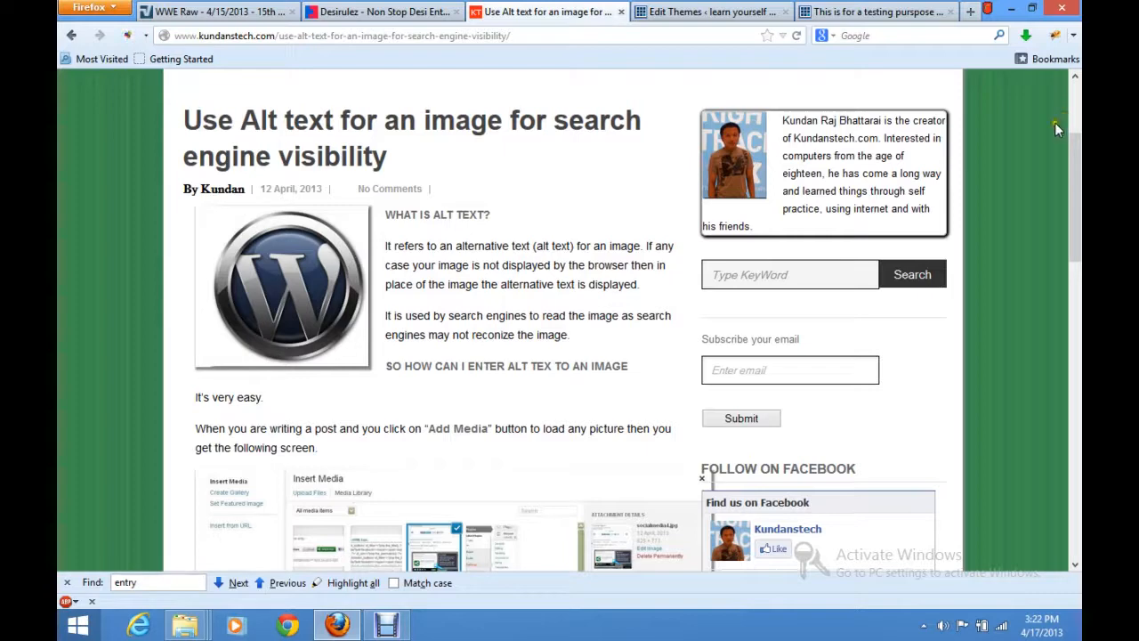
click(1057, 36)
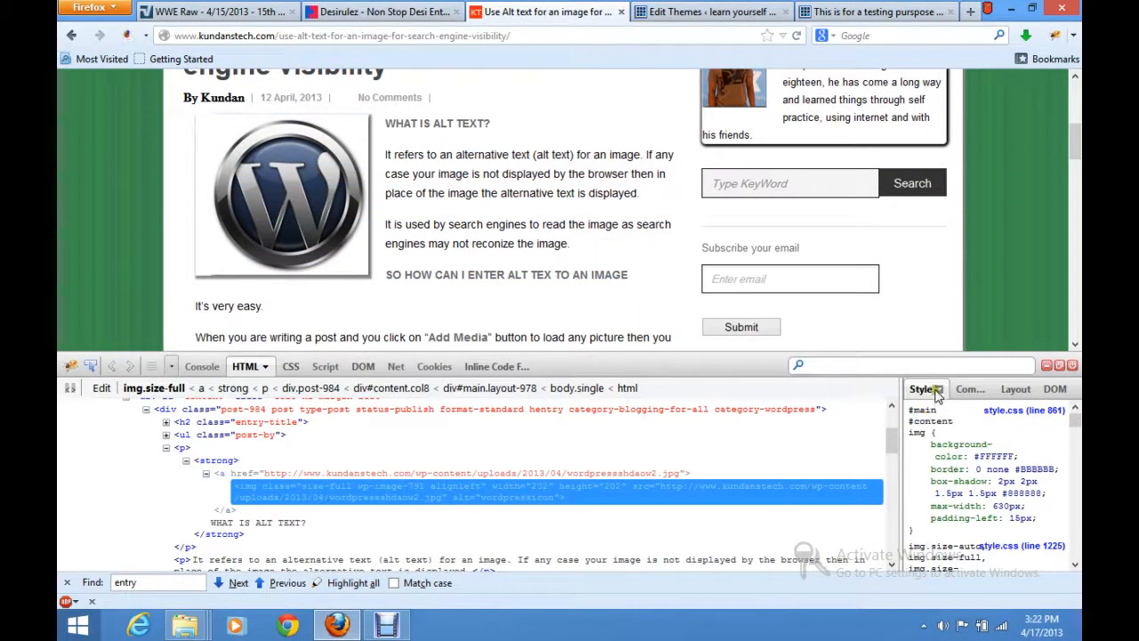
click(915, 469)
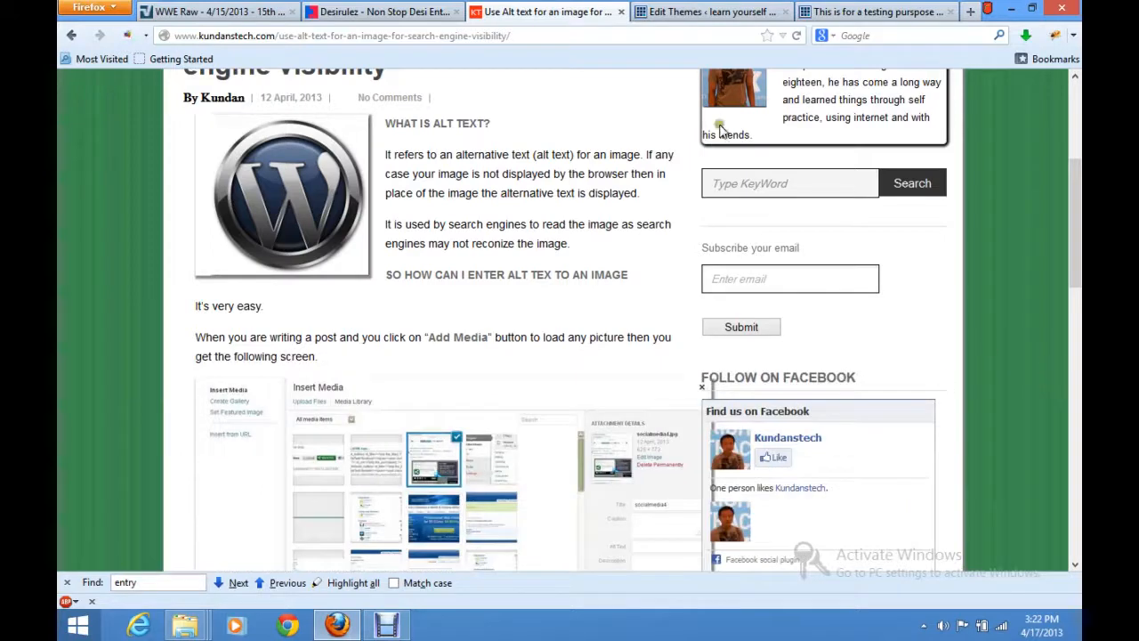
Check the saved style.css in Edit Themes, then view the test post with its logo image
click(709, 11)
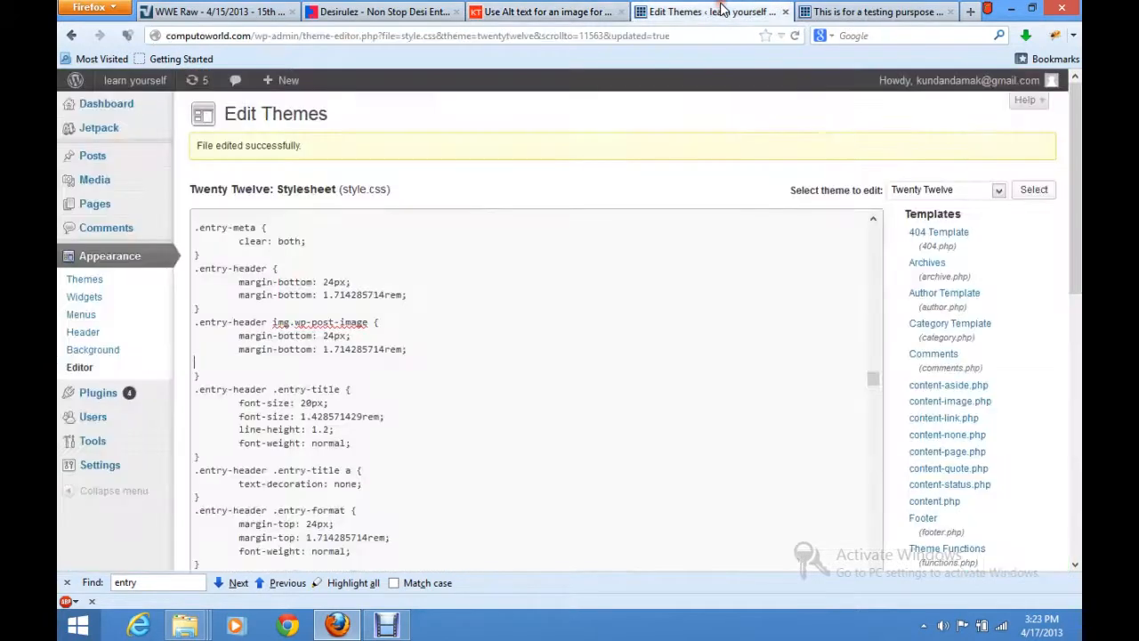
click(875, 11)
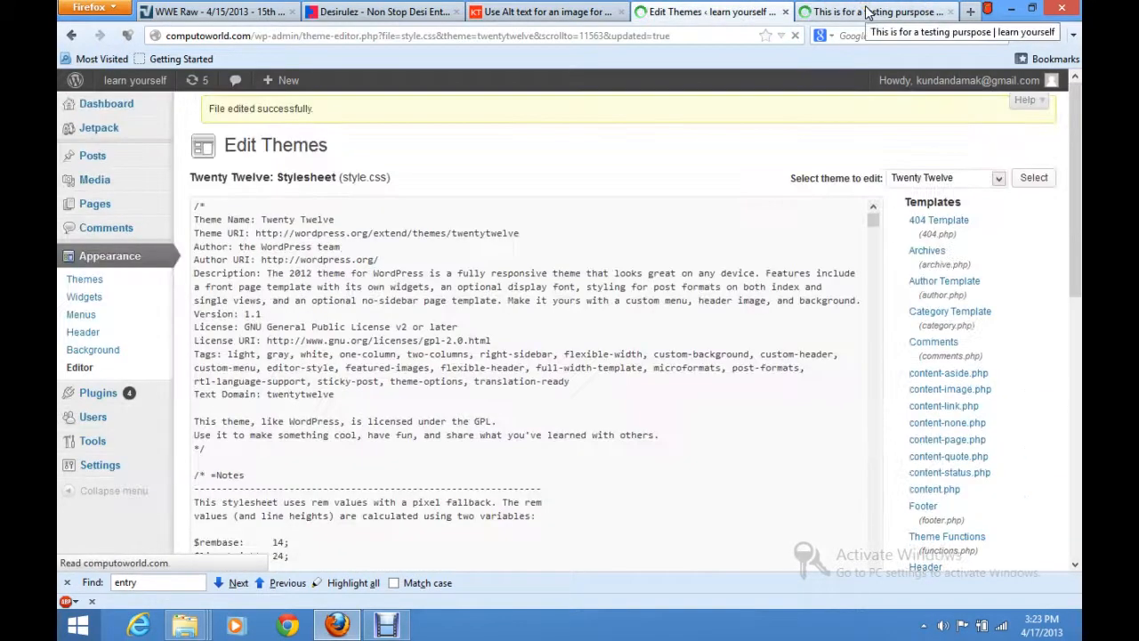
click(876, 10)
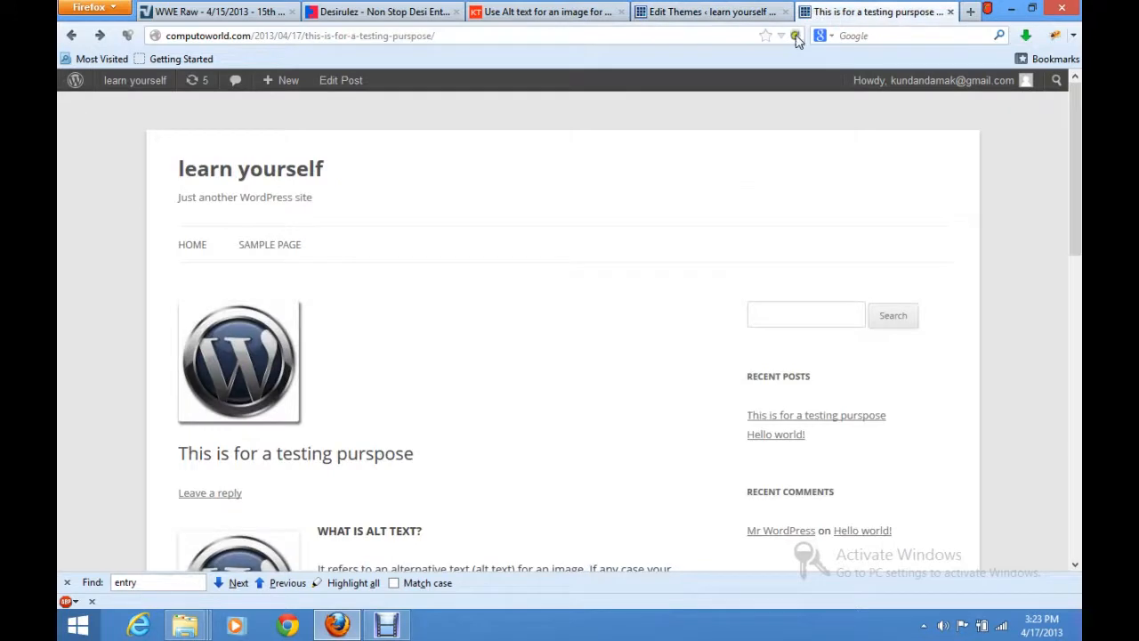
click(796, 36)
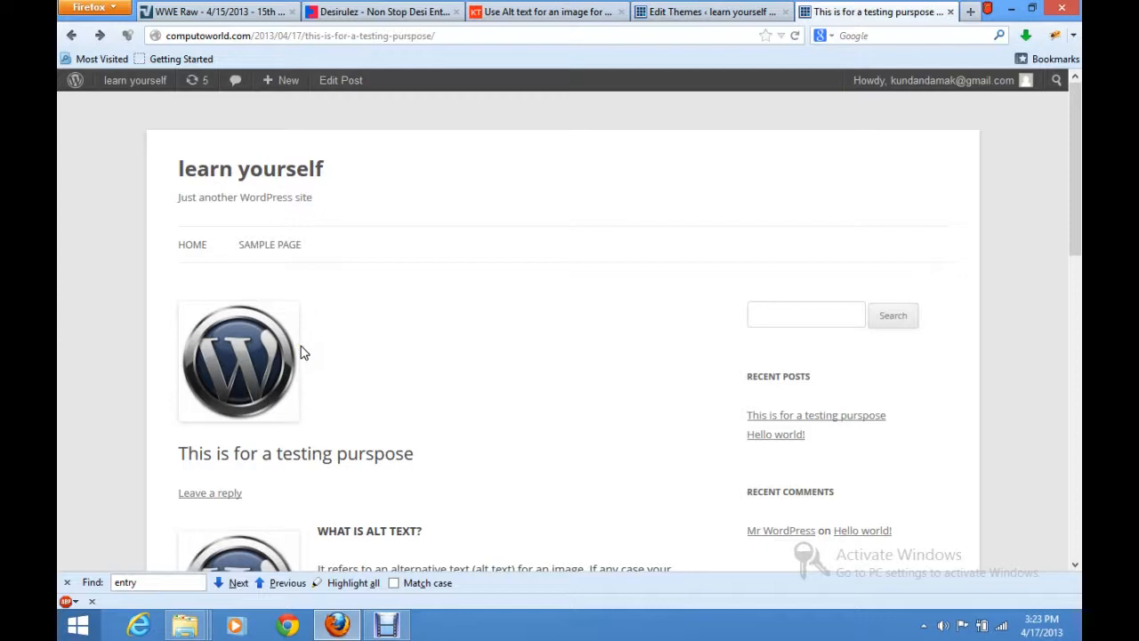
mouse_move(292, 345)
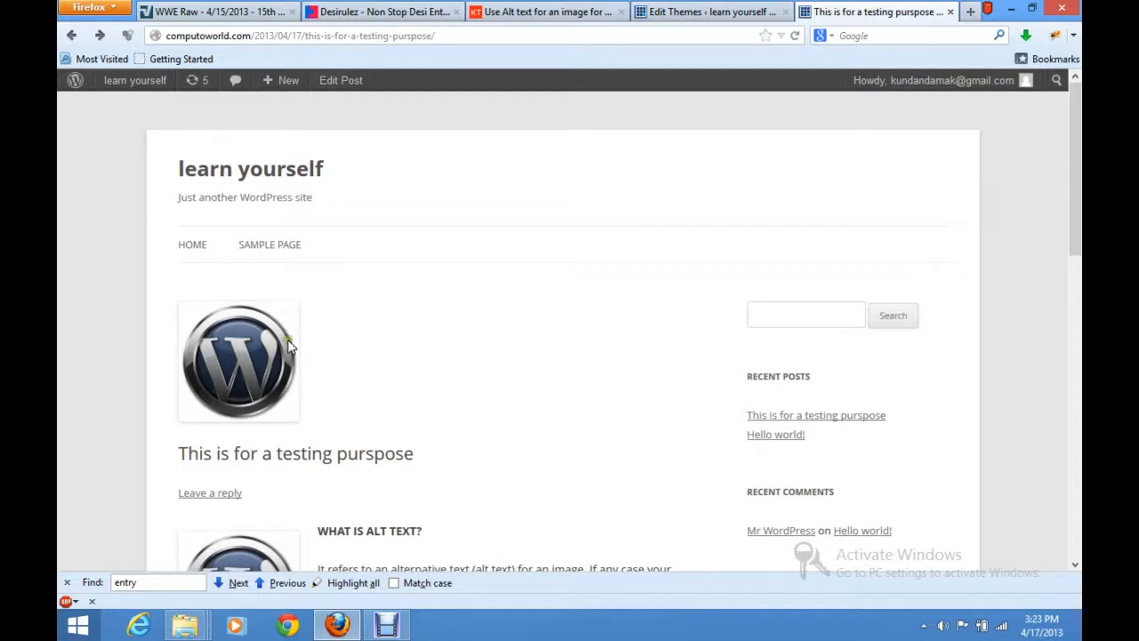
mouse_move(288, 345)
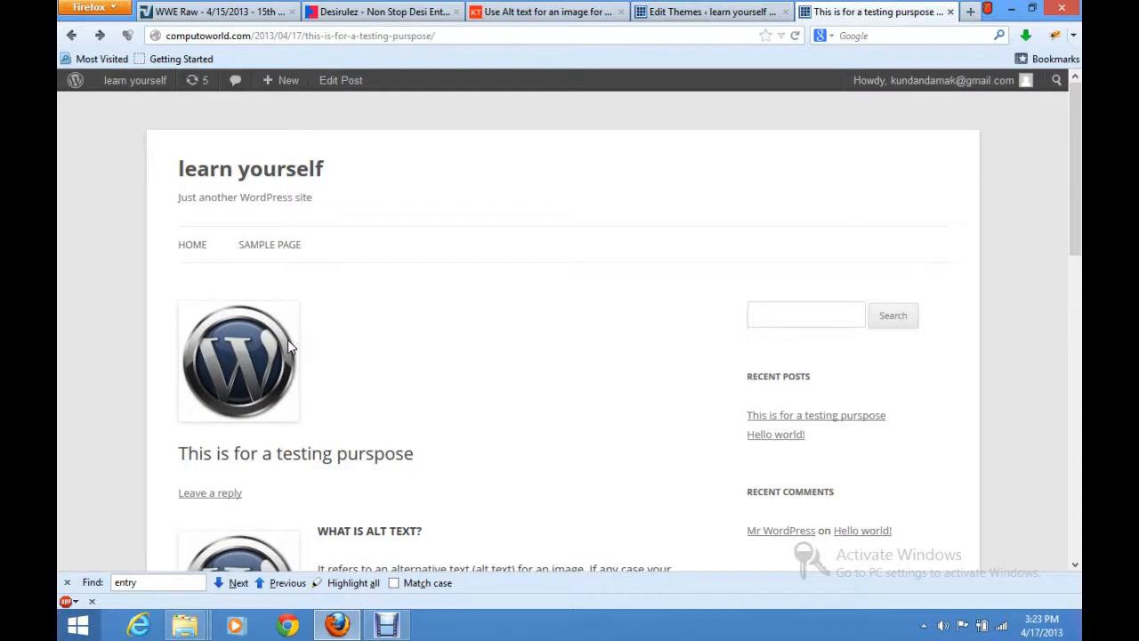
mouse_move(312, 336)
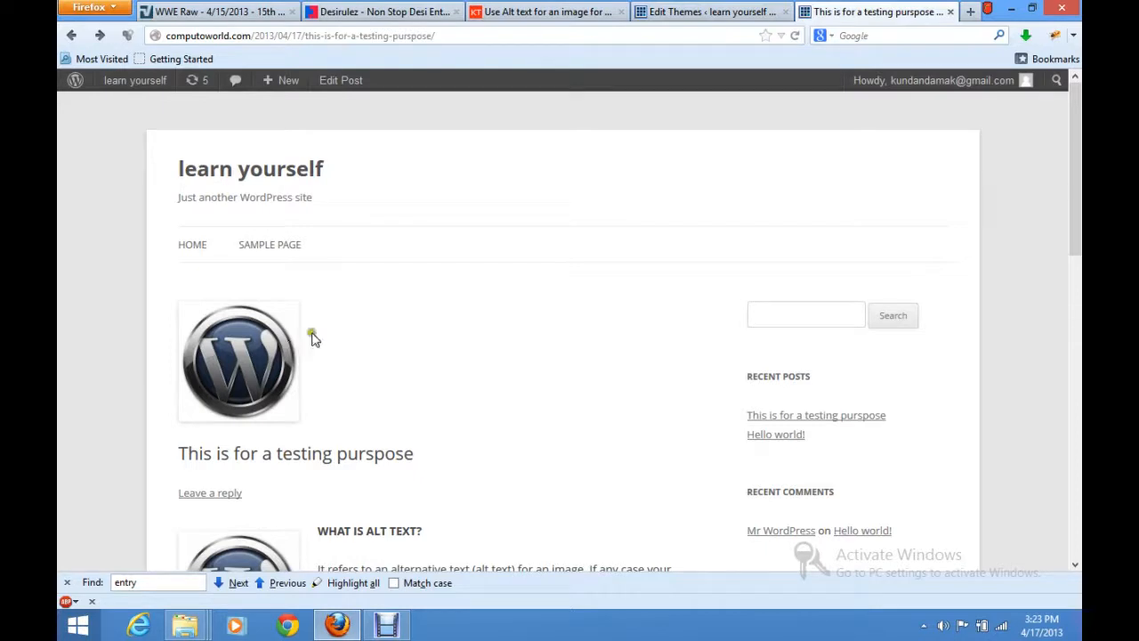
mouse_move(313, 338)
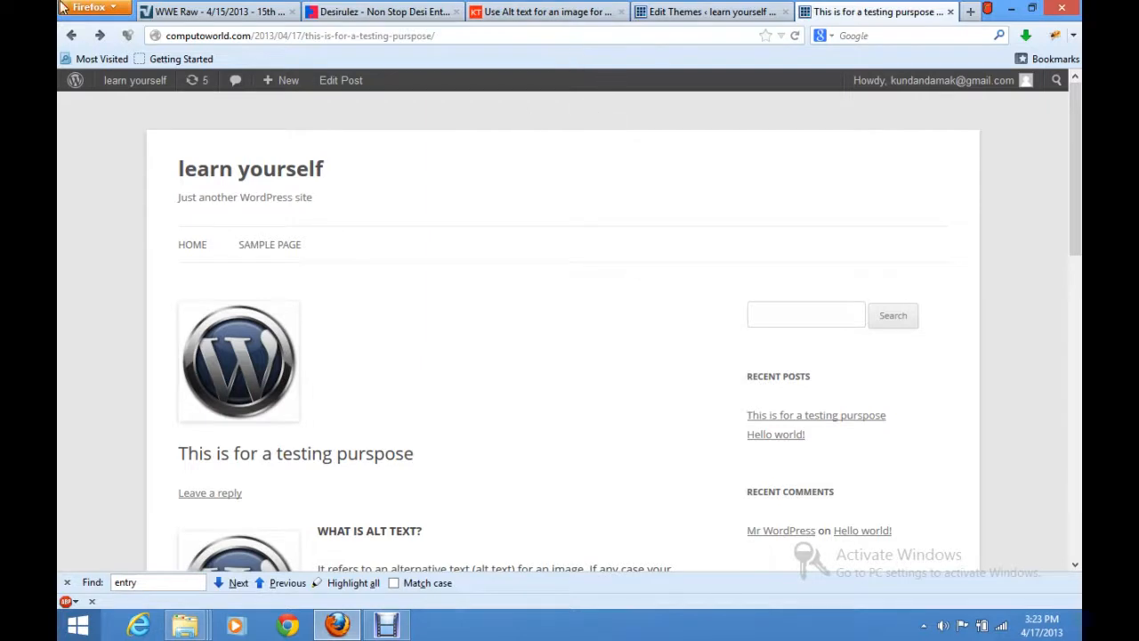
Glance at the Edit Themes editor and return to the test post page
click(708, 11)
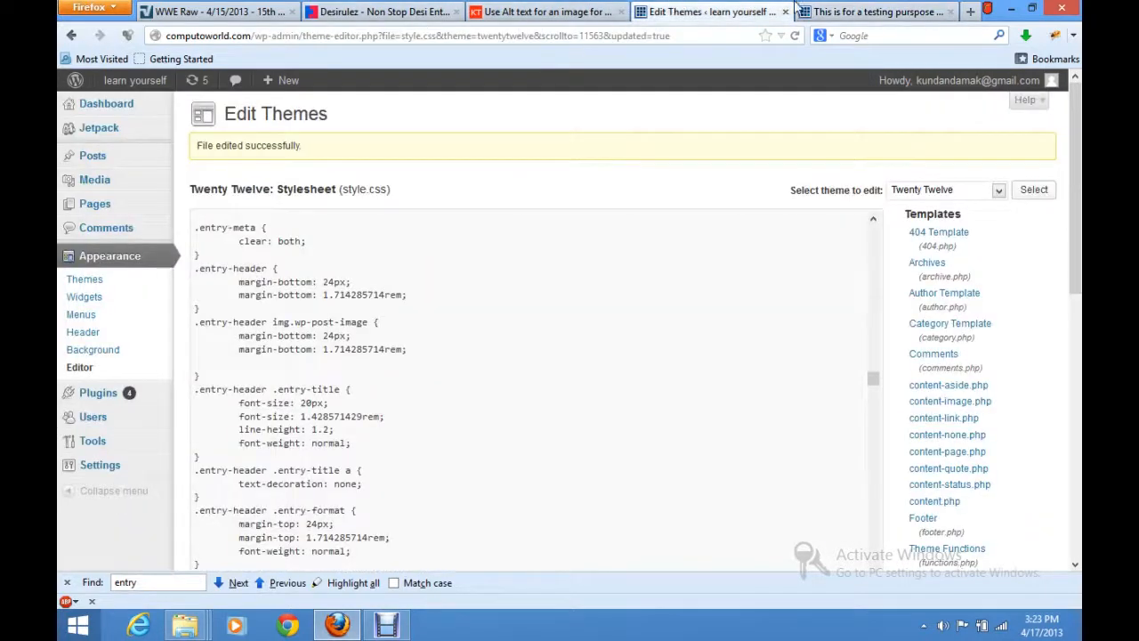
click(876, 11)
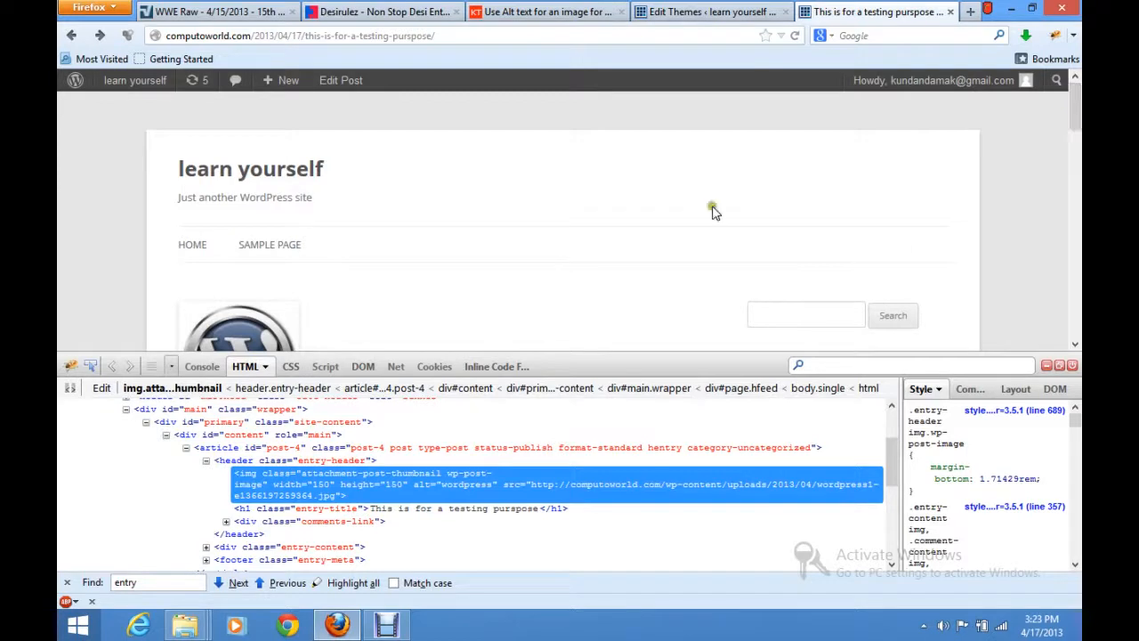
mouse_move(477, 55)
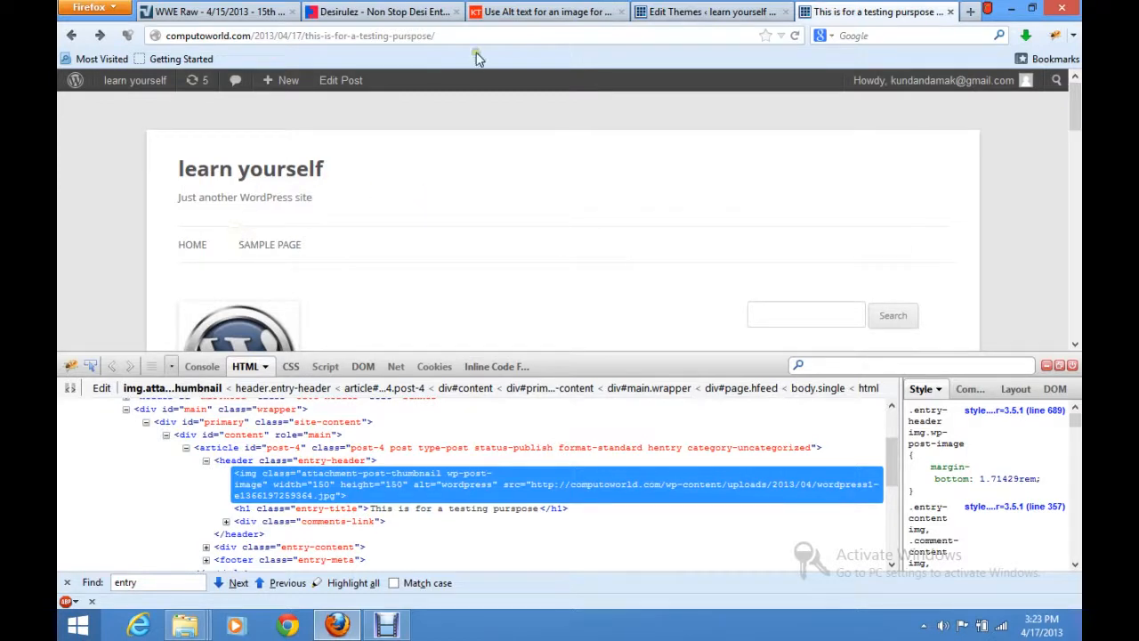
mouse_move(491, 55)
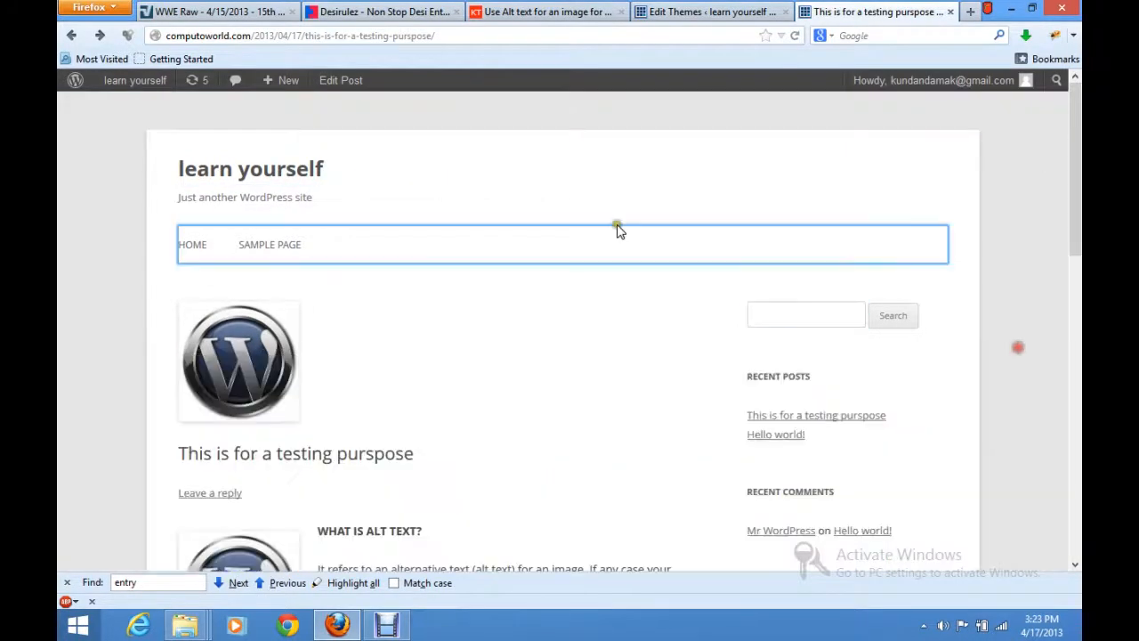
click(934, 80)
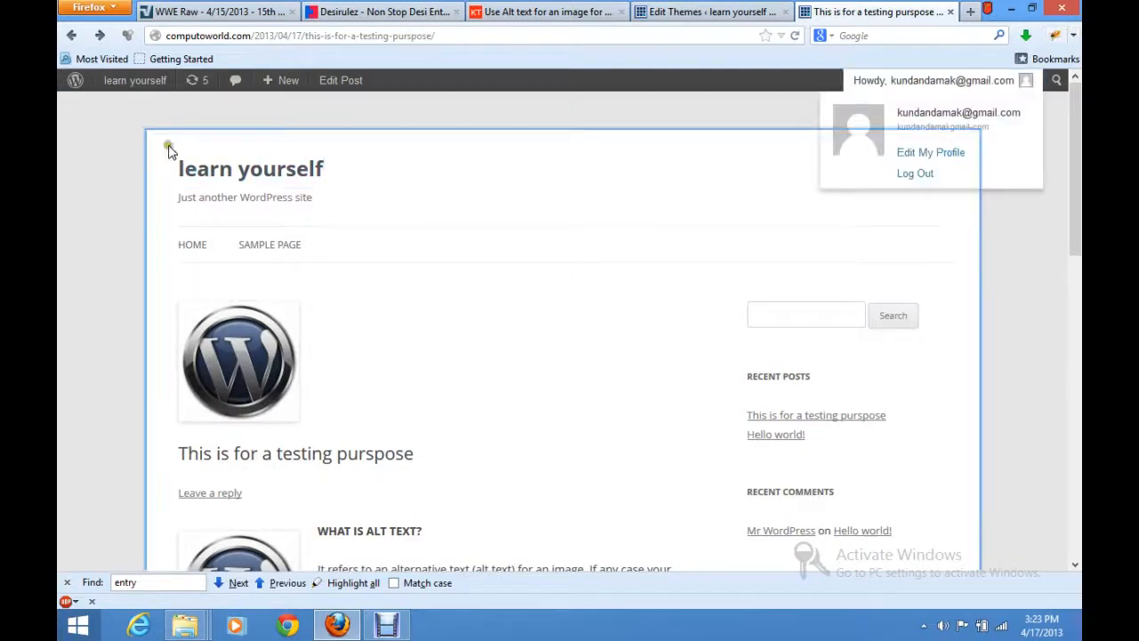
click(135, 80)
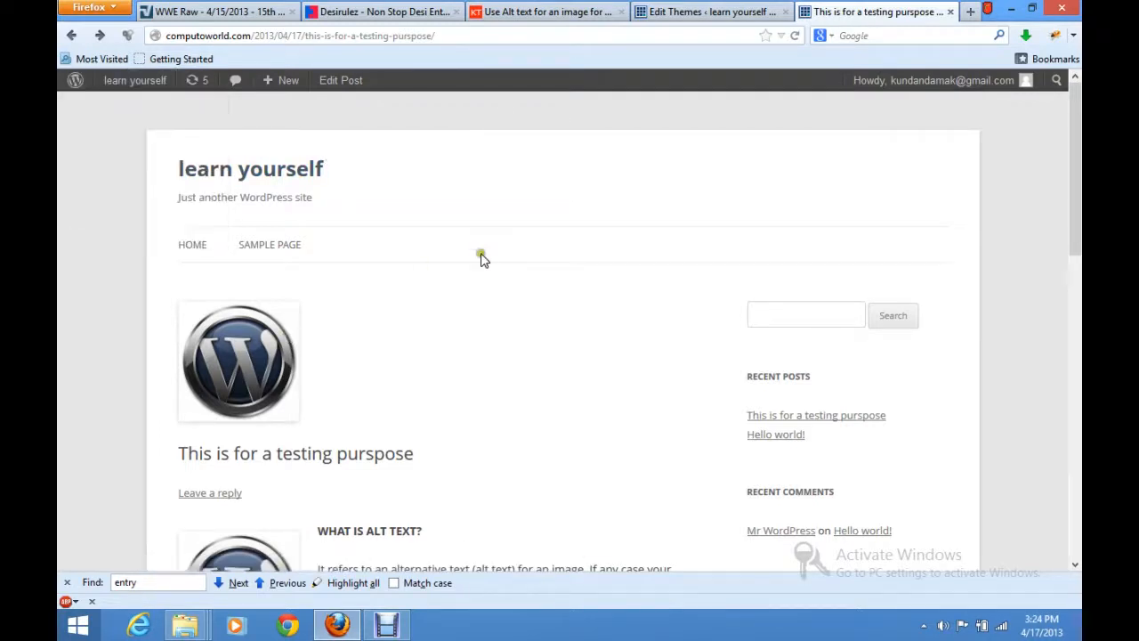
Inspect the admin bar's Themes link markup in Firebug via the site menu
click(135, 80)
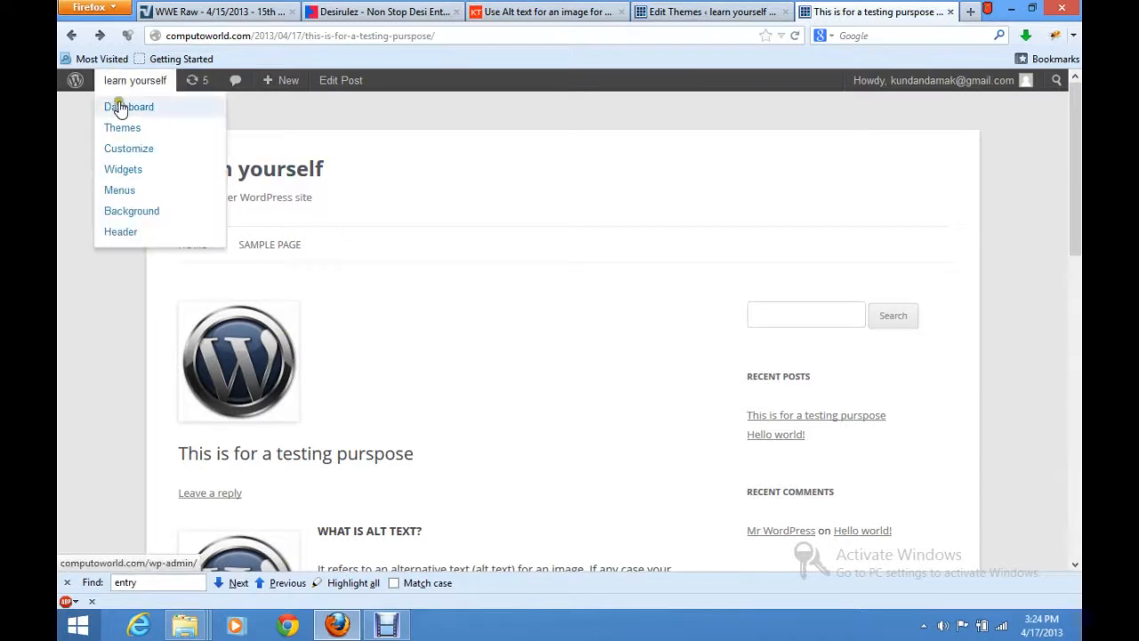
click(121, 129)
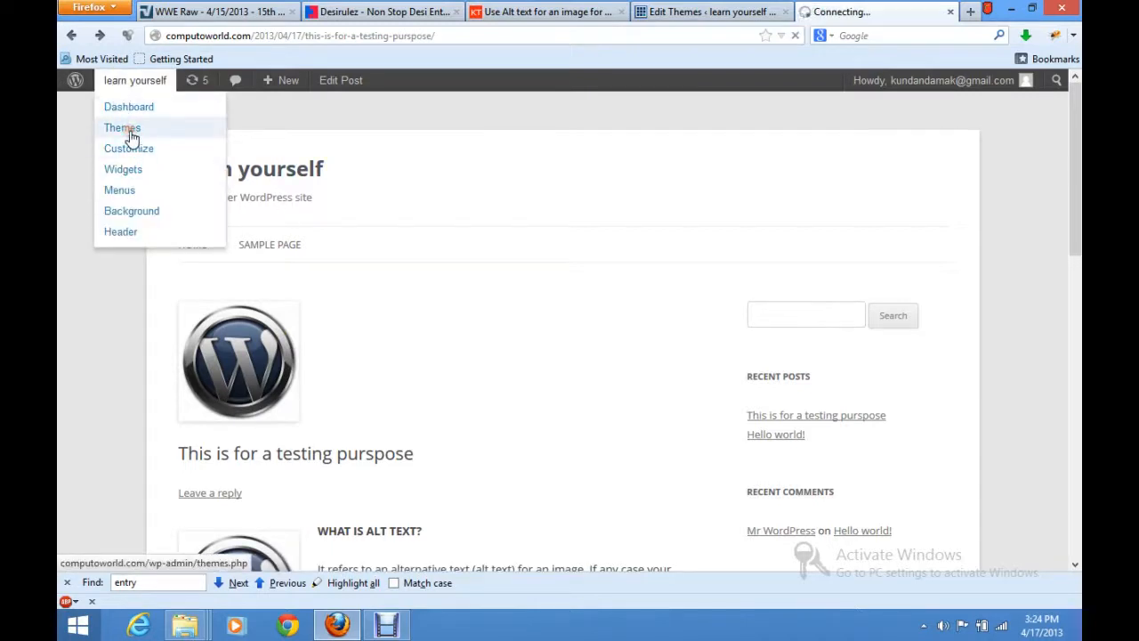
click(121, 128)
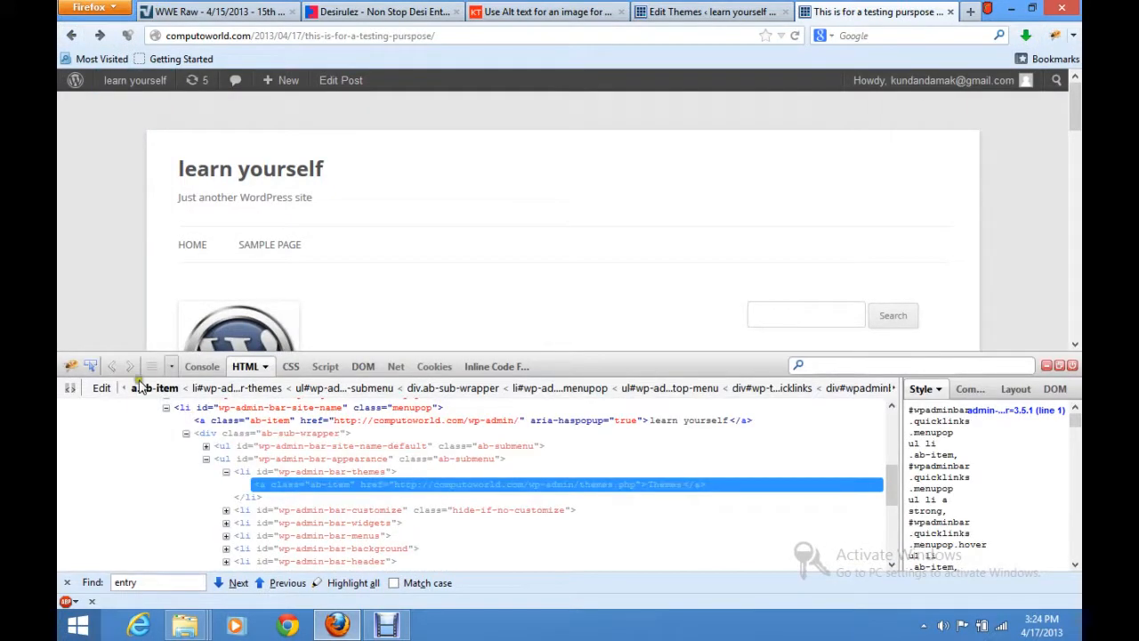
Inspect the post thumbnail to find its .entry-header img.wp-post-image rule in Firebug
click(804, 291)
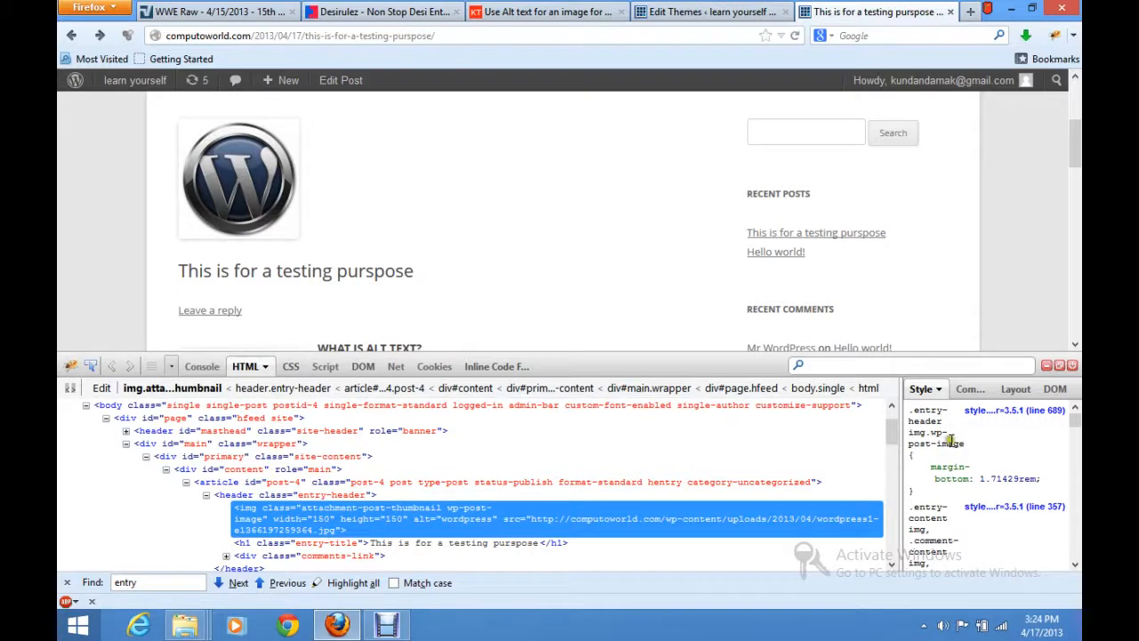
mouse_move(961, 453)
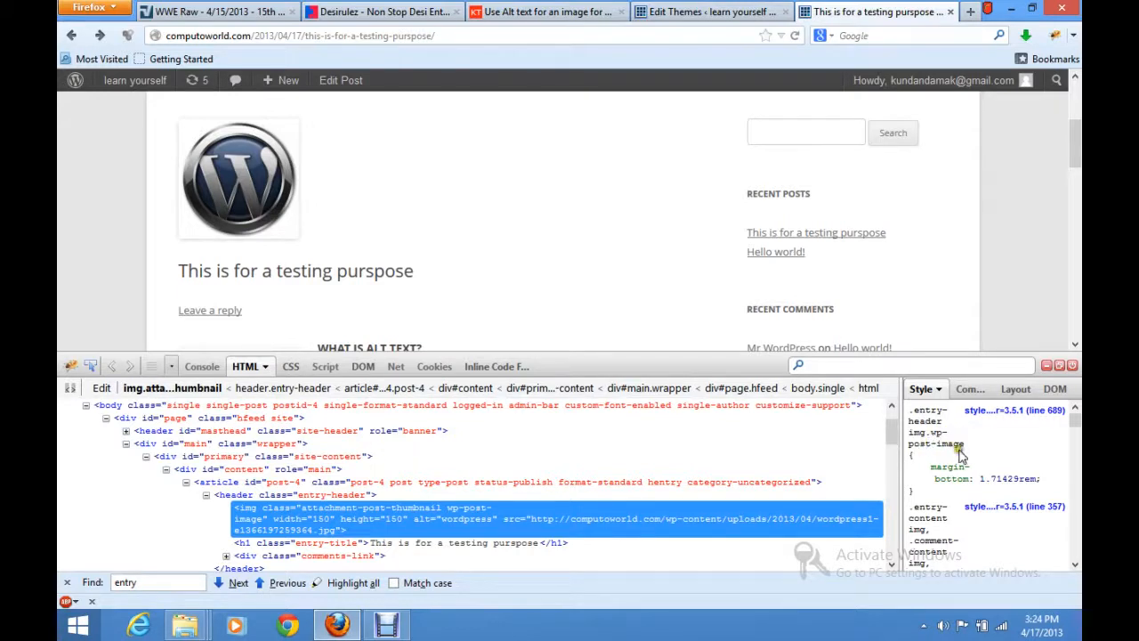
mouse_move(959, 454)
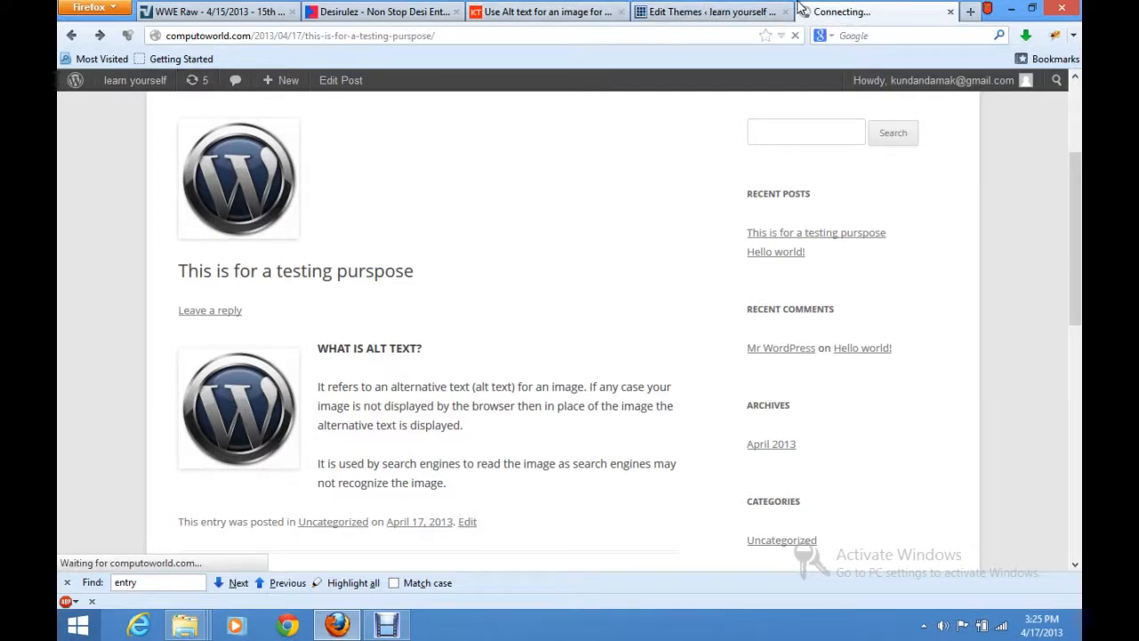
Navigate Dashboard > Appearance > Themes > Editor and load Twenty Twelve's style.css
click(135, 80)
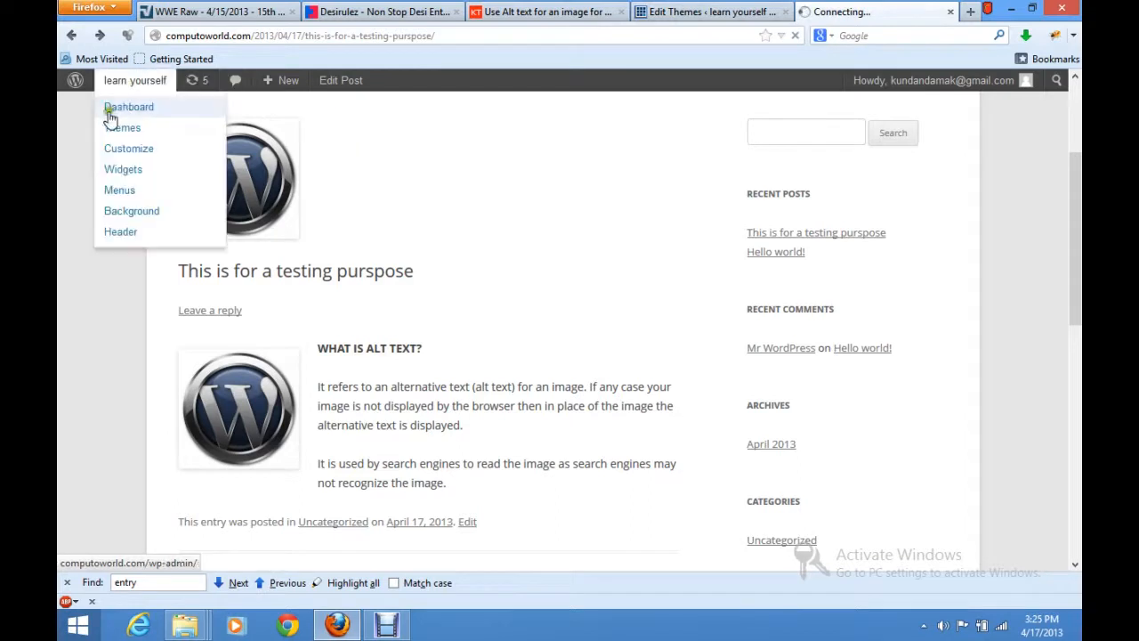
click(128, 106)
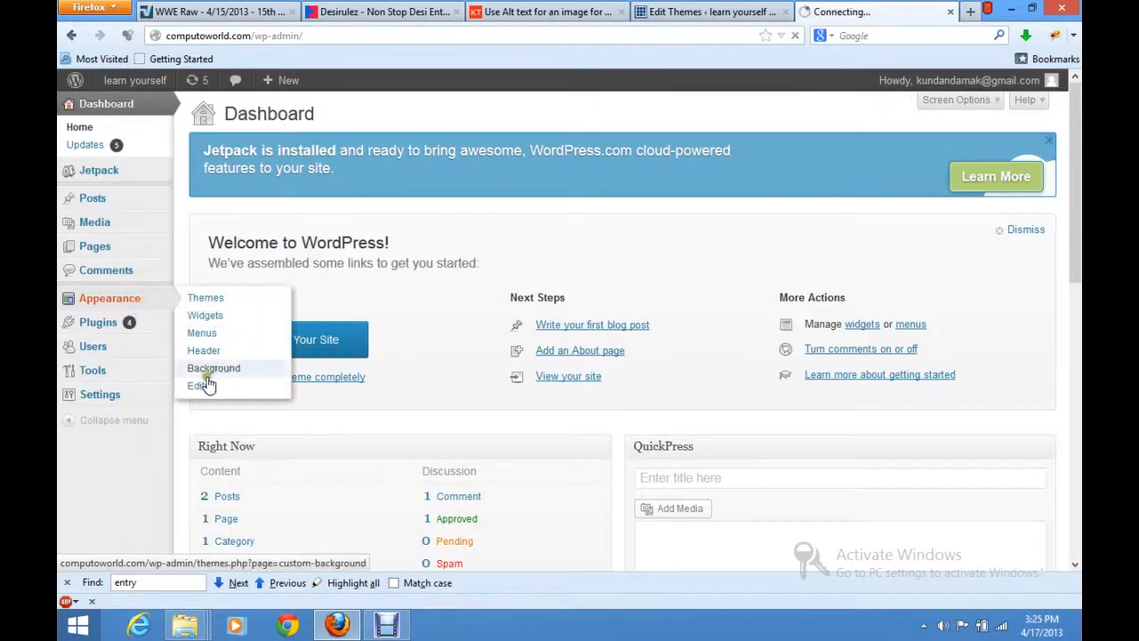
click(205, 297)
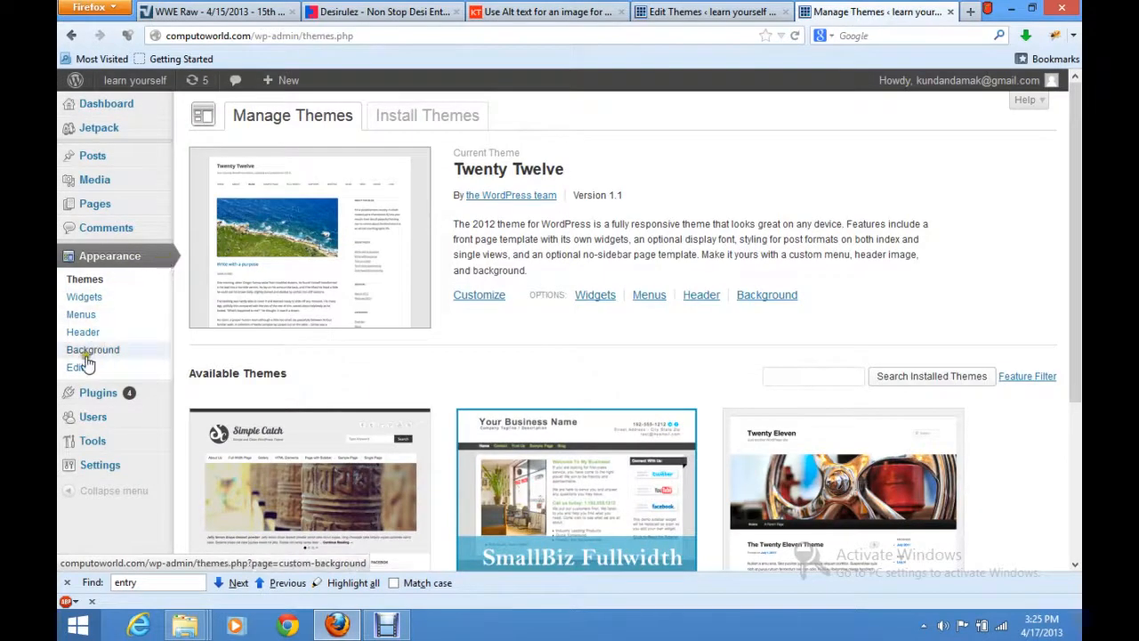
click(78, 367)
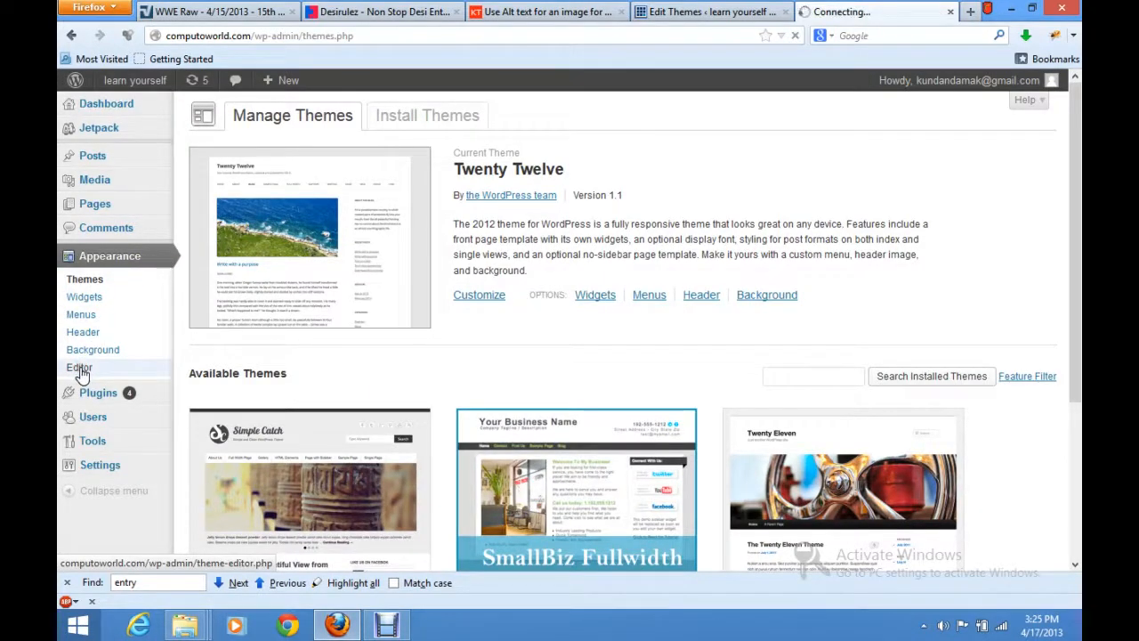
click(79, 367)
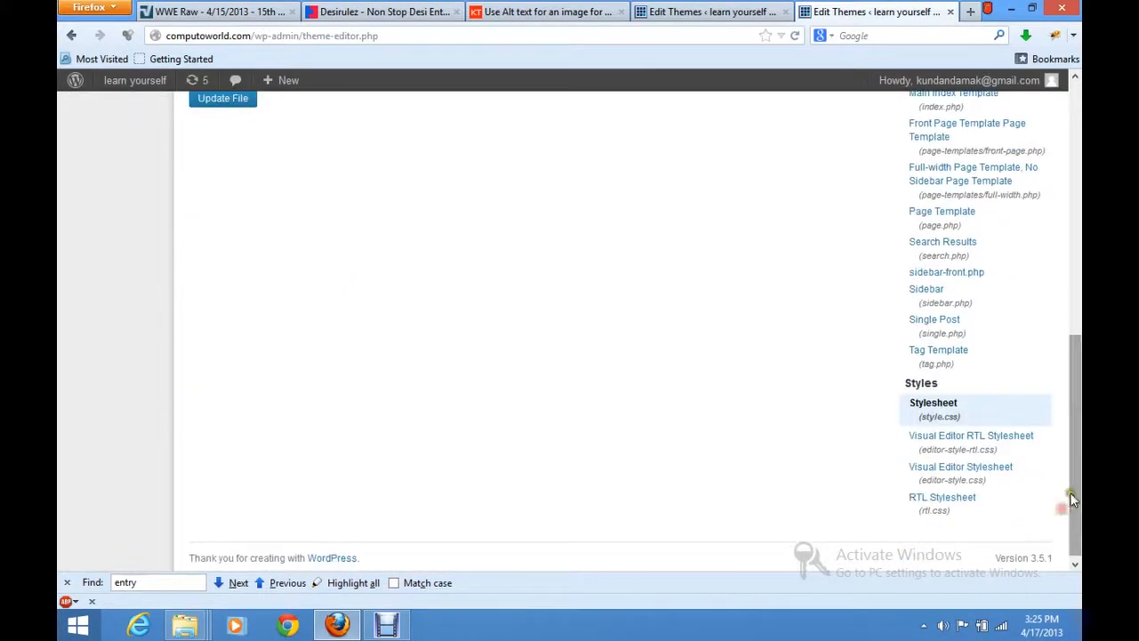
click(933, 402)
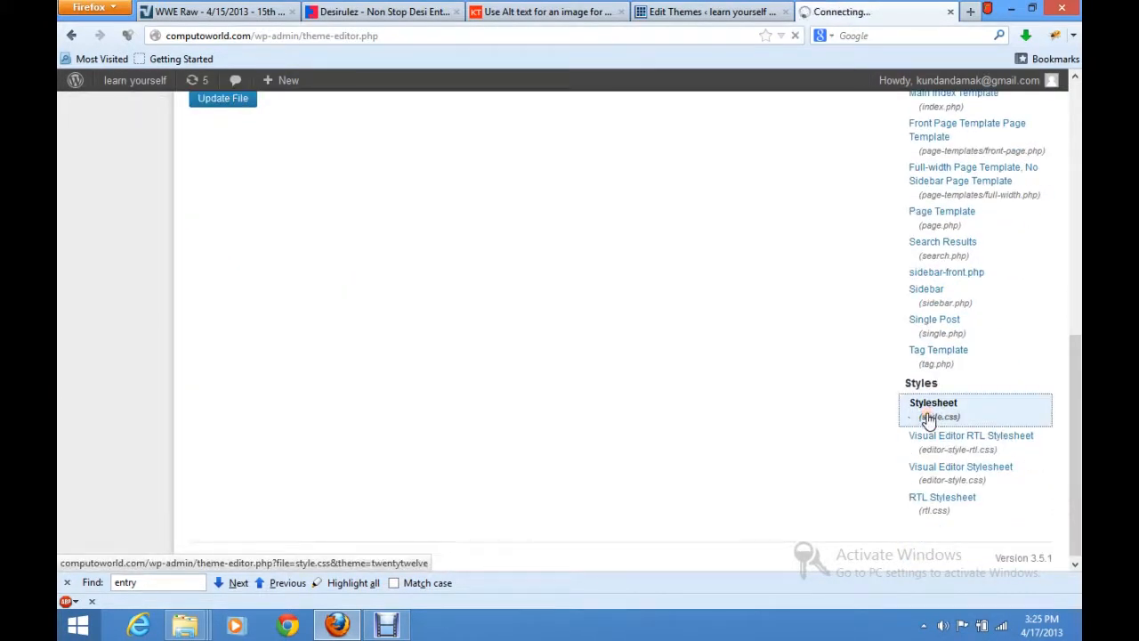
click(932, 402)
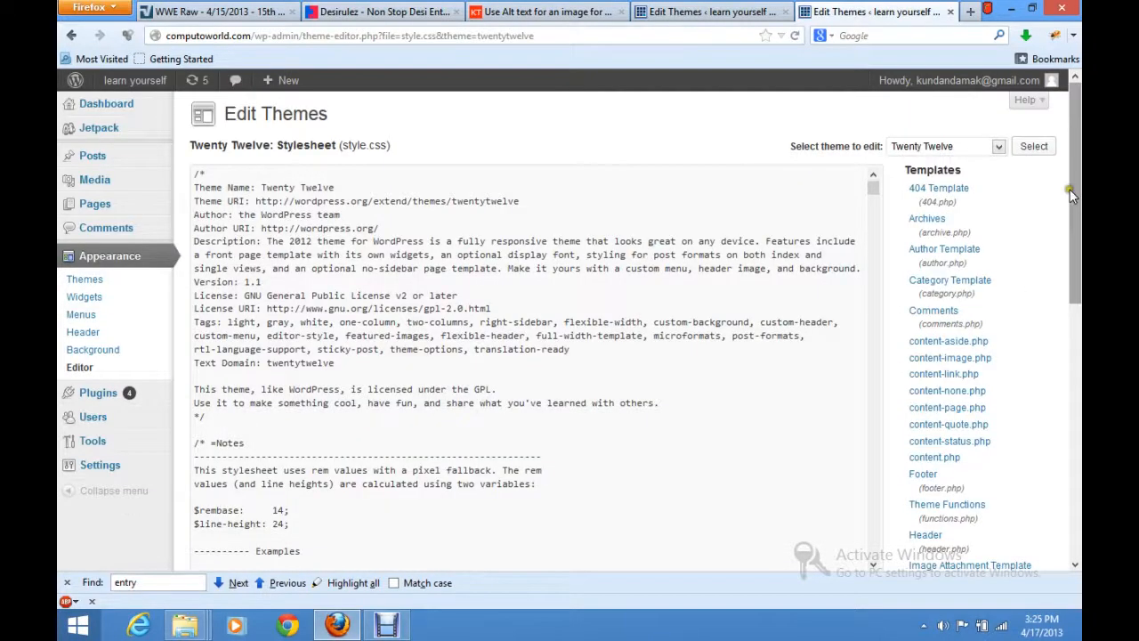
scroll(down, 3)
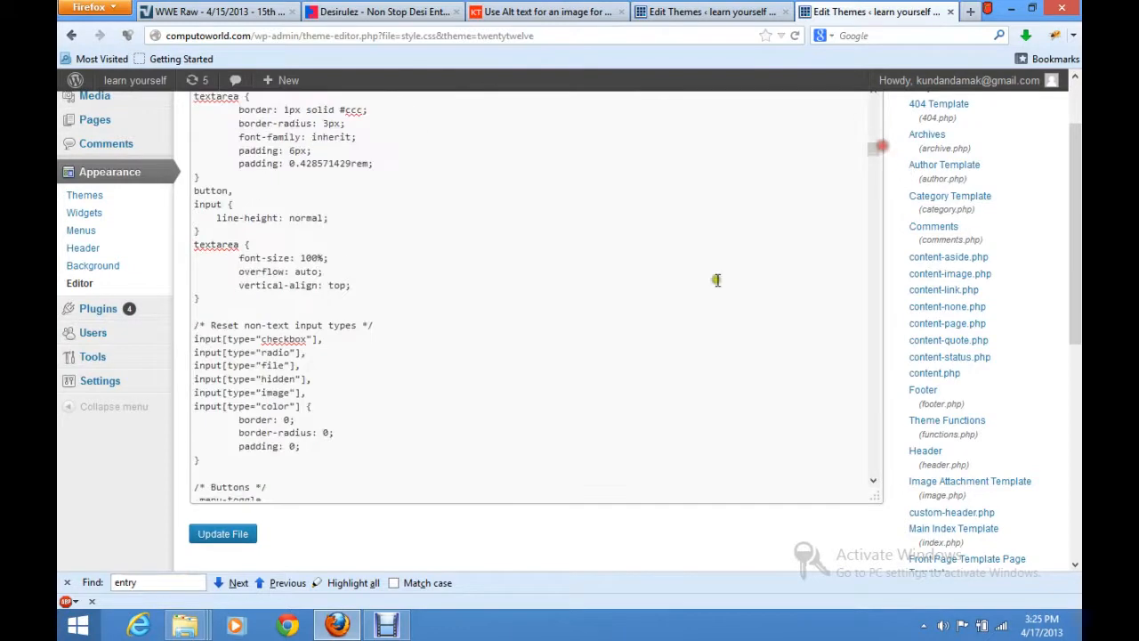
scroll(down, 3)
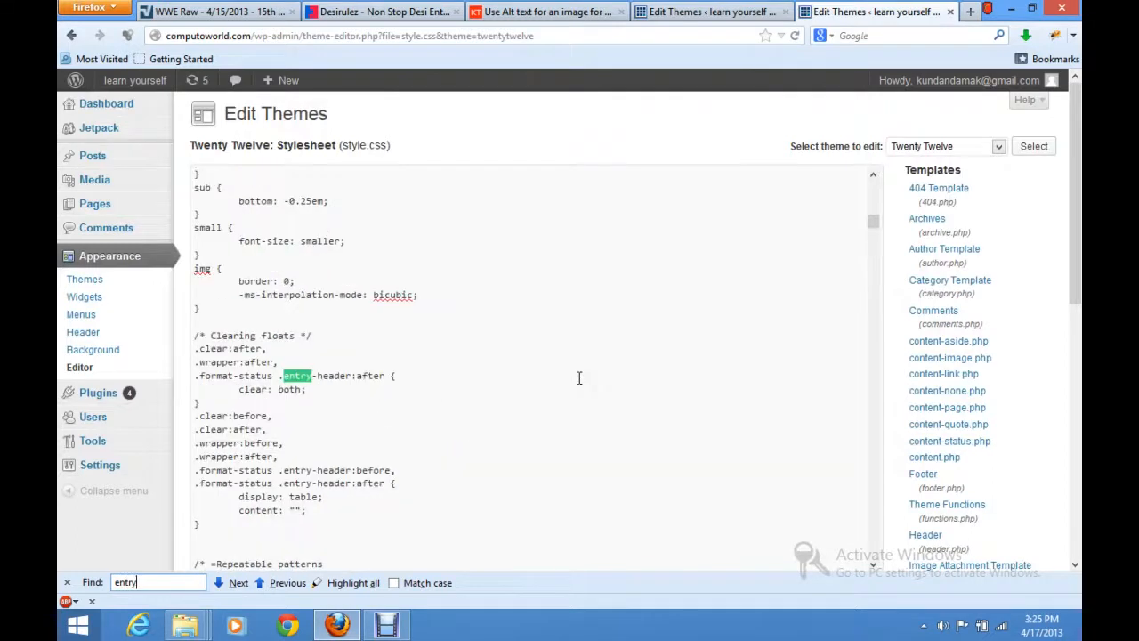
click(239, 584)
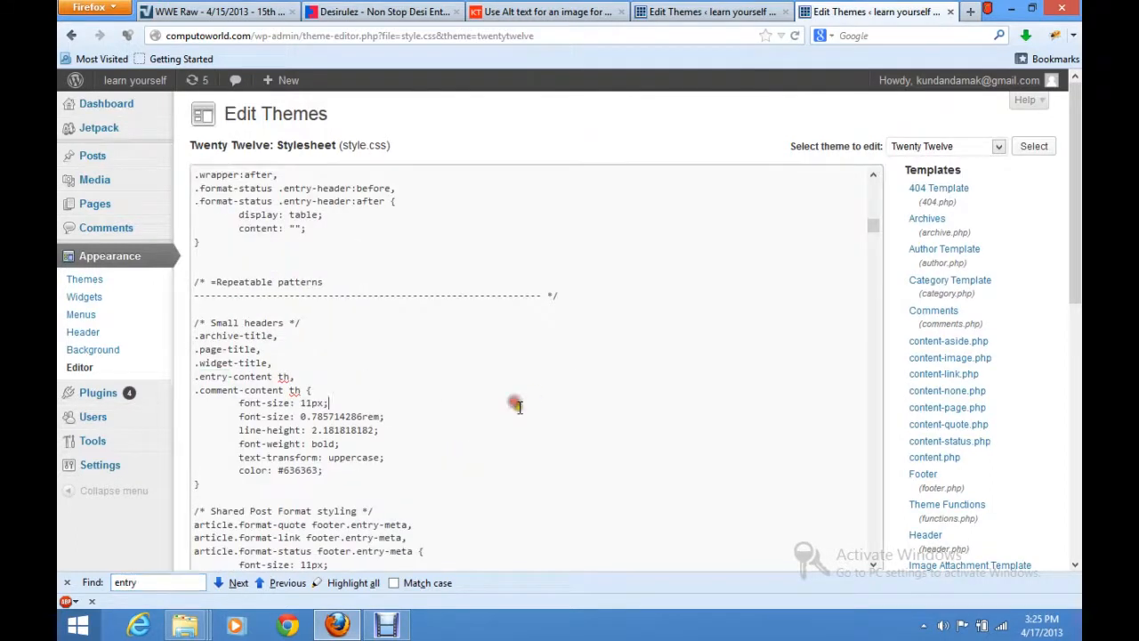
scroll(down, 3)
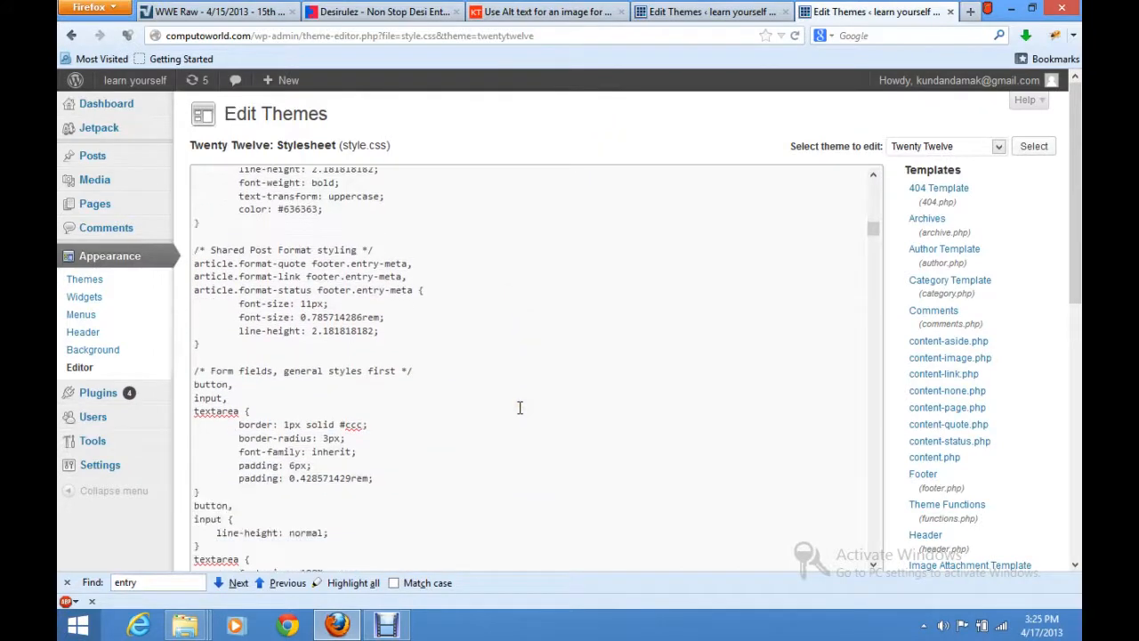
scroll(down, 3)
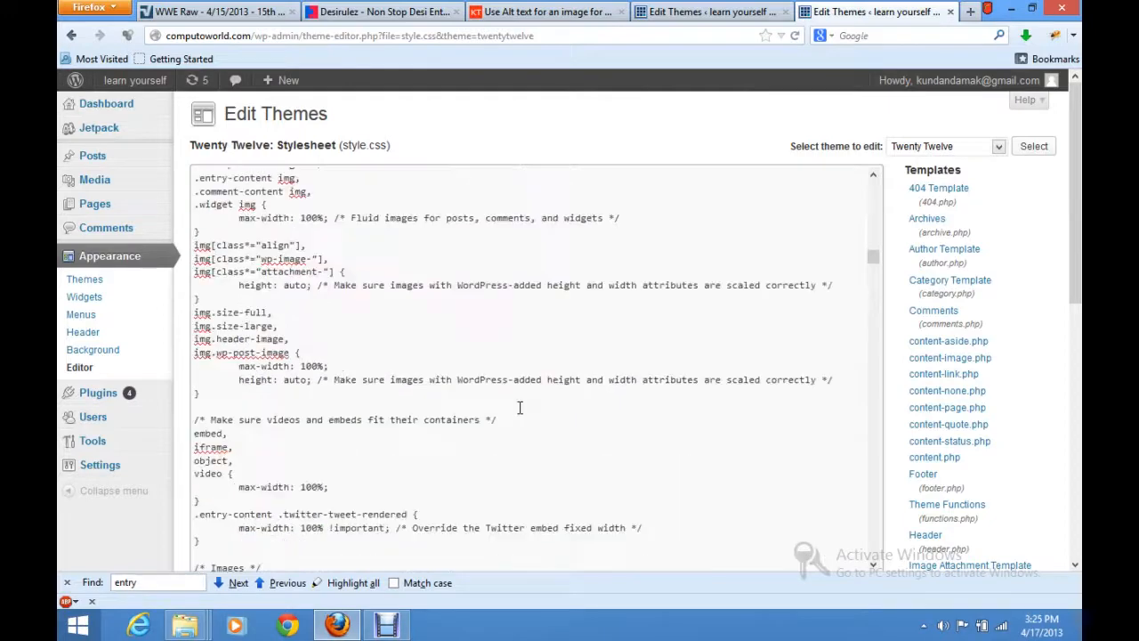
scroll(down, 3)
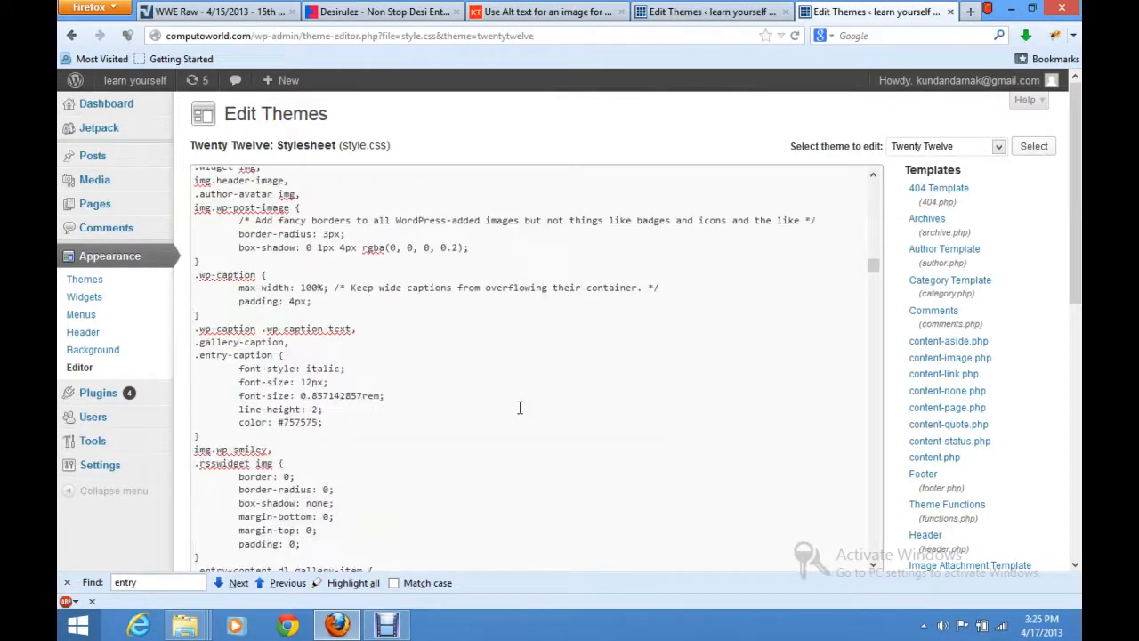
scroll(down, 3)
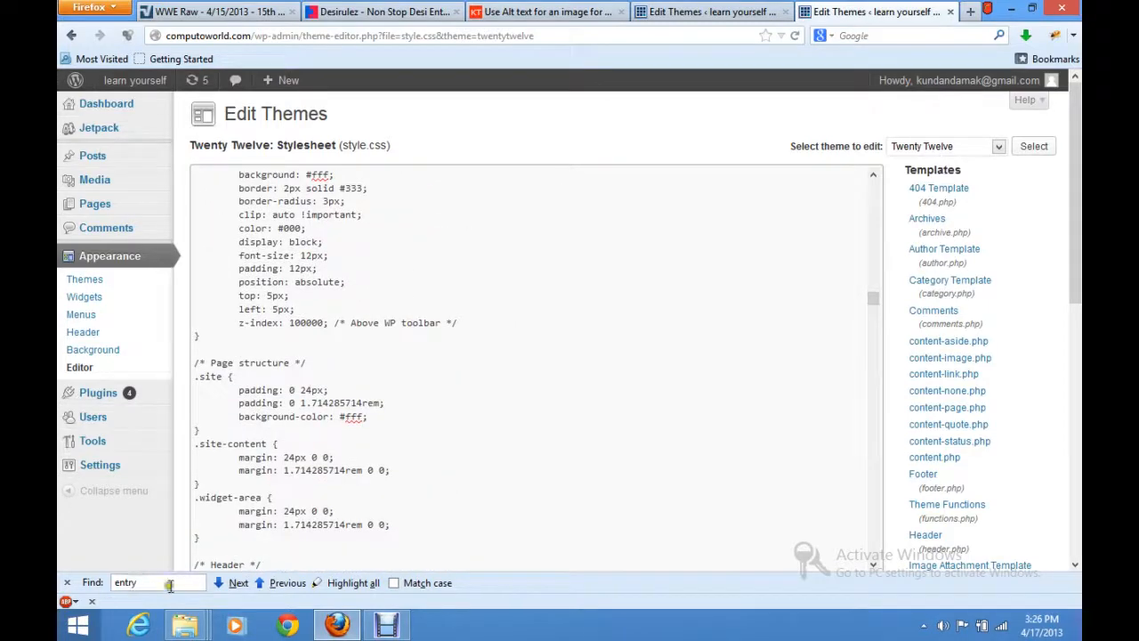
click(239, 581)
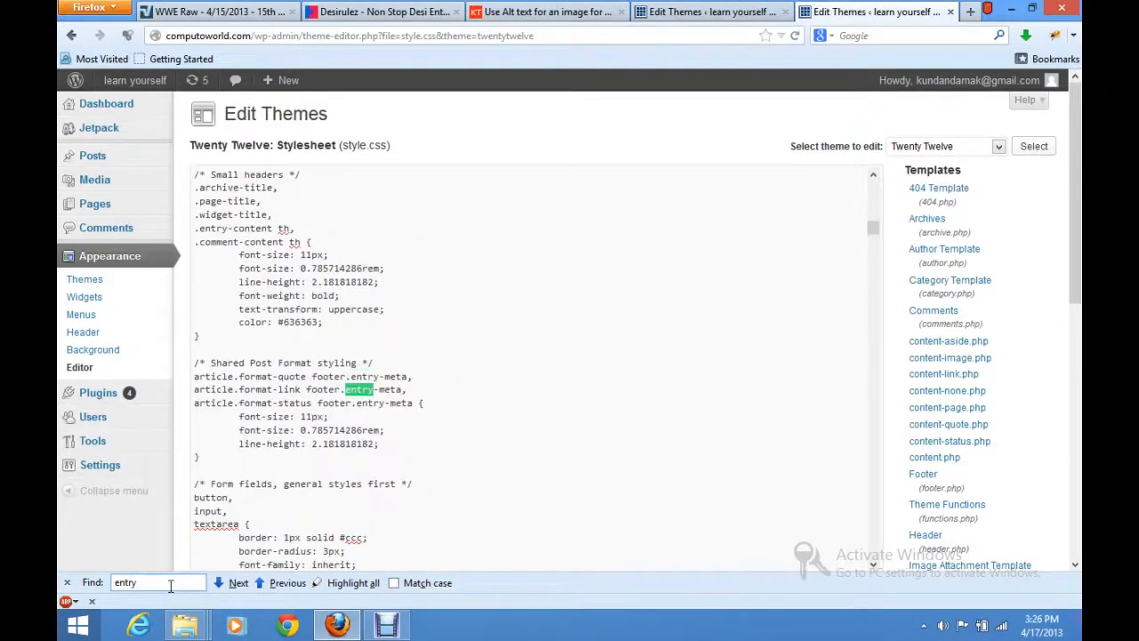
click(238, 584)
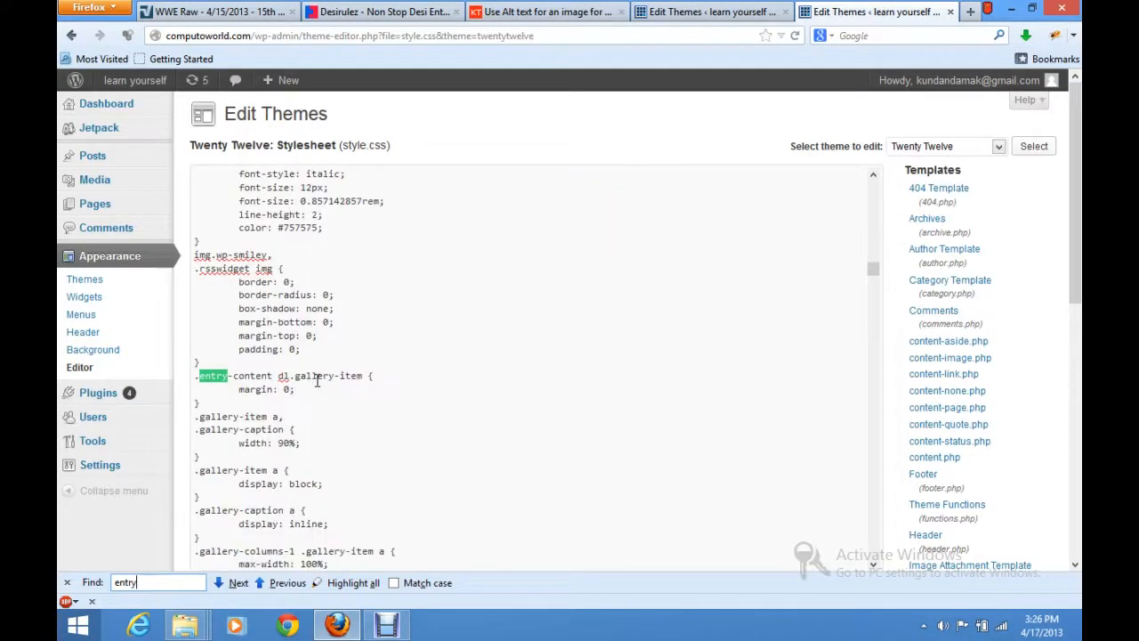
click(239, 582)
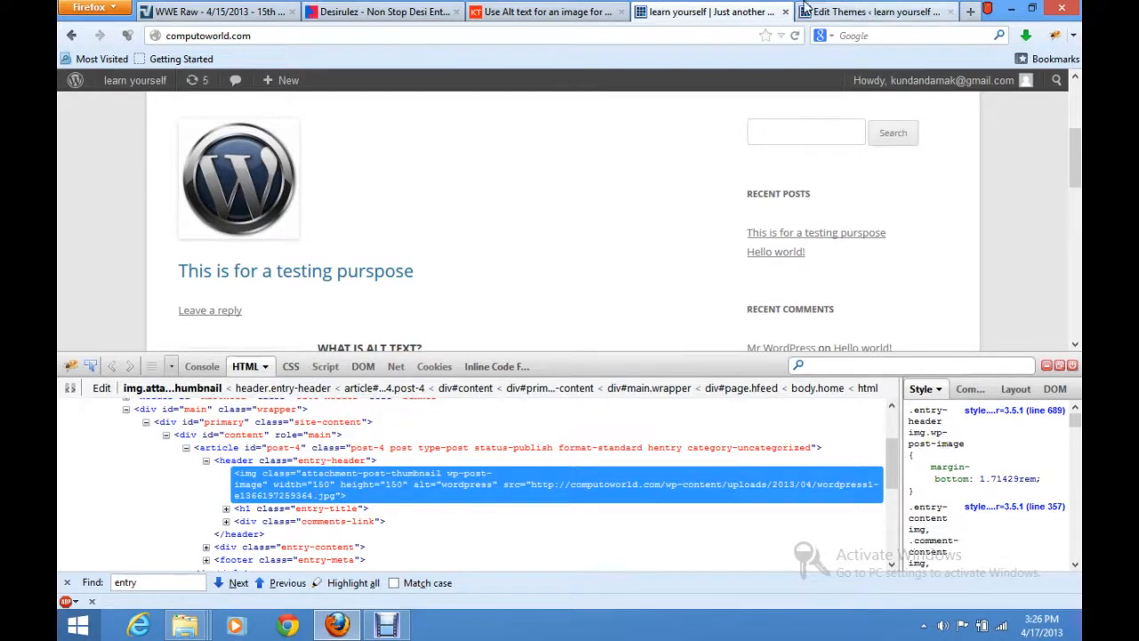
Add an empty line after font-weight: normal; in .entry-header .entry-title, then return to the site
click(872, 10)
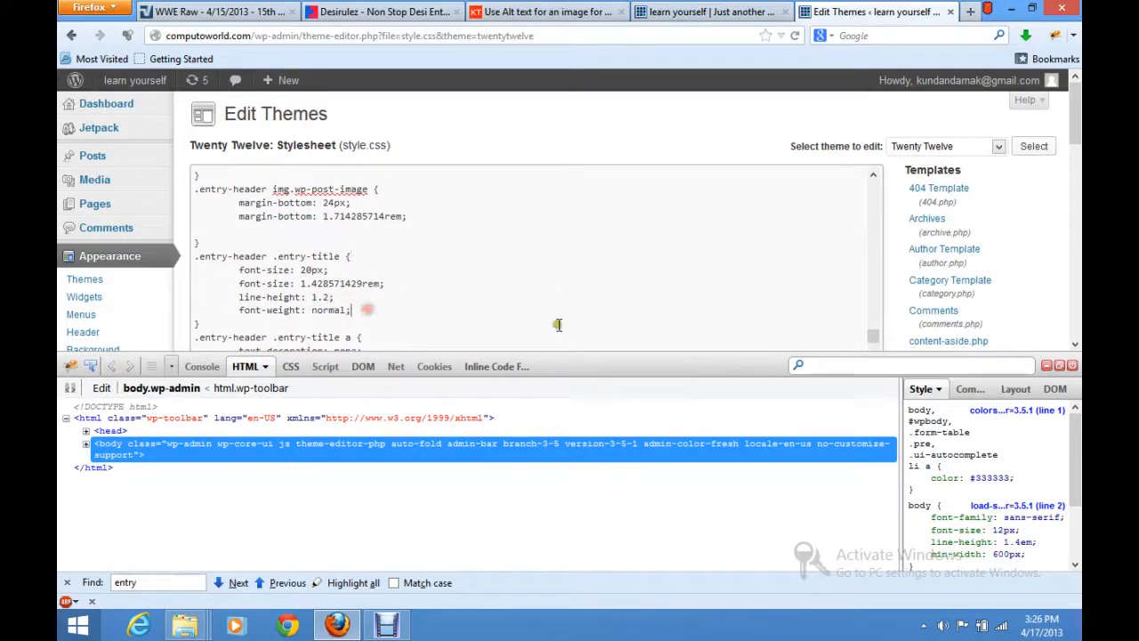
key(enter)
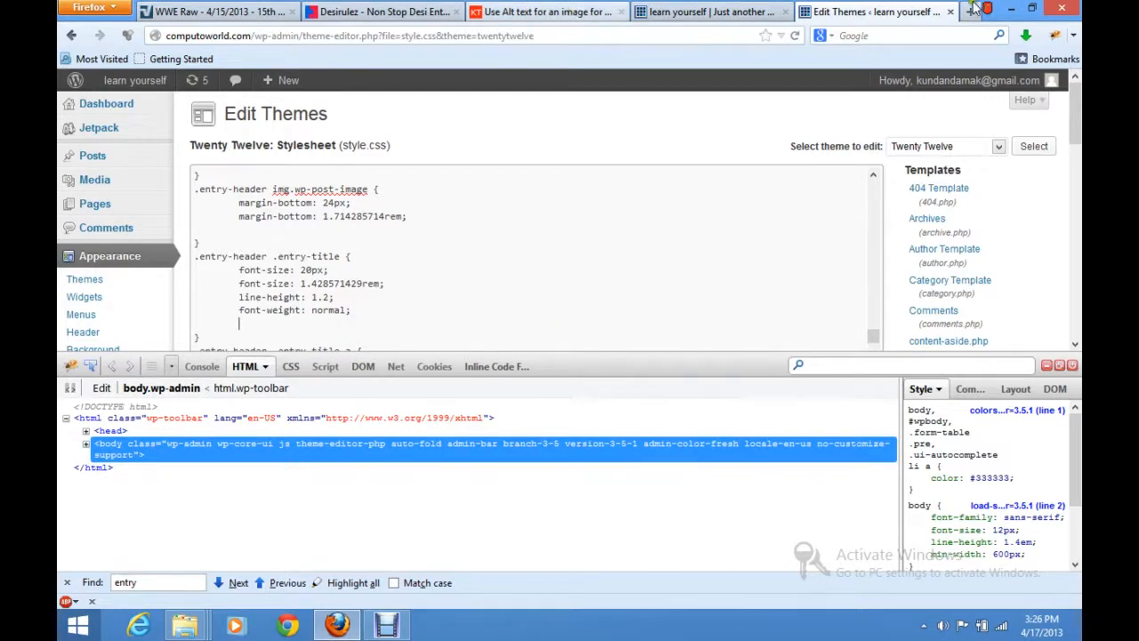
click(543, 11)
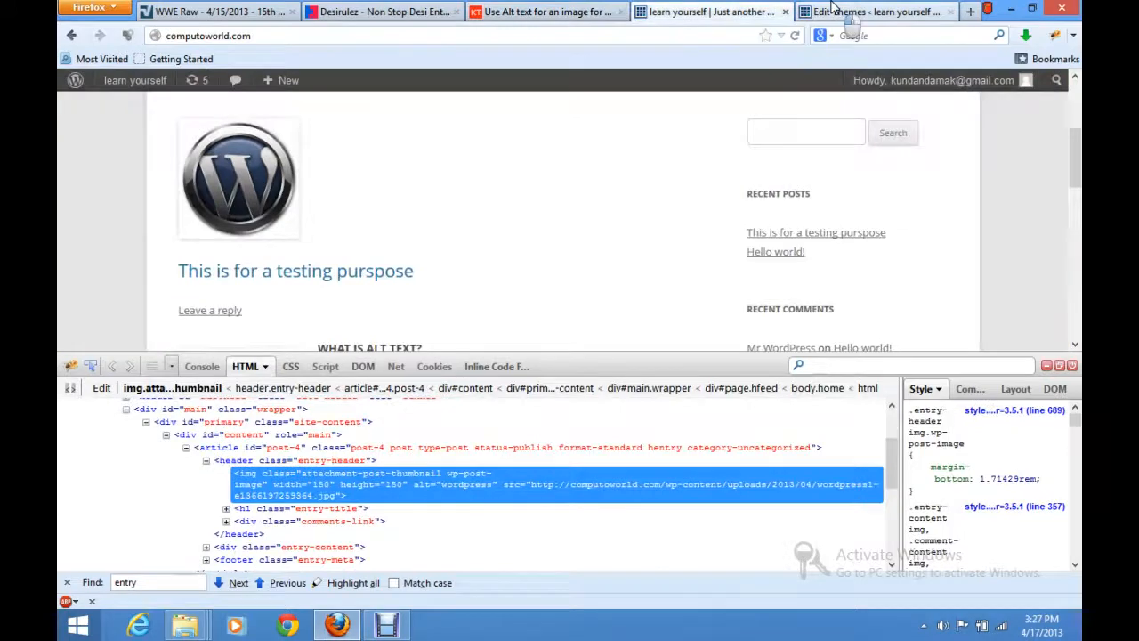
Add box-shadow:2px 2px 1.5px 1.5px #888888 to the entry-title rule and update the file
click(872, 11)
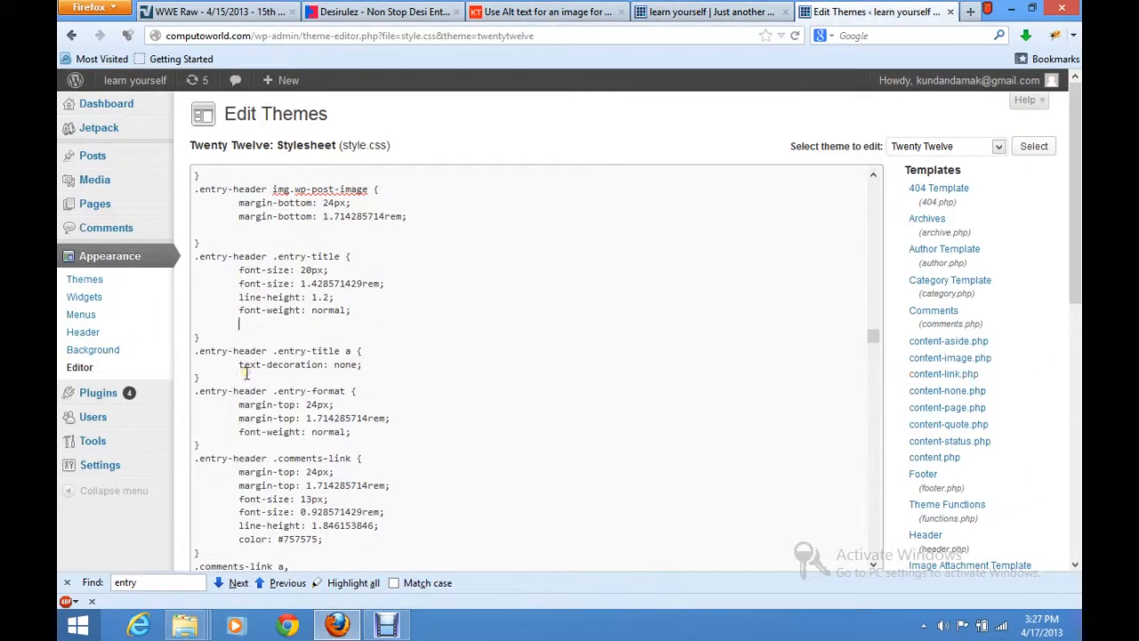
text(box-sh)
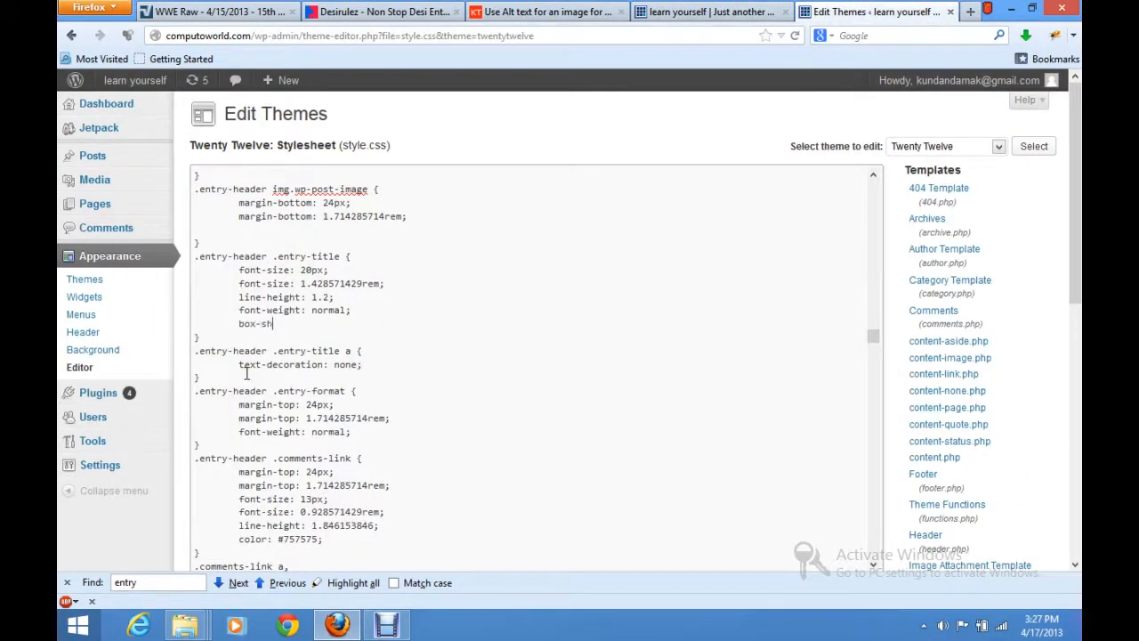
text(adow:2)
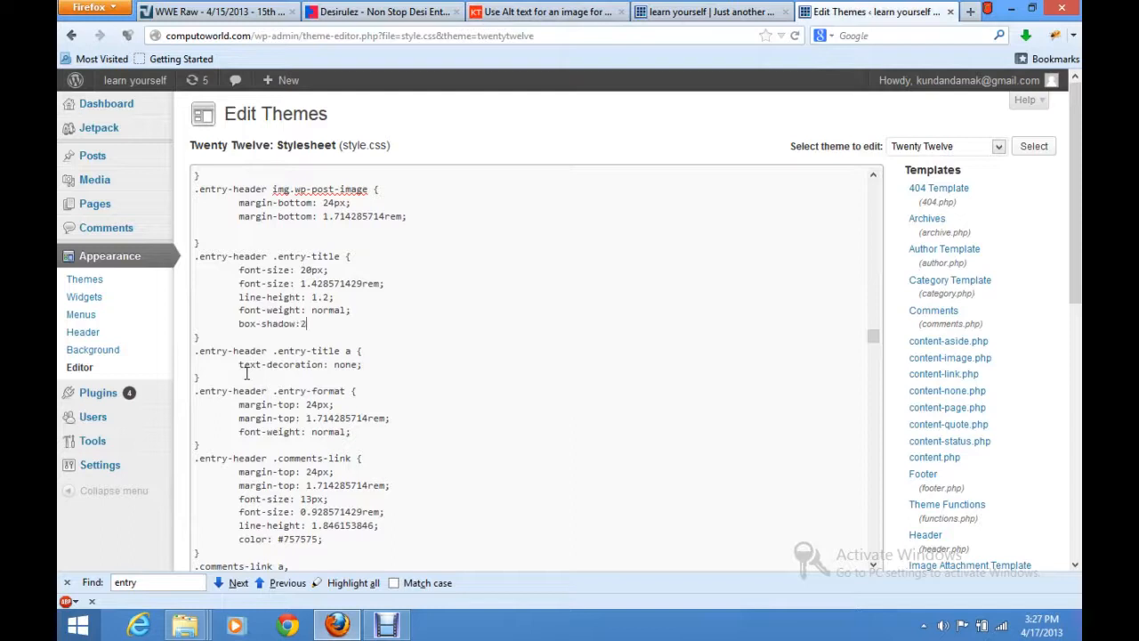
text(px 2px 1)
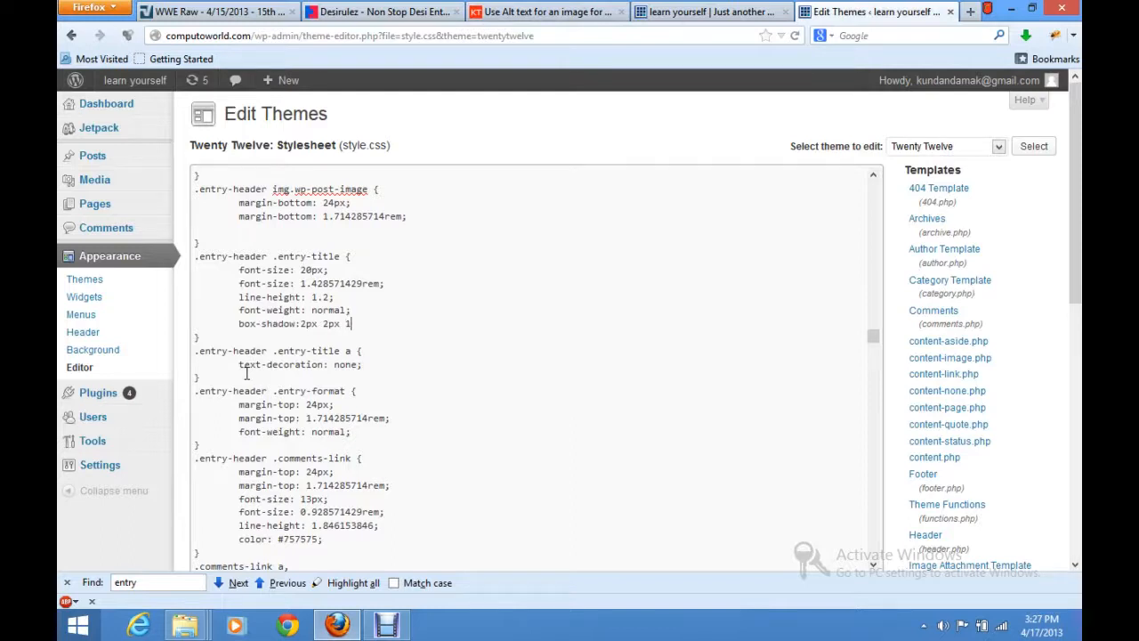
text(5px 1.)
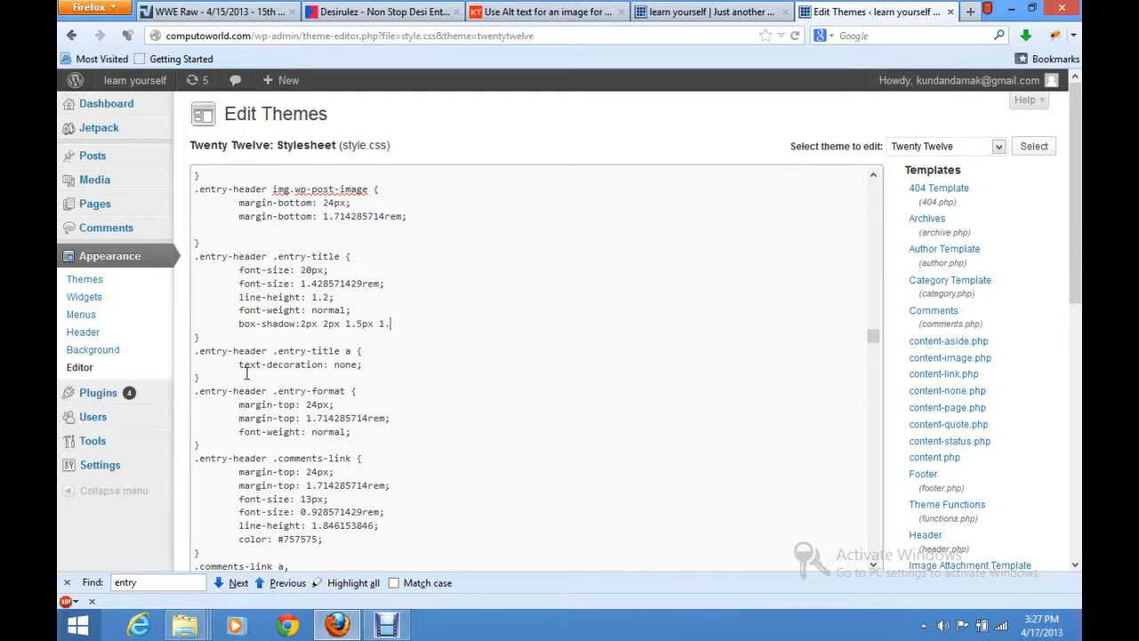
text(5px)
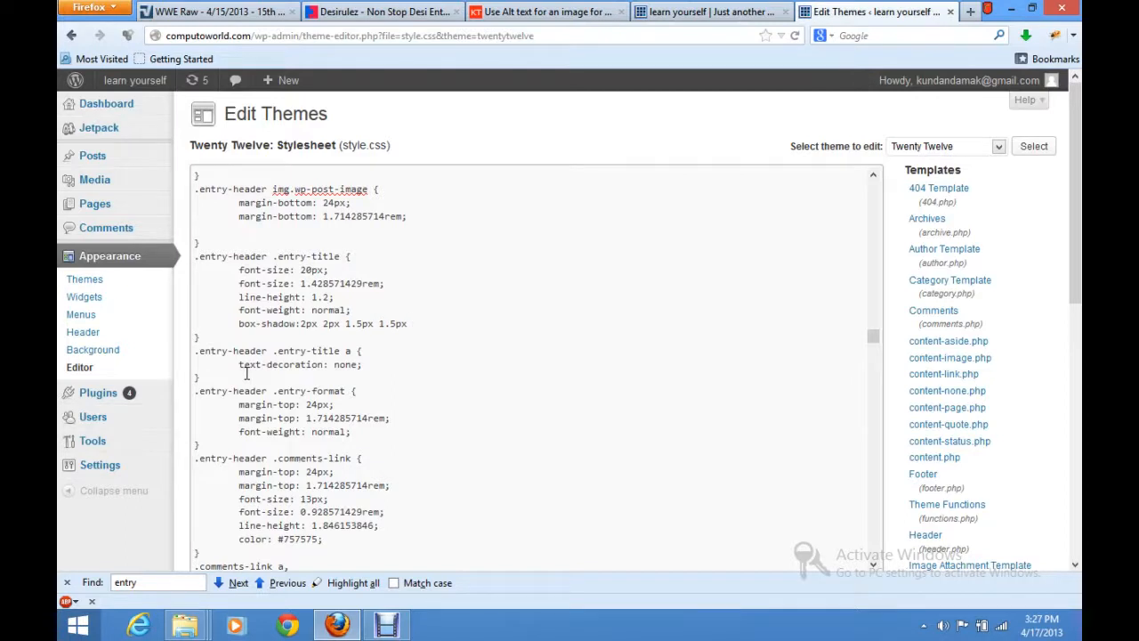
text(#888)
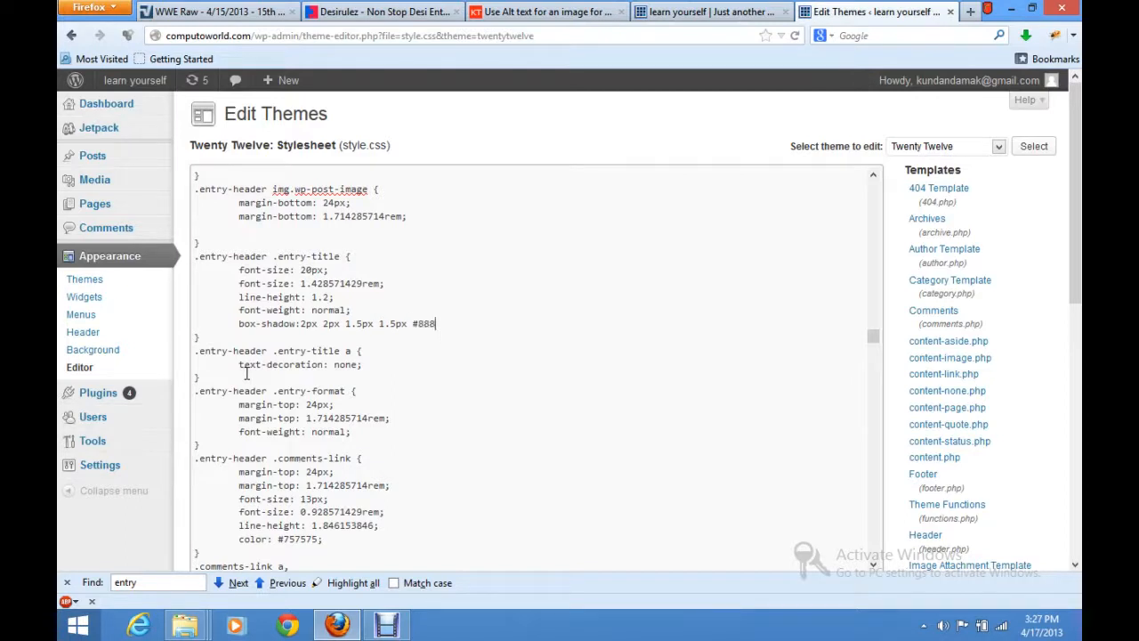
text(888;)
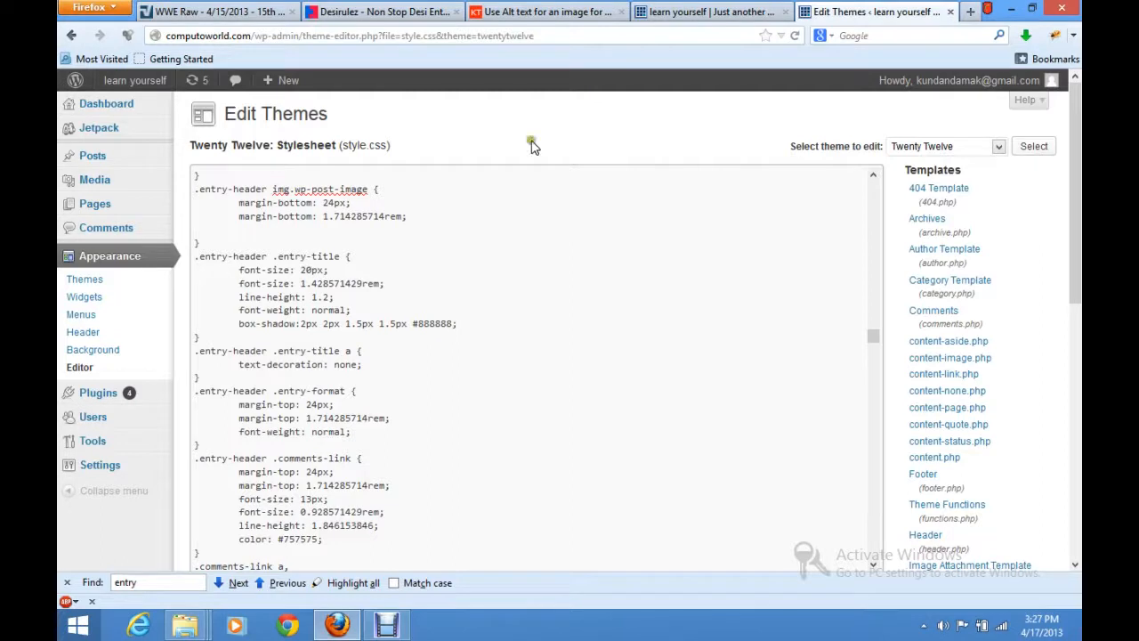
scroll(down, 3)
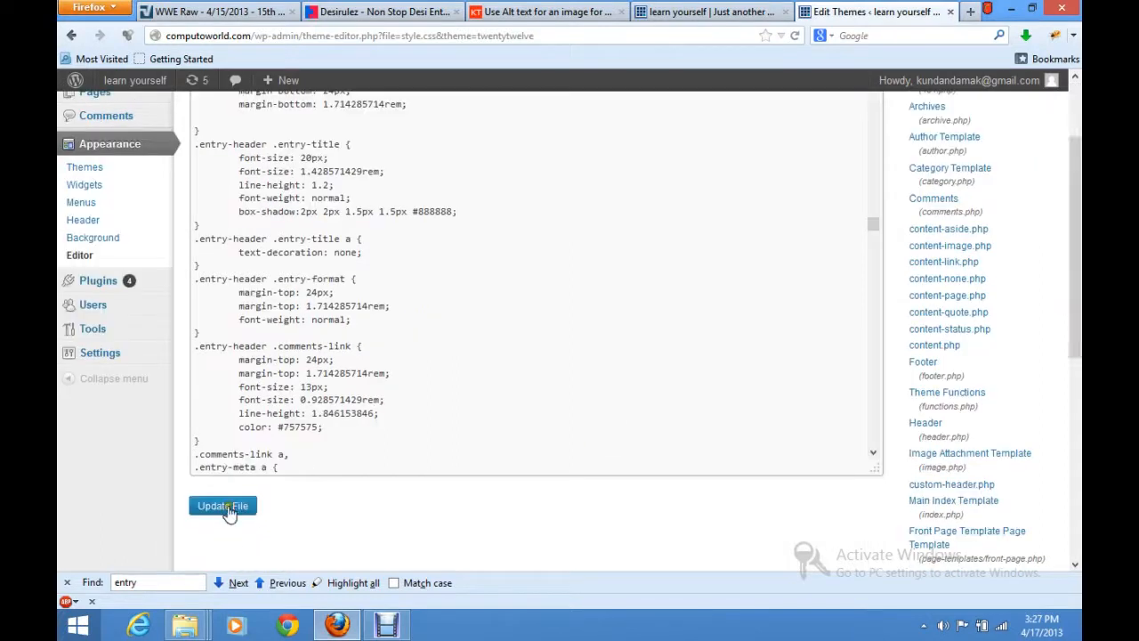
click(222, 505)
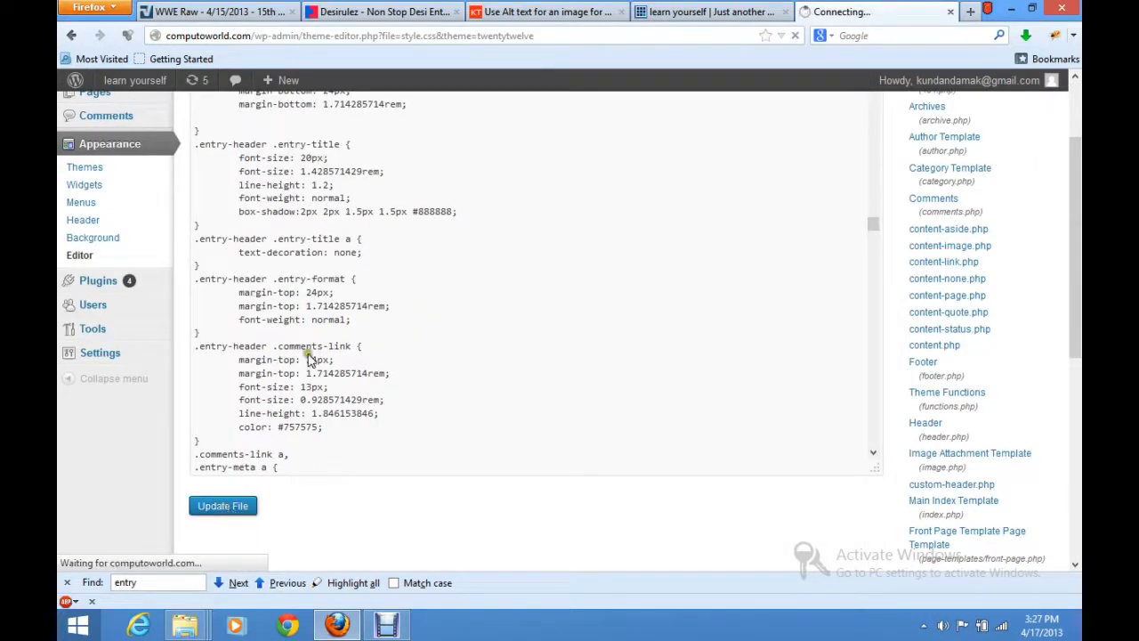
View the post title's gray shadow on the site, then return to the theme editor
click(222, 505)
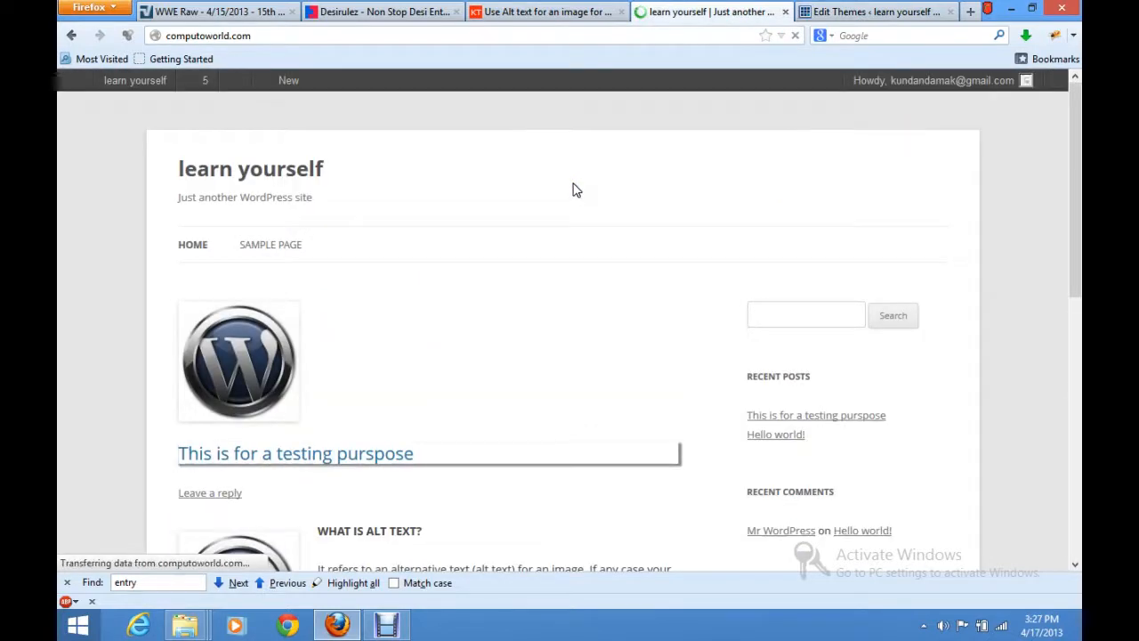
scroll(down, 3)
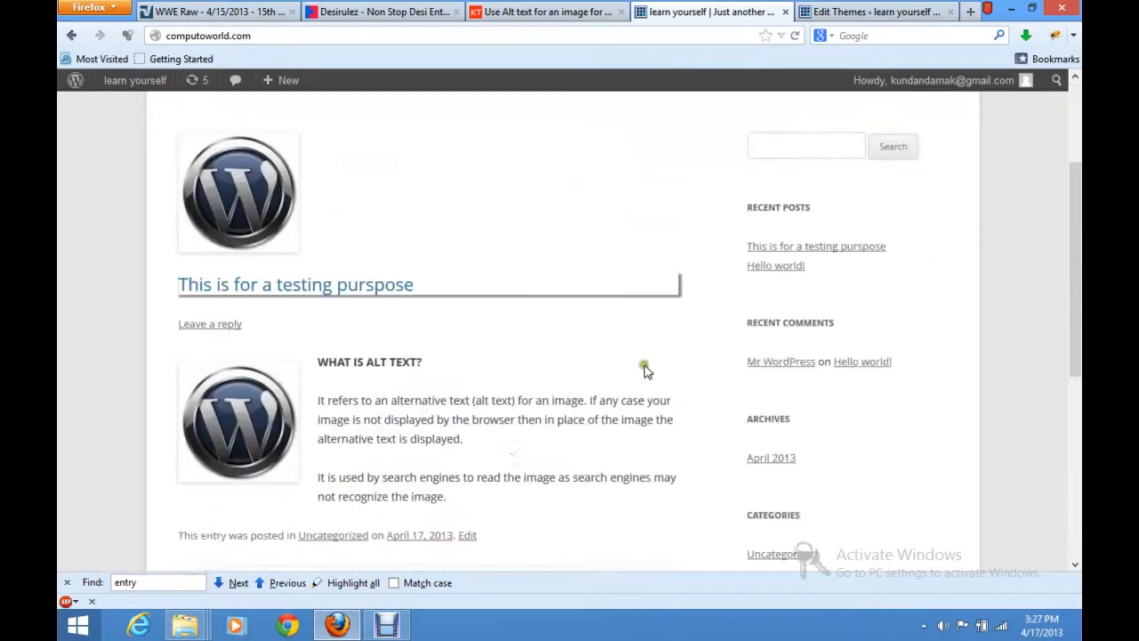
scroll(down, 3)
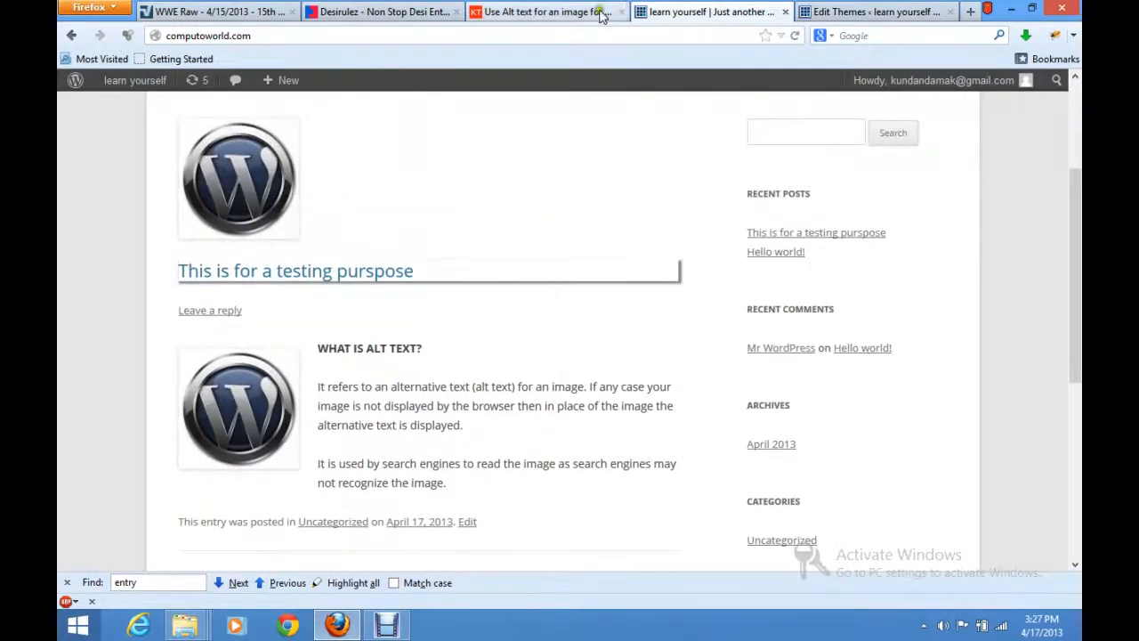
click(872, 10)
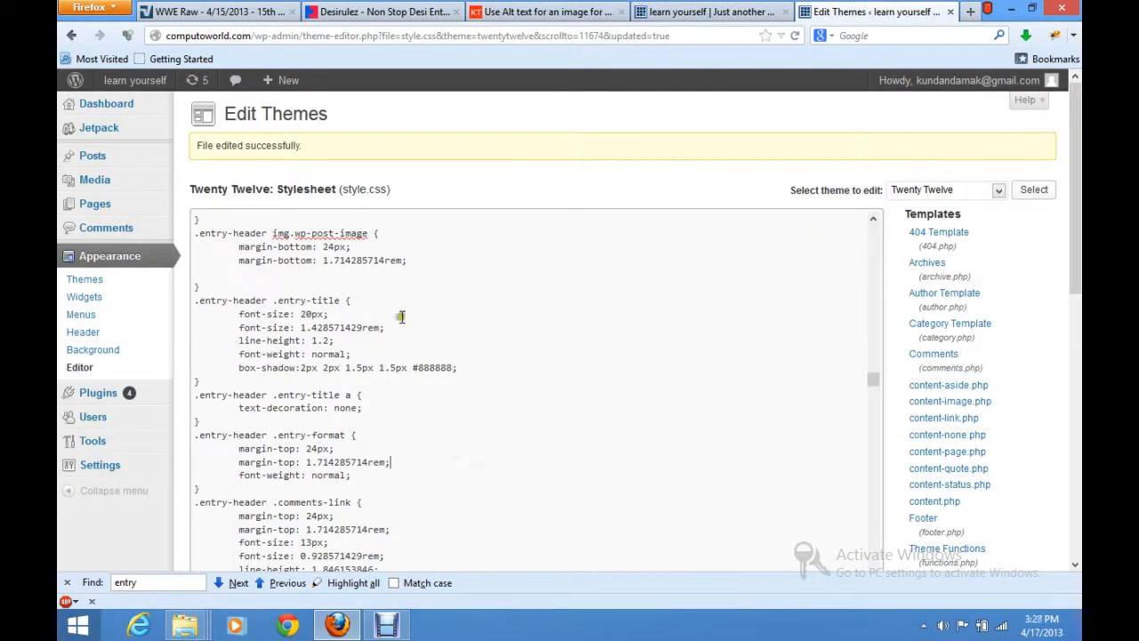
Move the box-shadow line into .entry-header img.wp-post-image, save, and go to the site
drag(400, 367, 459, 366)
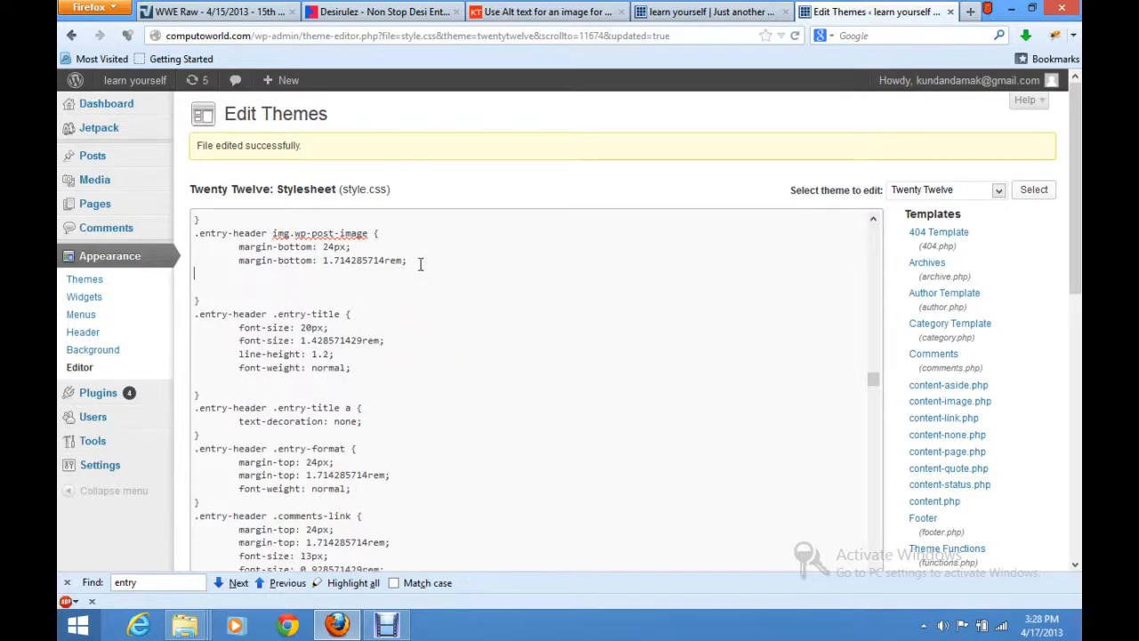
scroll(down, 3)
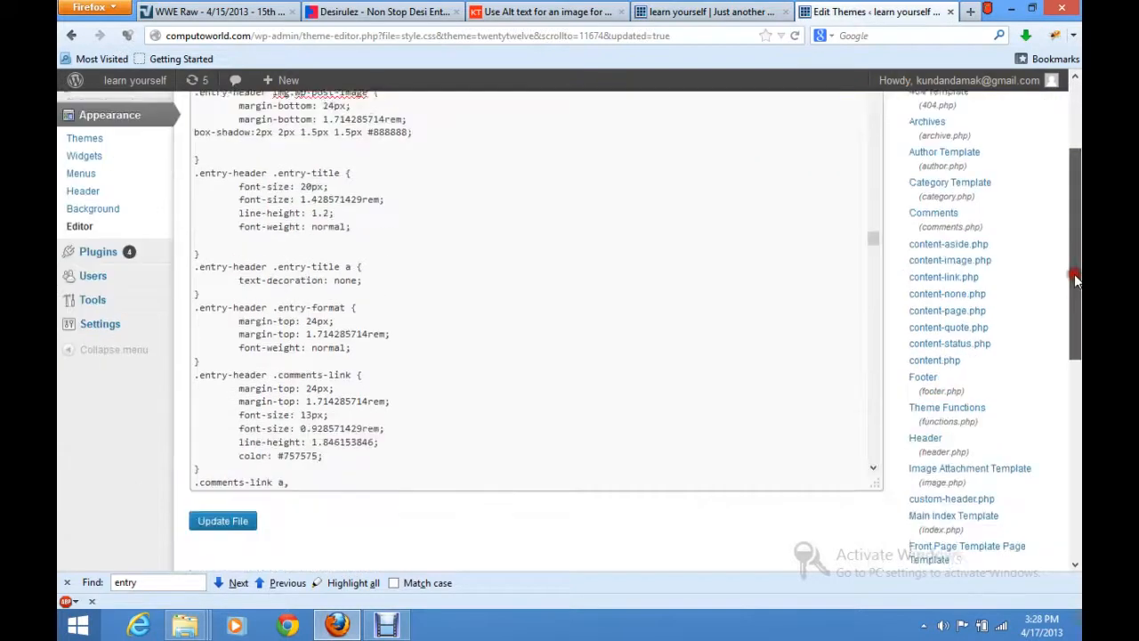
click(222, 520)
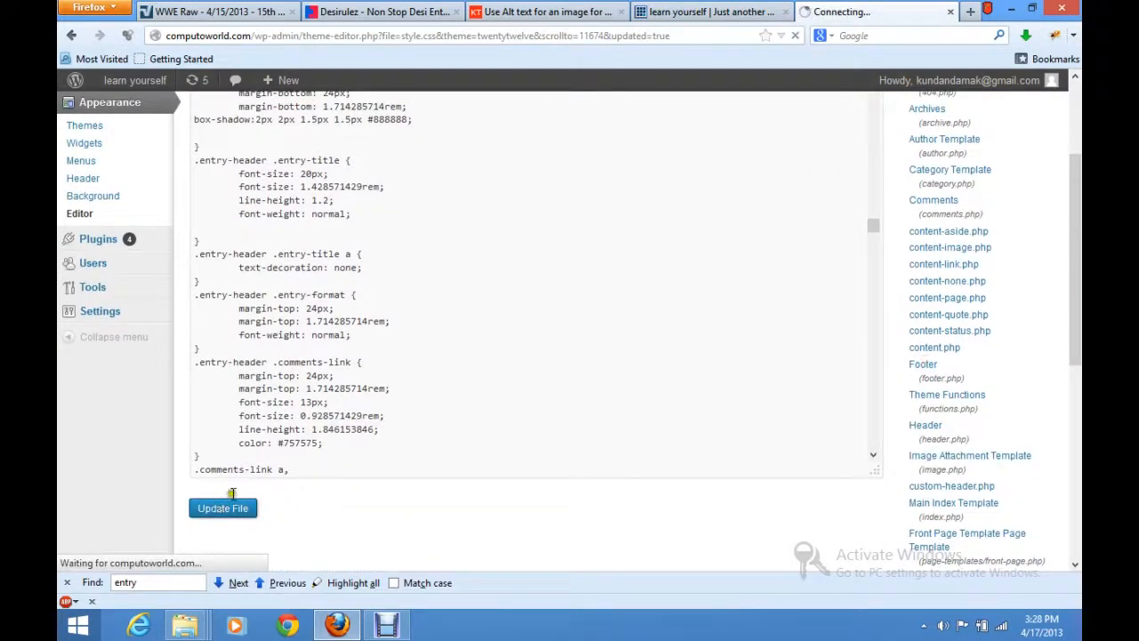
mouse_move(712, 11)
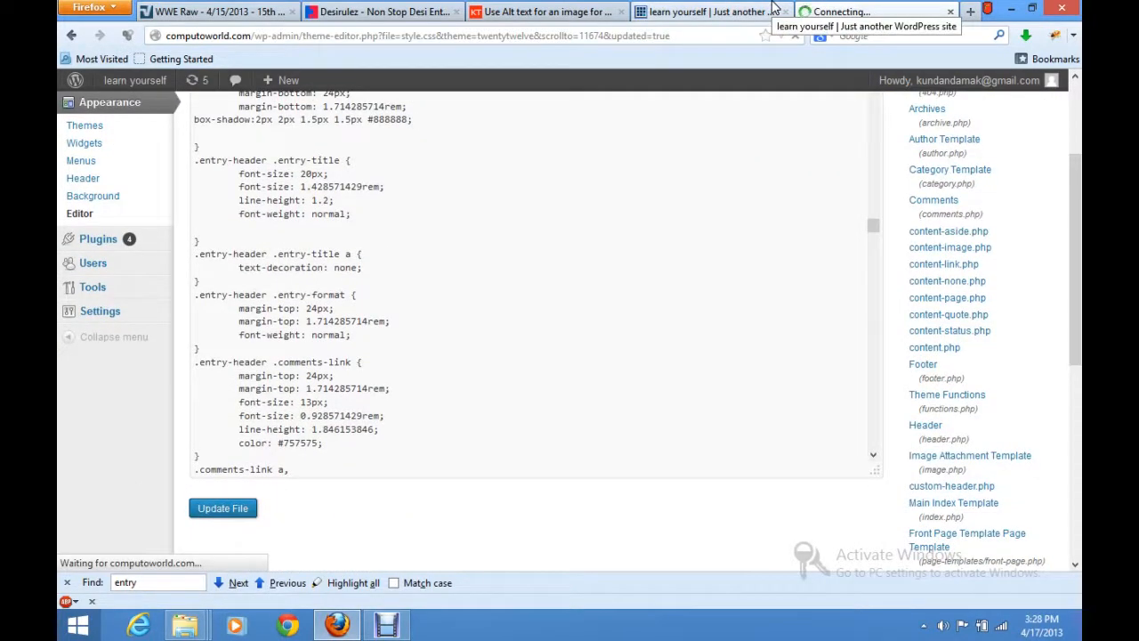
click(222, 509)
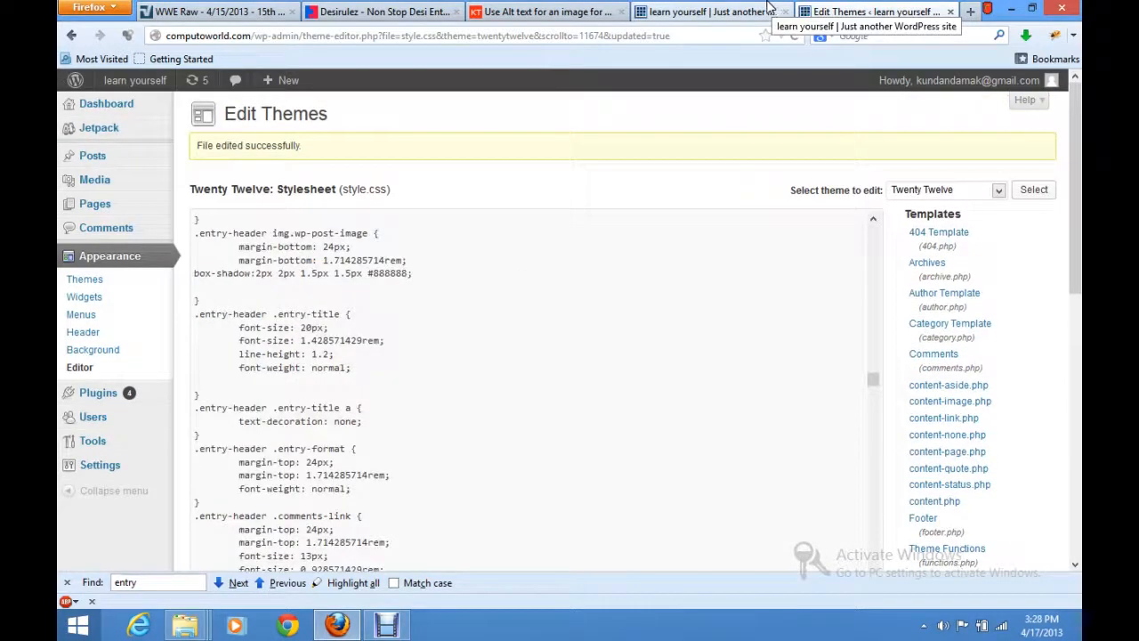
click(703, 11)
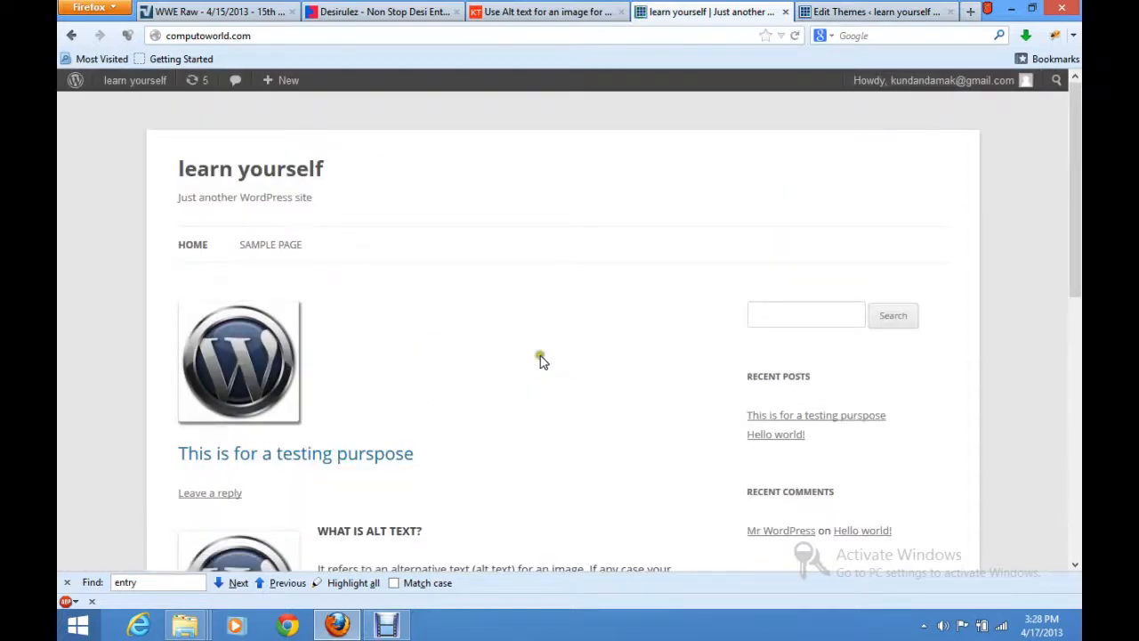
Check the image's gray shadow and show its style.css img.alignleft rule in Firebug
scroll(down, 3)
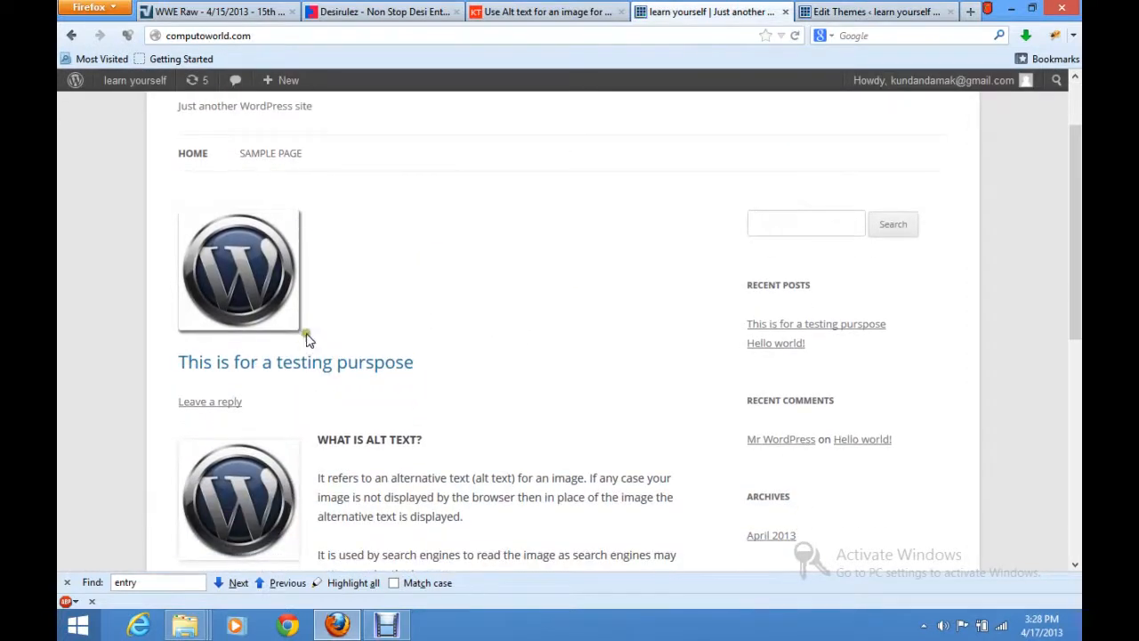
mouse_move(299, 341)
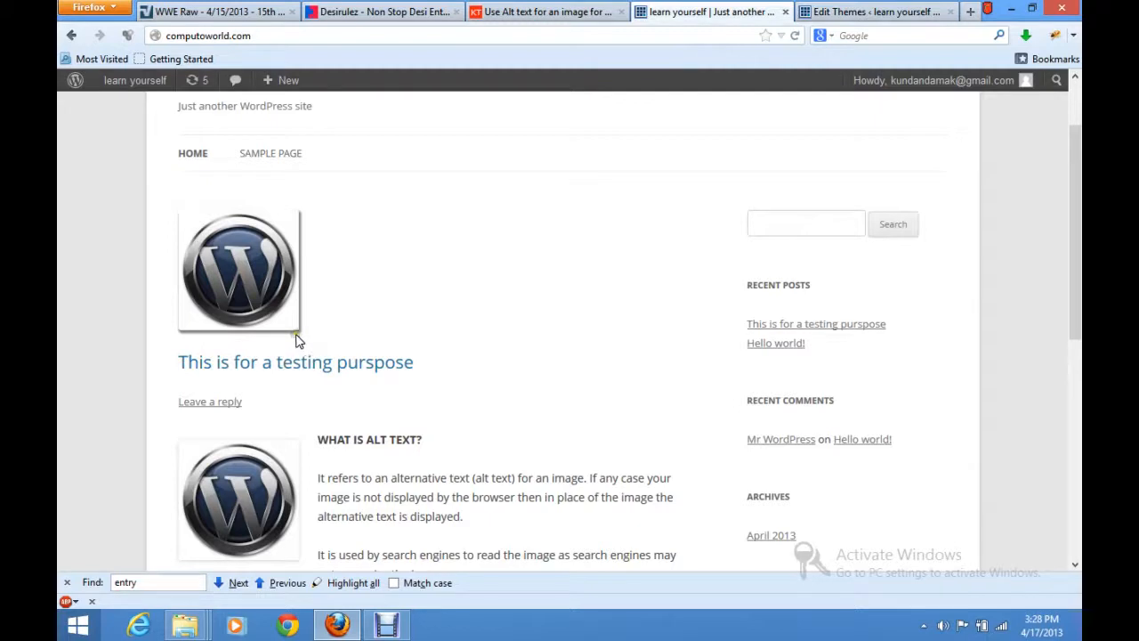
scroll(down, 3)
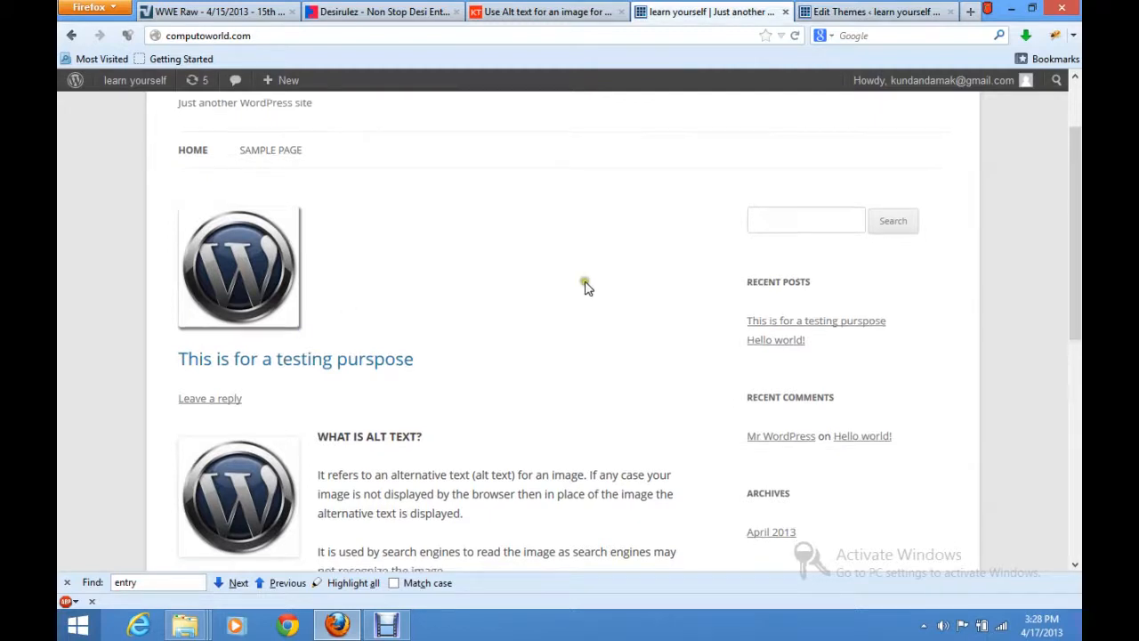
scroll(down, 3)
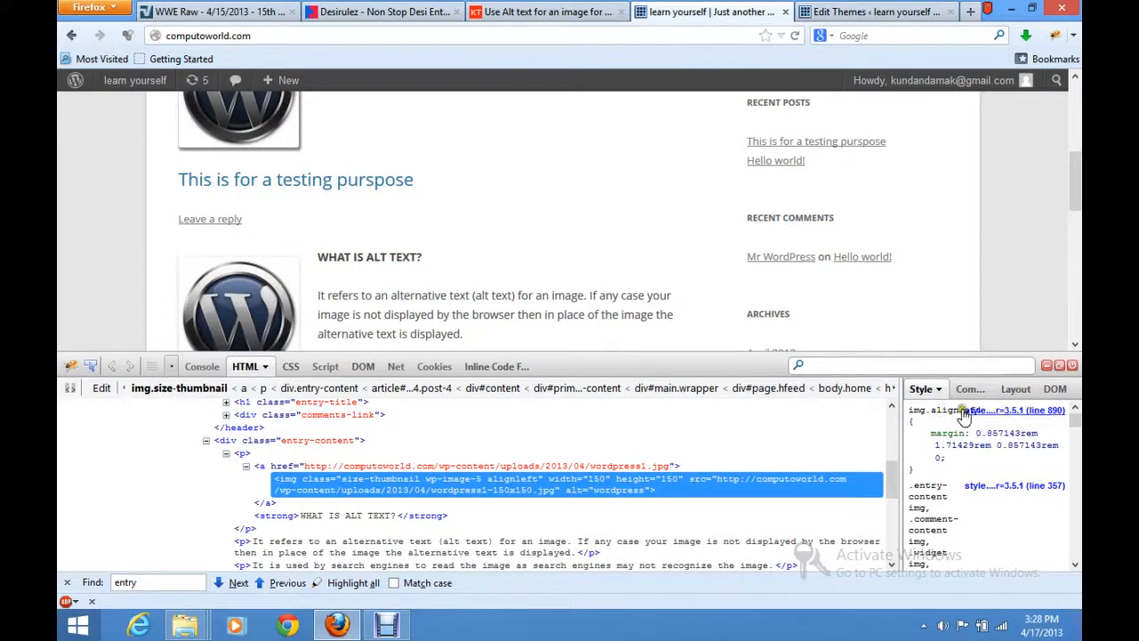
click(280, 367)
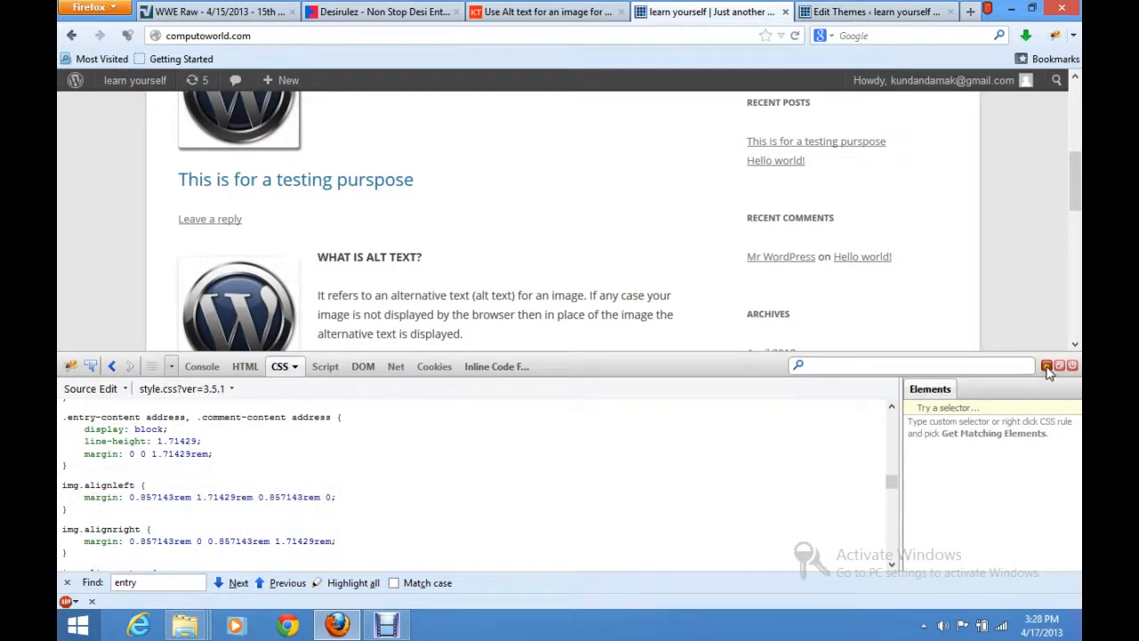
Check the post image's classes in Firebug's HTML view, then return to the img.alignleft rule in the theme editor
click(876, 10)
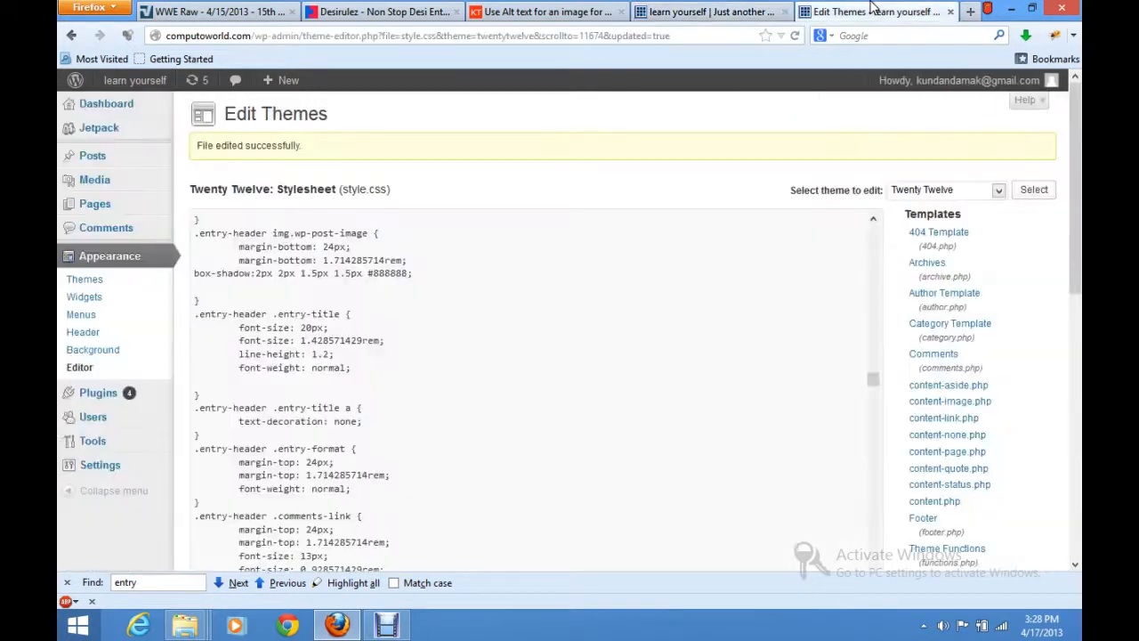
mouse_move(86, 280)
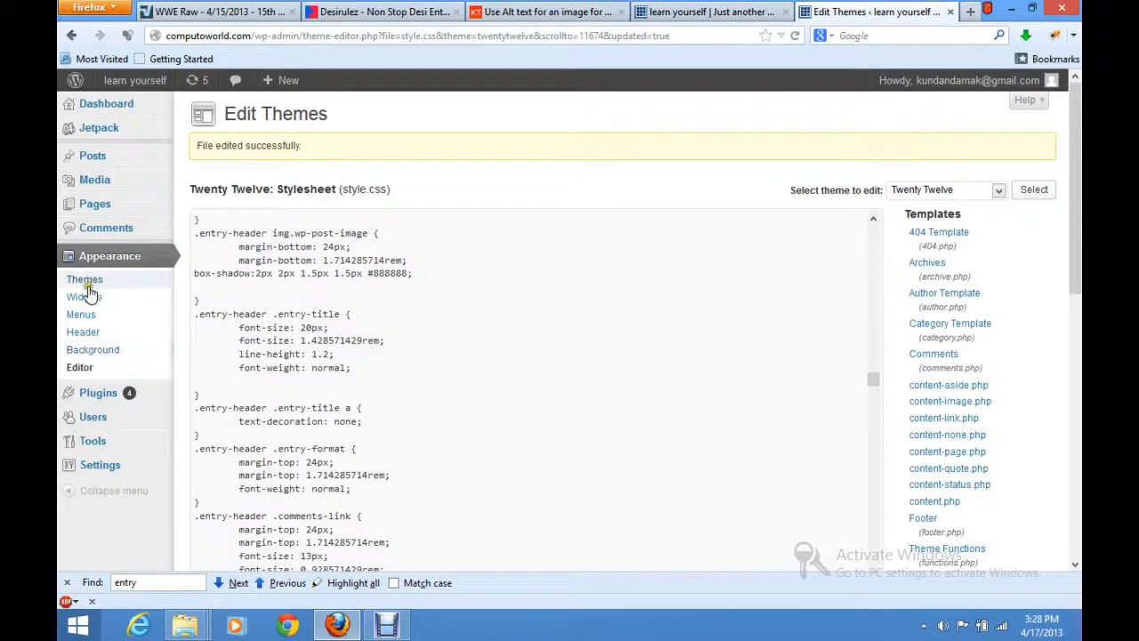
scroll(down, 3)
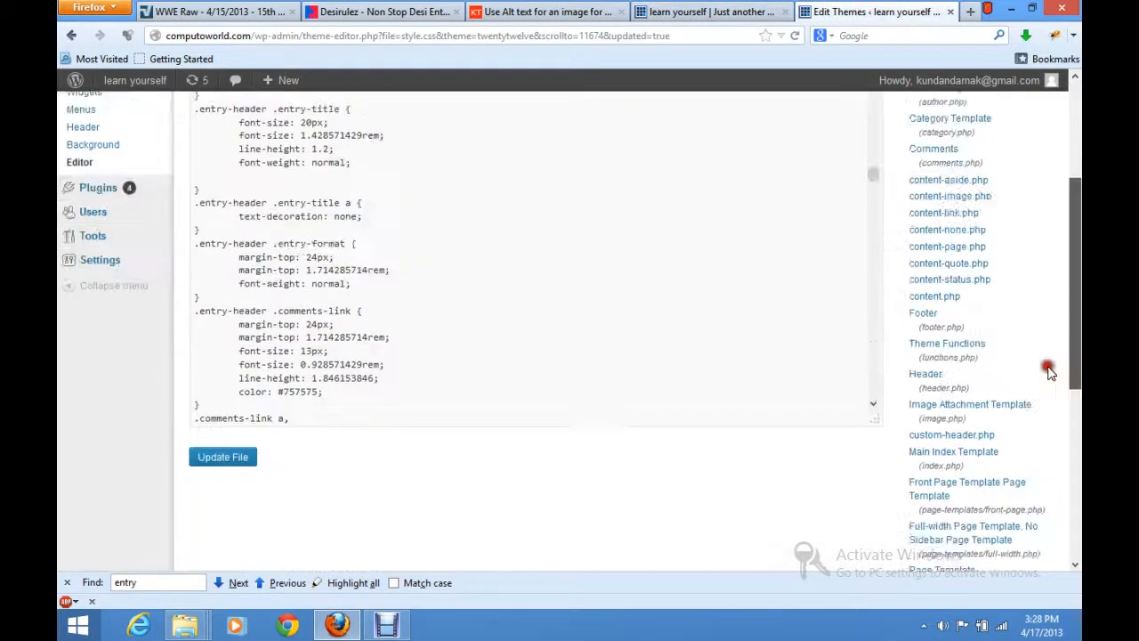
scroll(down, 3)
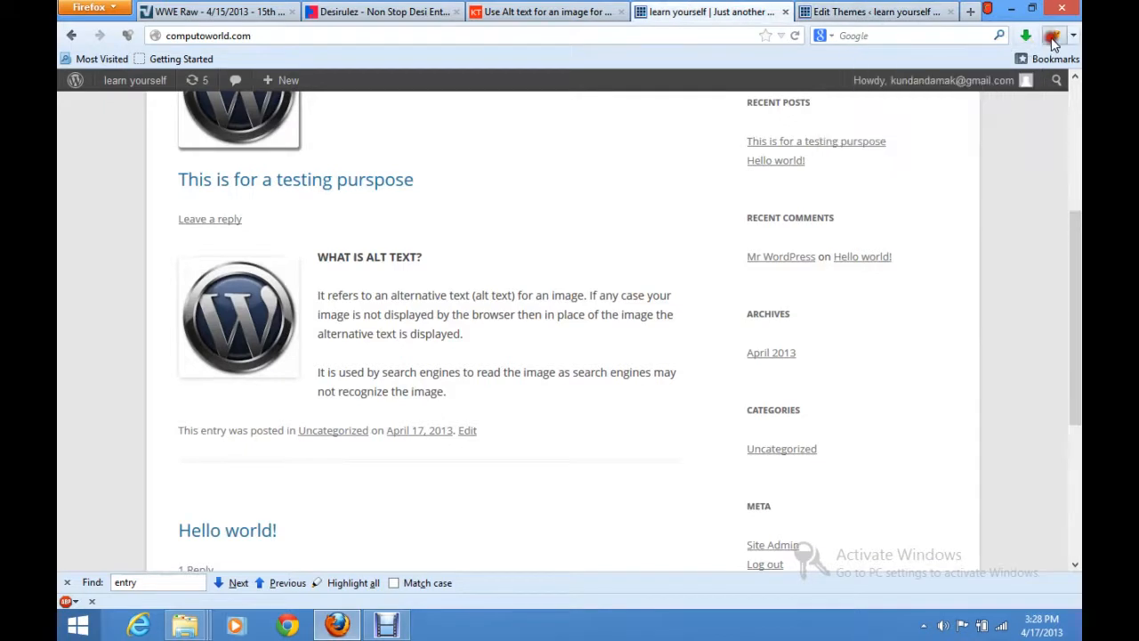
click(1054, 35)
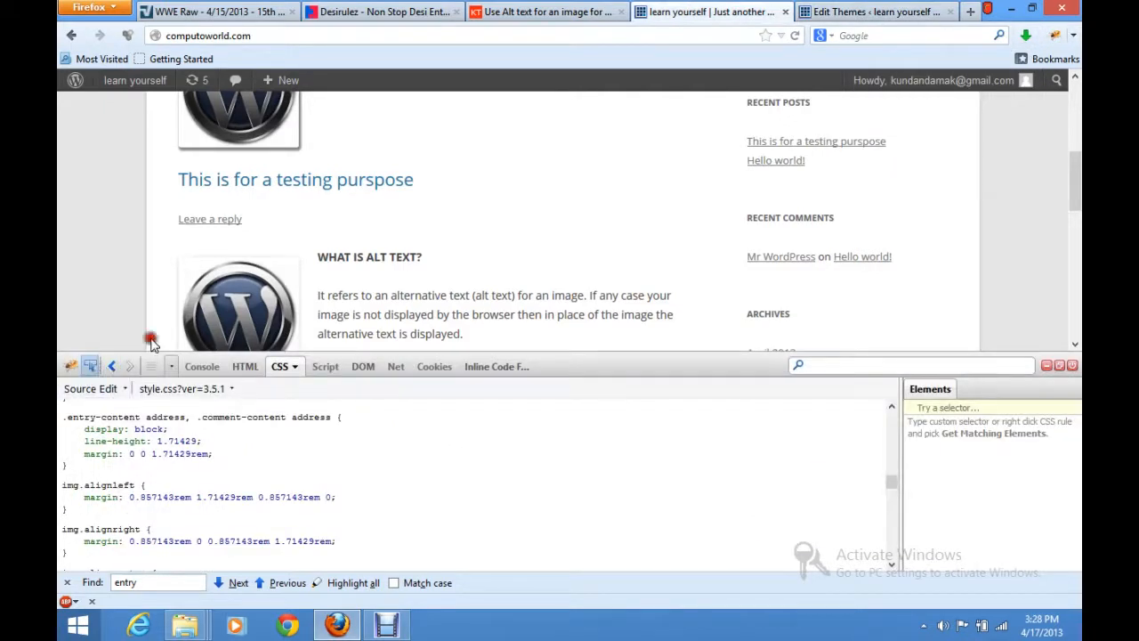
click(246, 367)
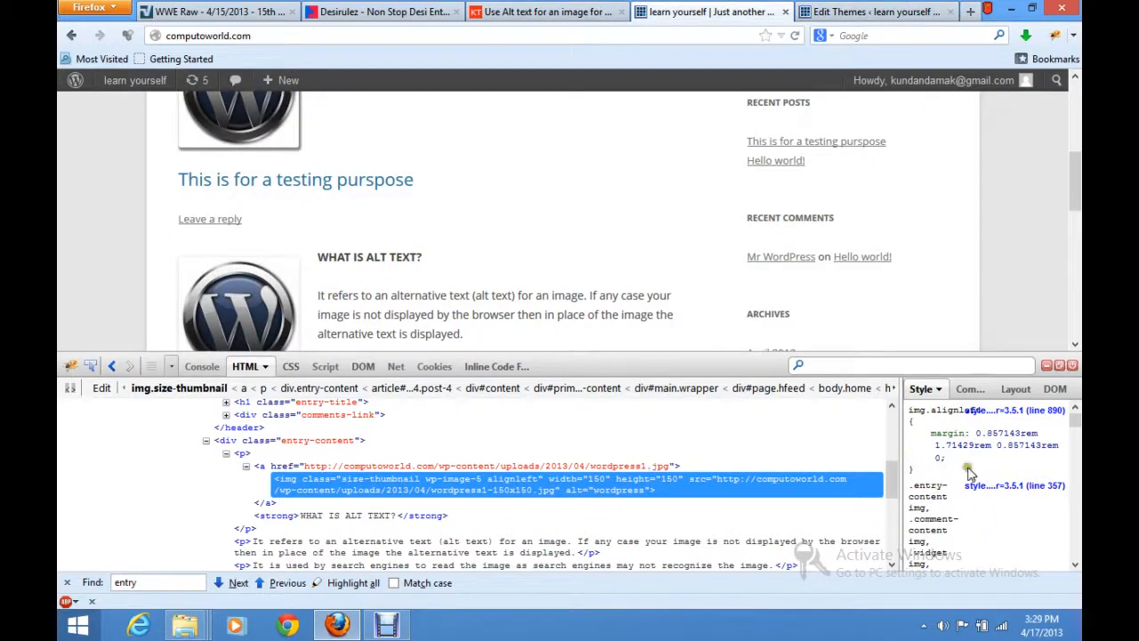
click(280, 367)
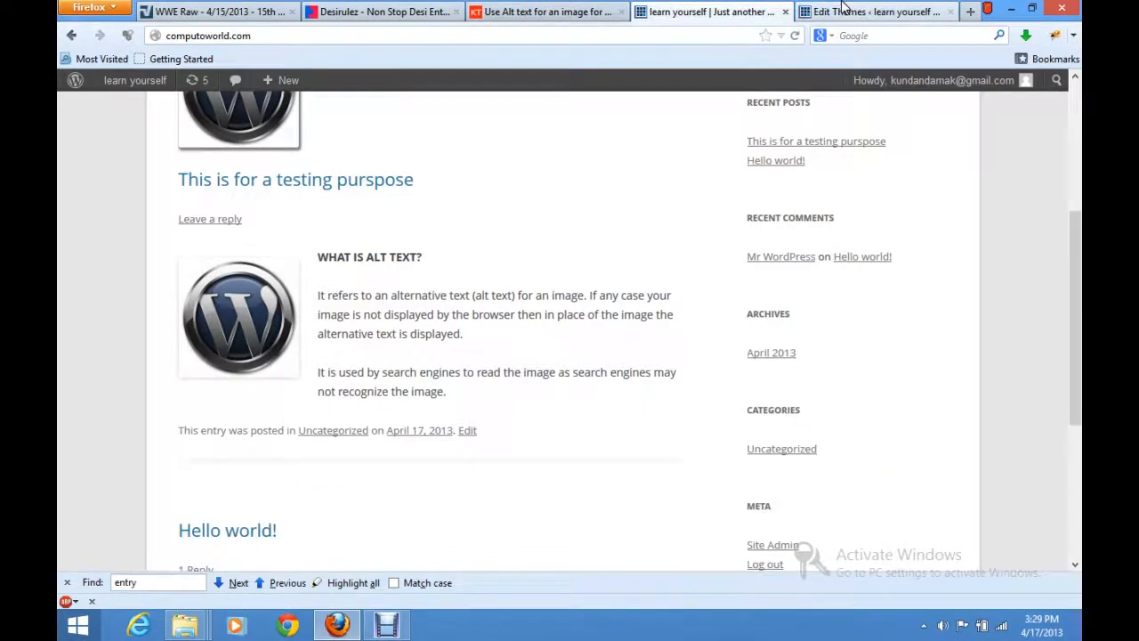
click(876, 11)
text(img.align)
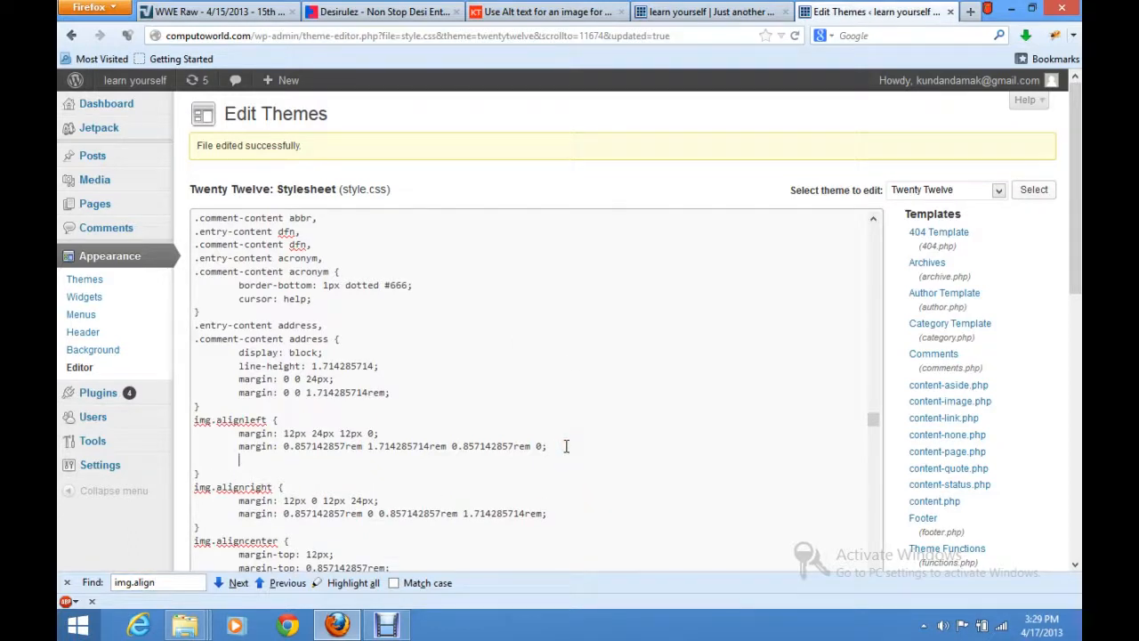
Add box-shadow: 2px 2px 1.5px 1.5px #888888; to img.alignleft and update the stylesheet file
text(box-)
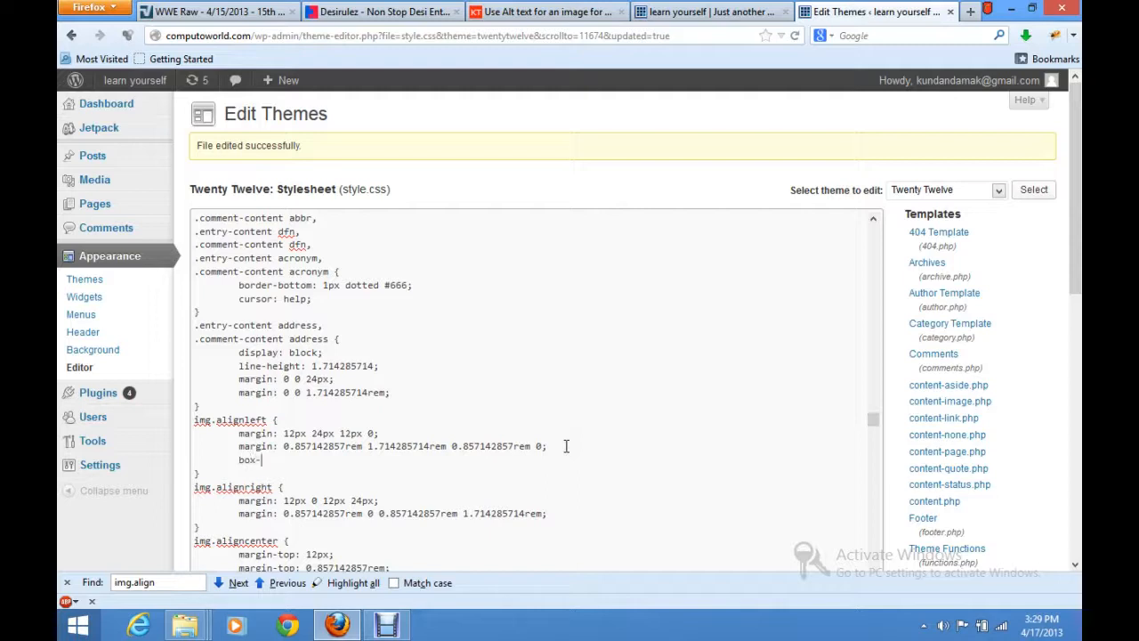
text(shadow:2)
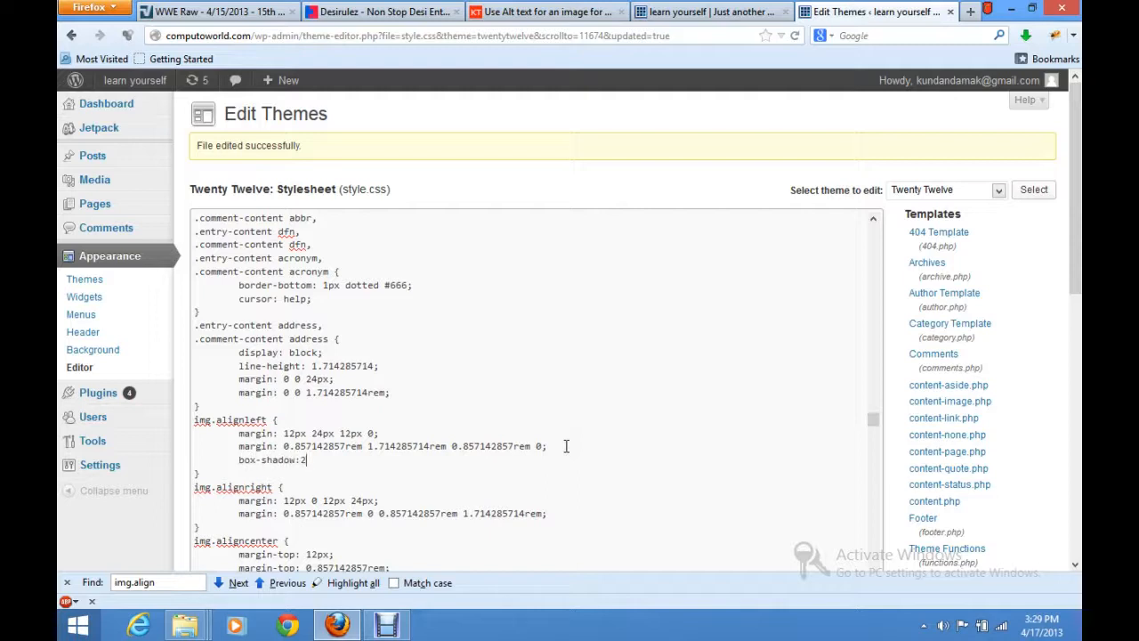
text(px 2px 1)
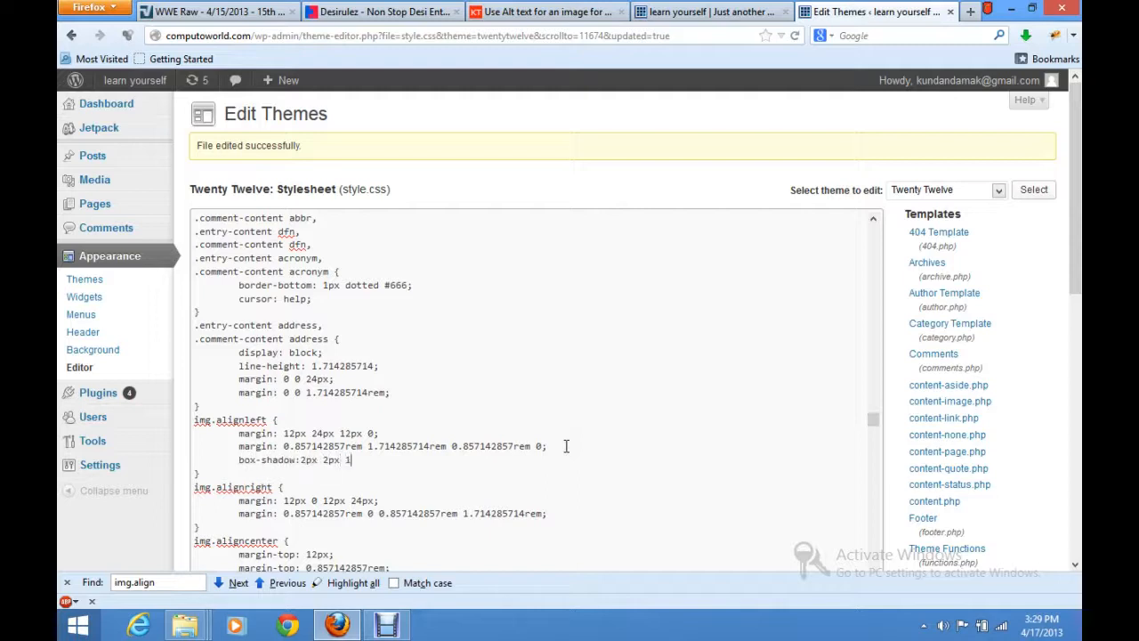
text(.5px 1.5)
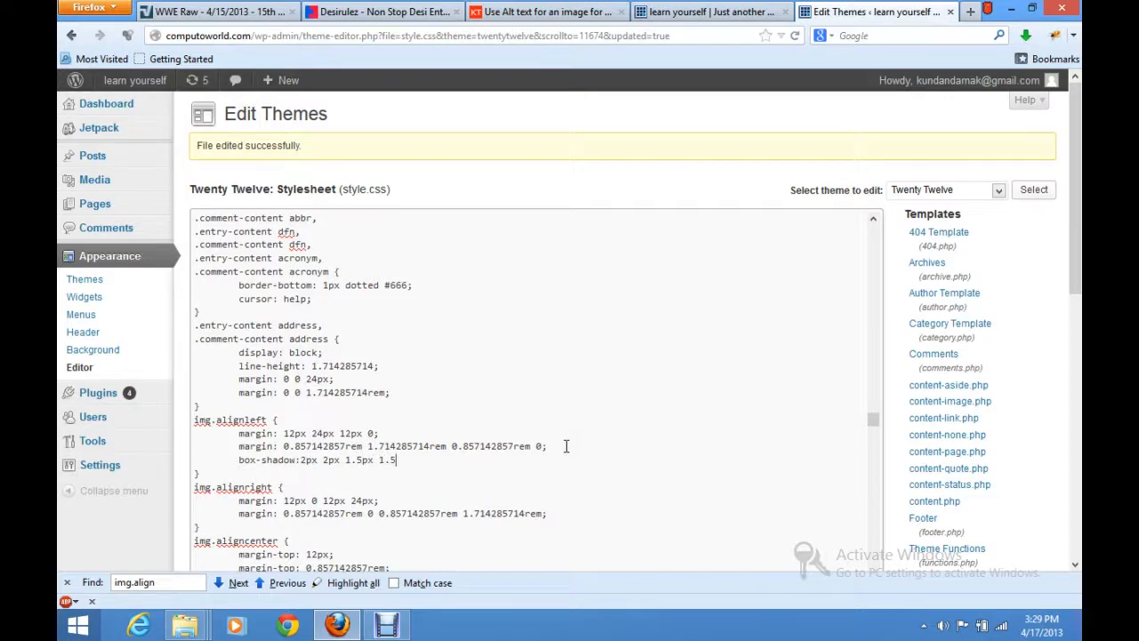
text(px)
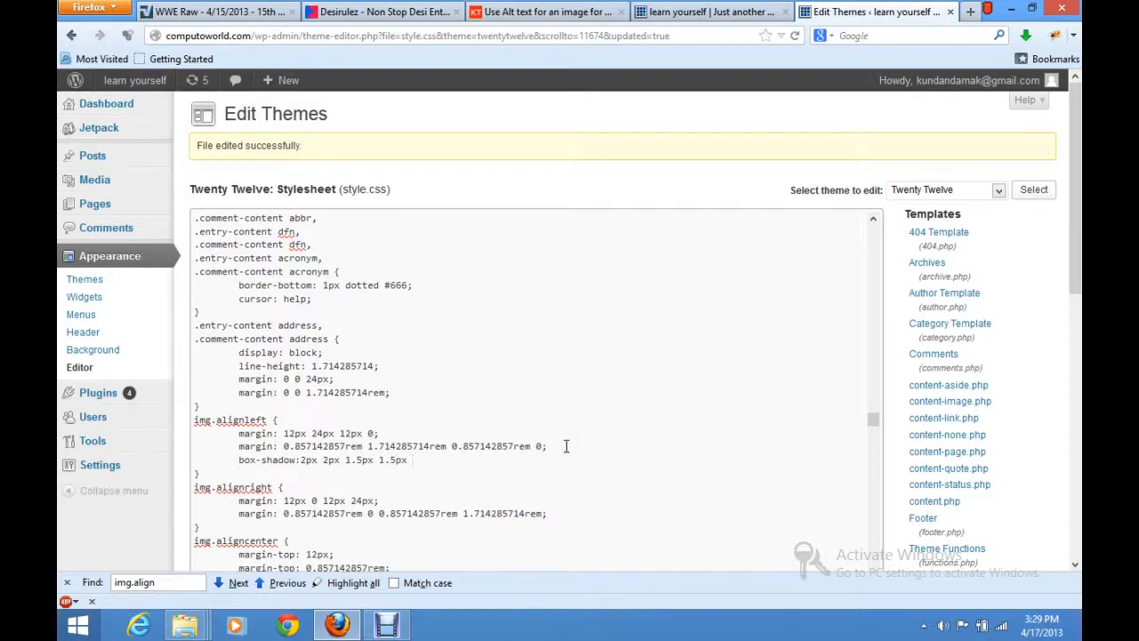
text(#)
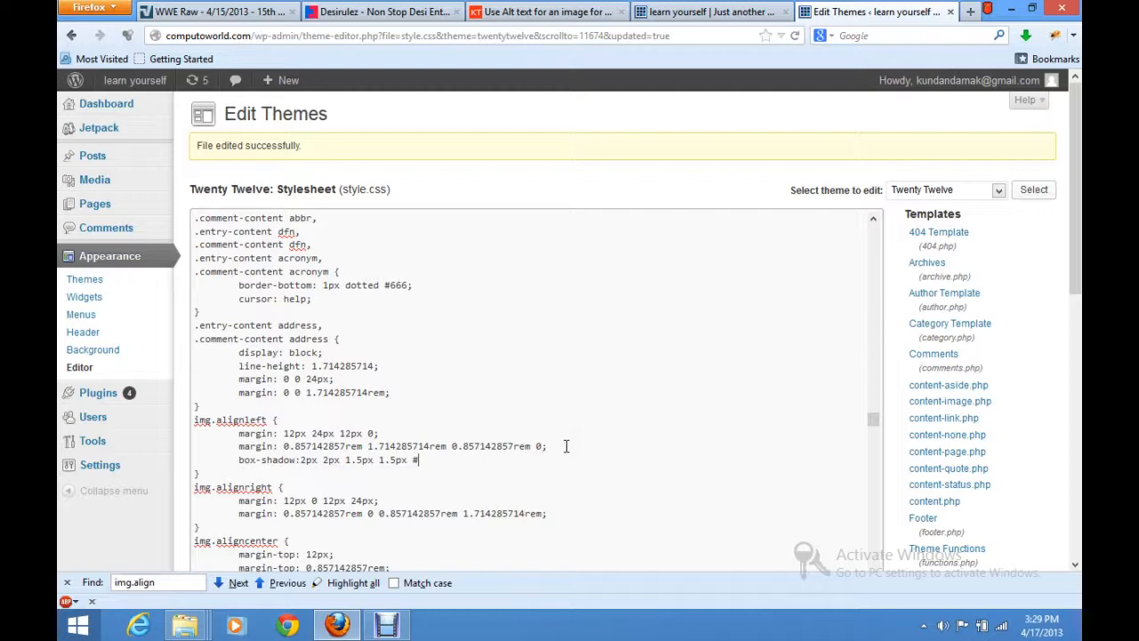
text(888888;)
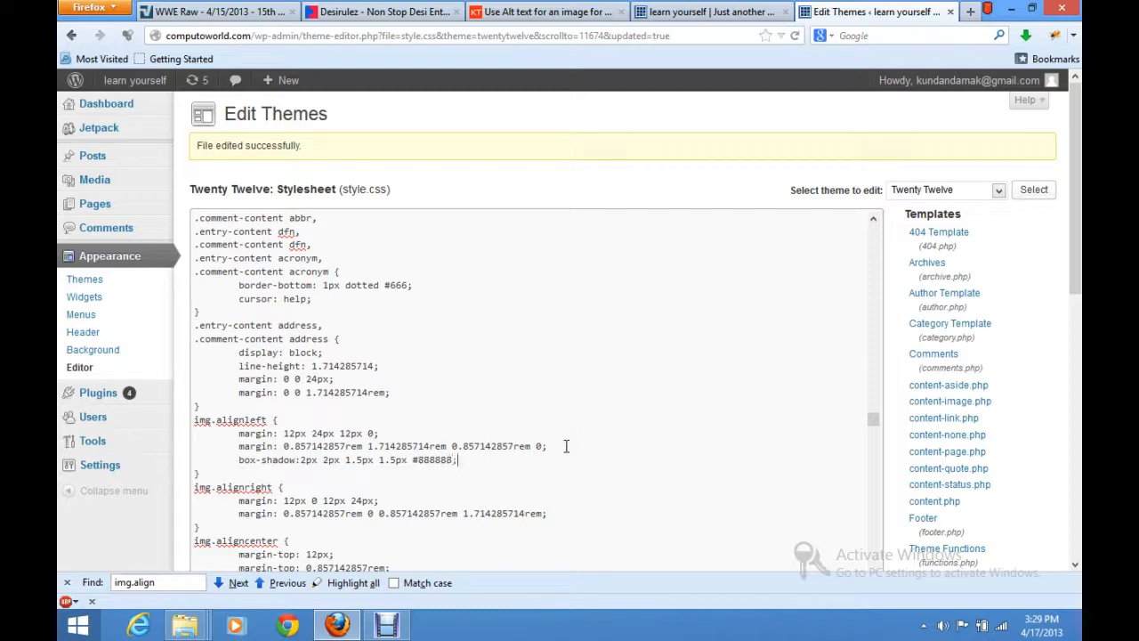
scroll(down, 3)
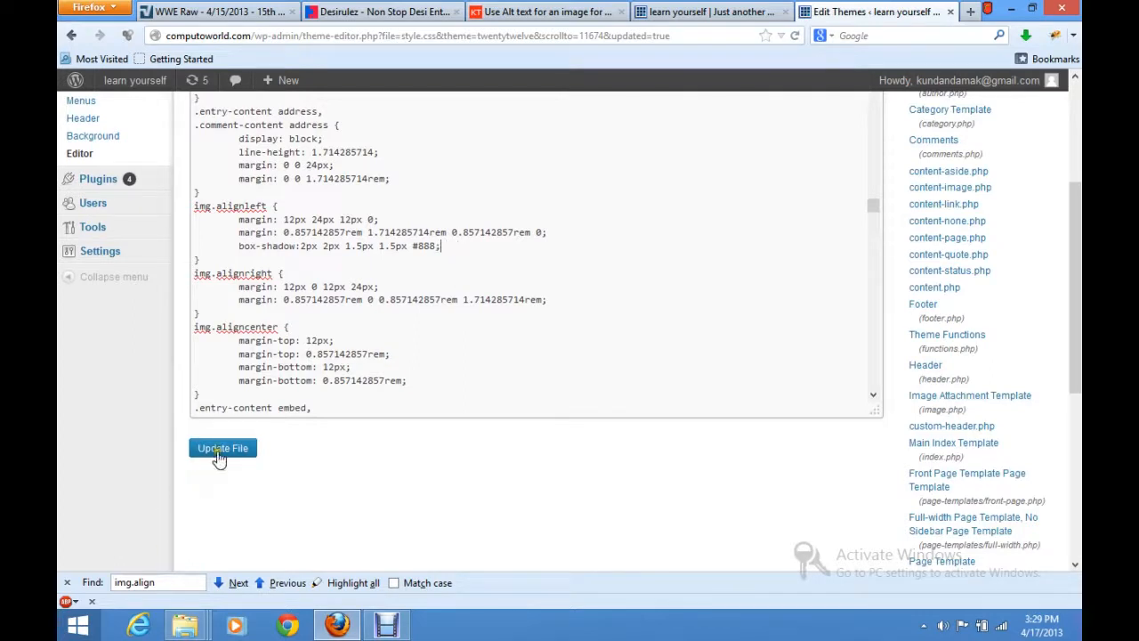
click(222, 449)
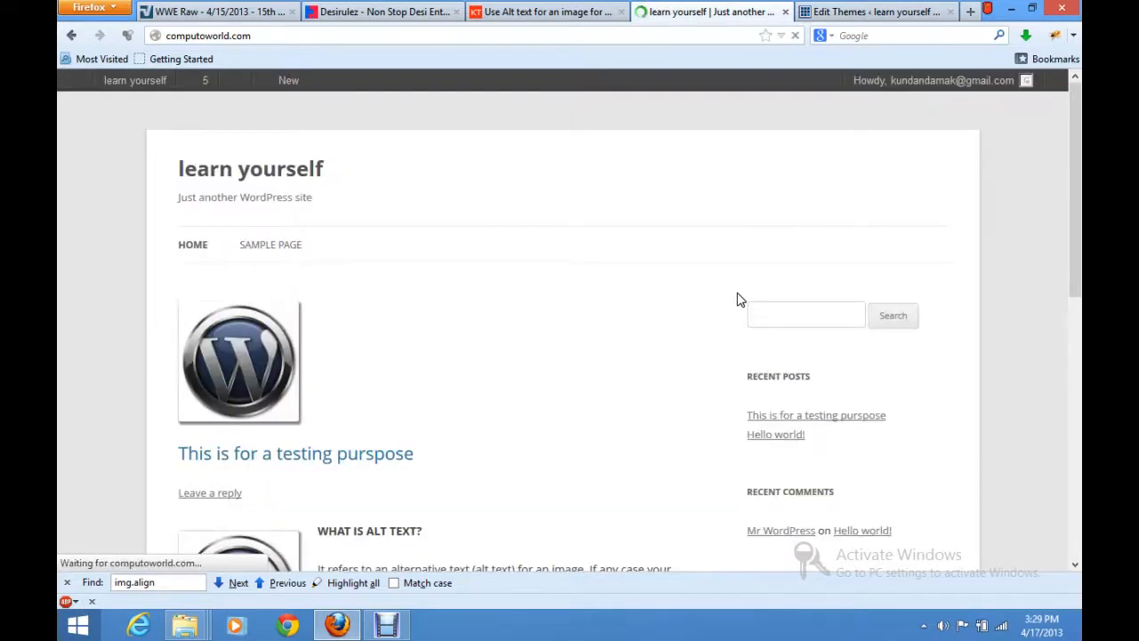
Review the reloaded test site's post images, then switch to the Use Alt text article tab
scroll(down, 3)
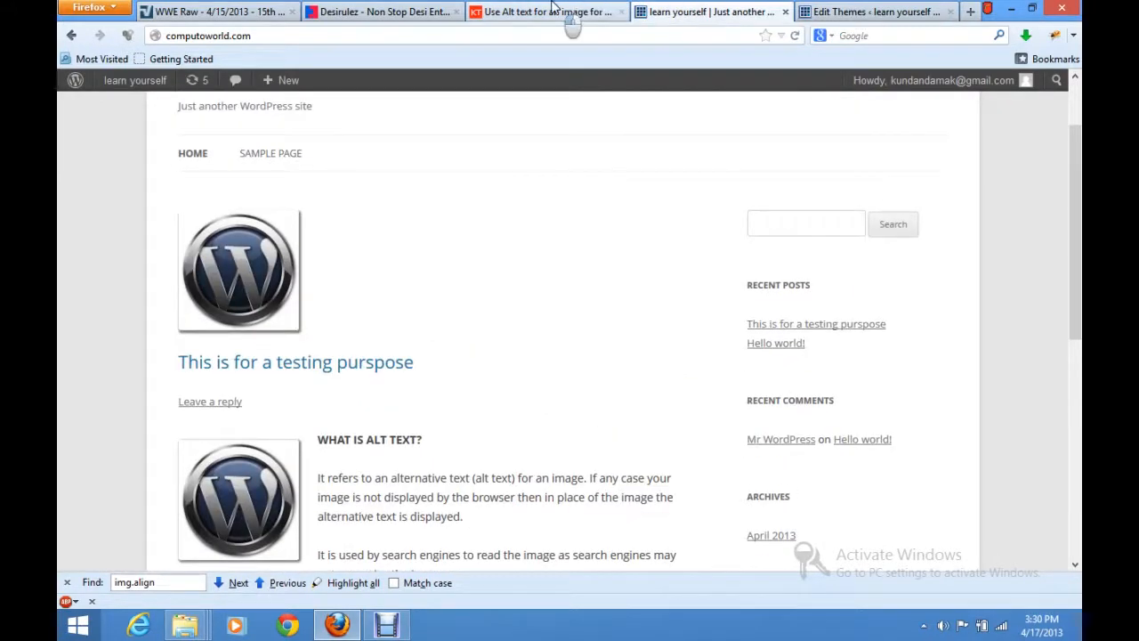
click(543, 11)
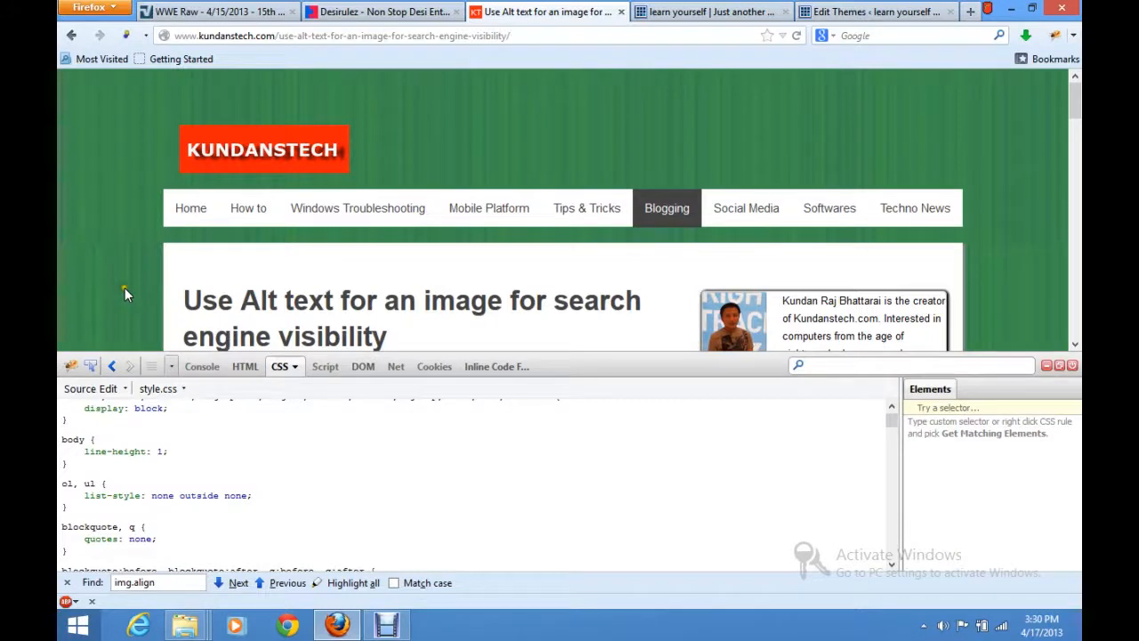
Inspect the article site's search box CSS in Firebug and review its style rules
click(246, 366)
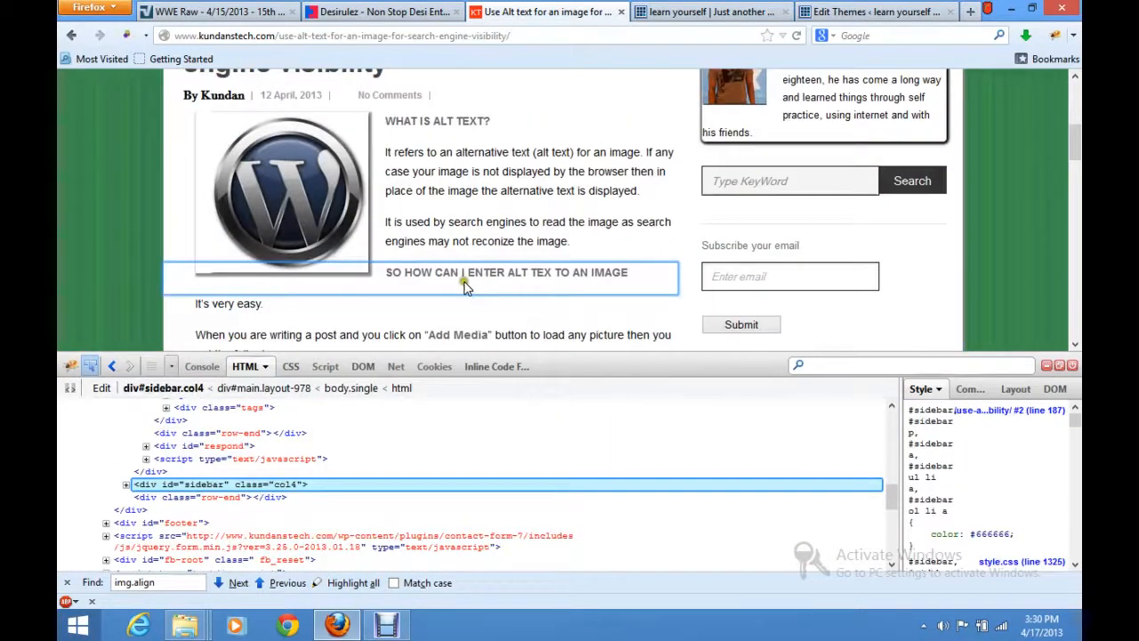
click(790, 182)
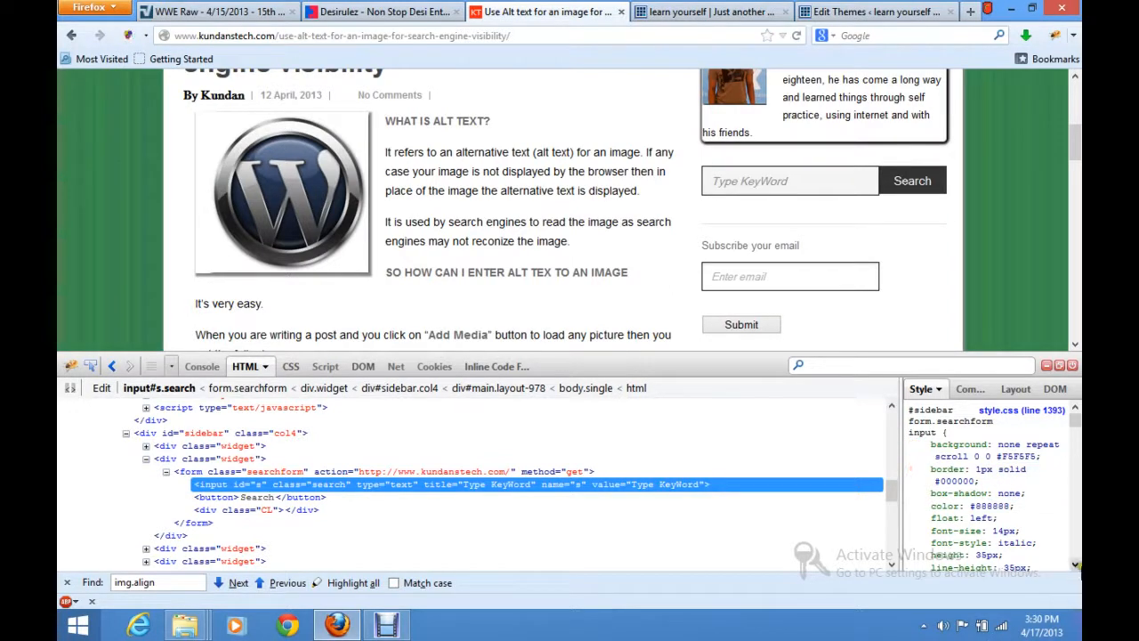
scroll(down, 3)
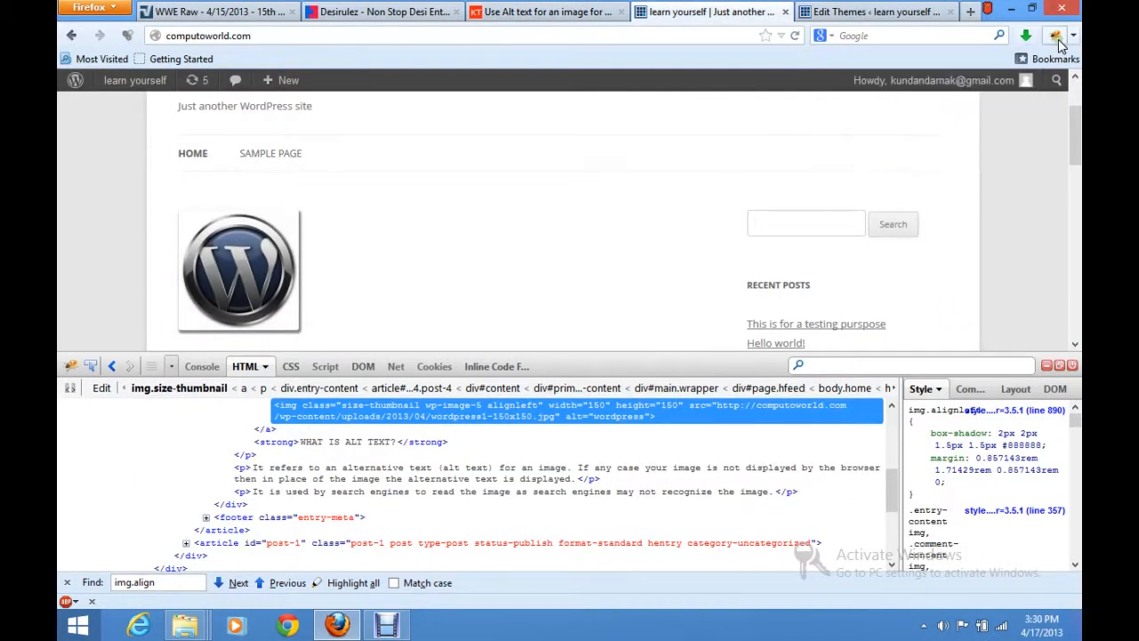
Inspect the test site's search box and follow it to the .widget-area #s width:53.6667% rule in style.css
click(1055, 36)
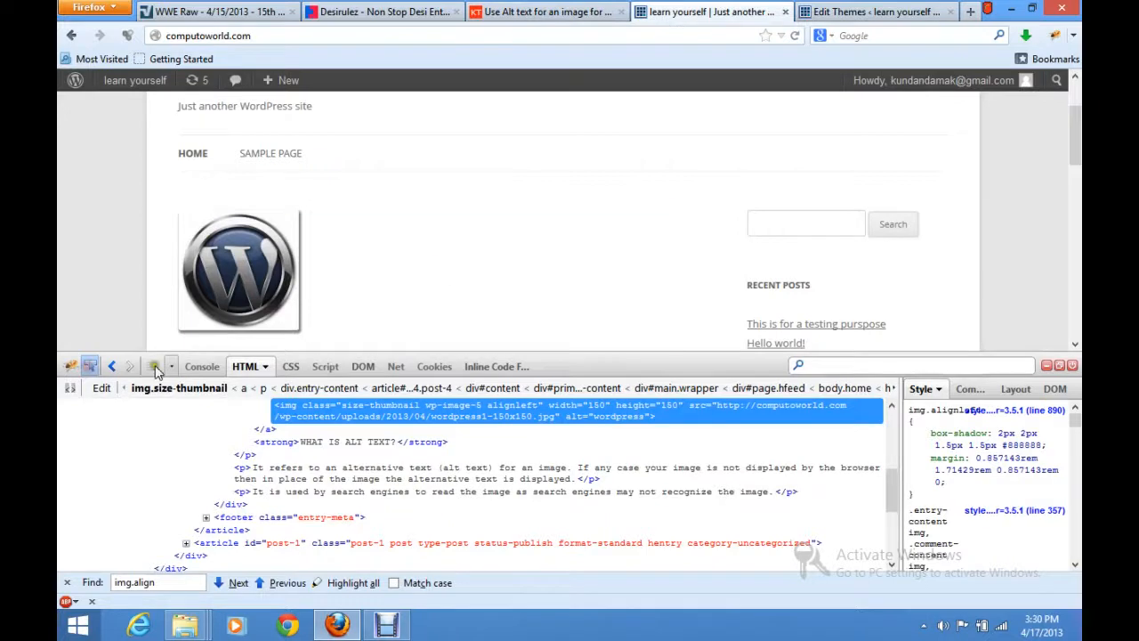
click(804, 224)
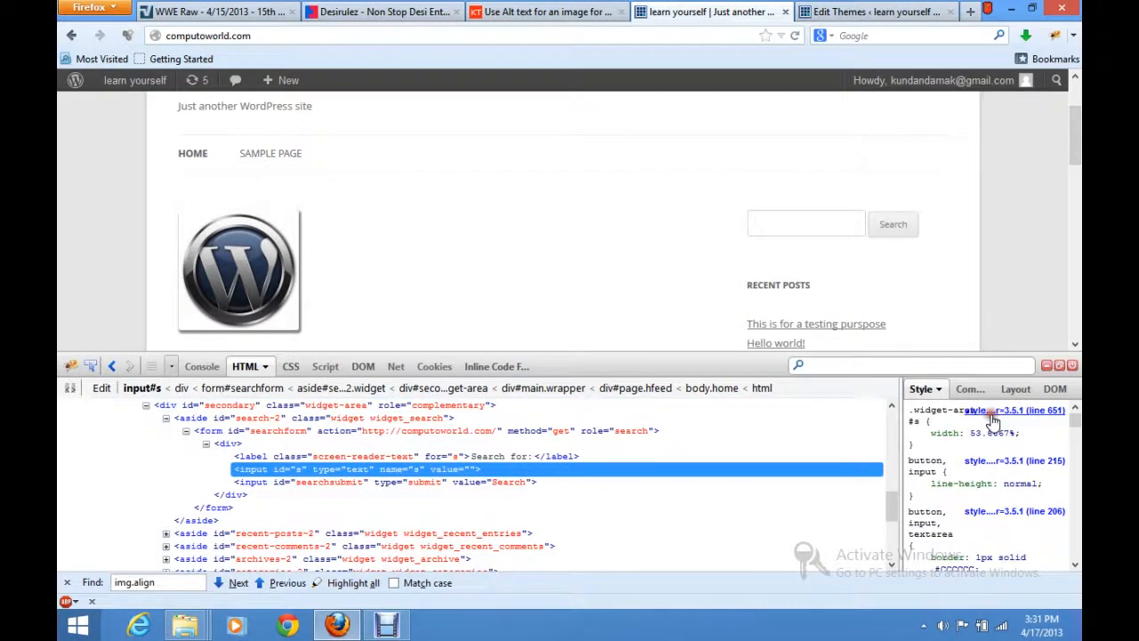
click(280, 367)
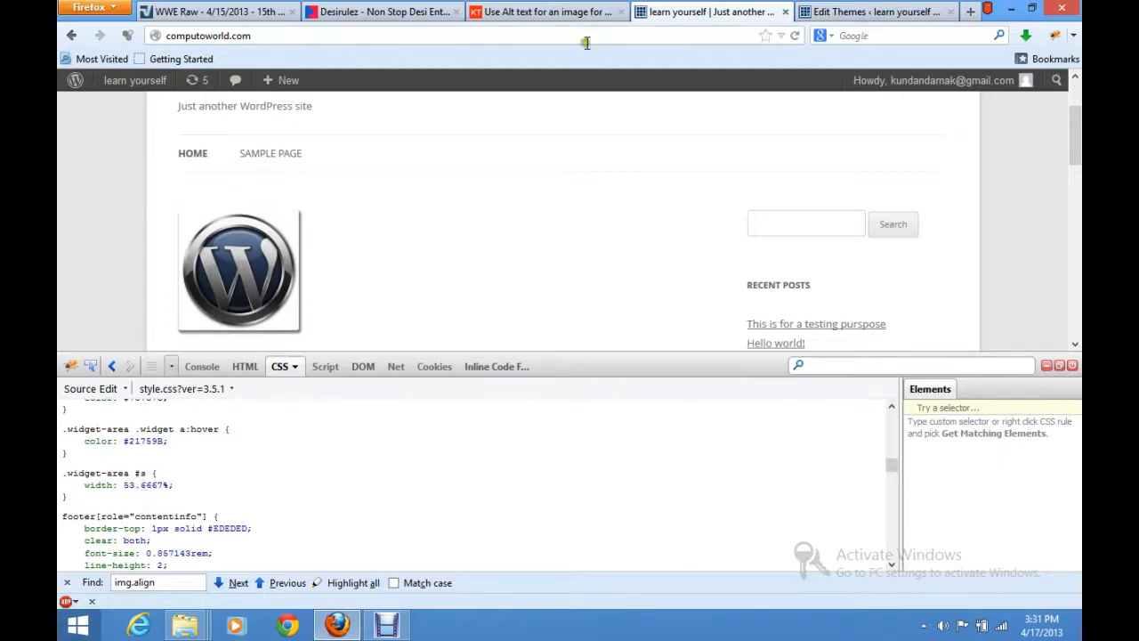
mouse_move(1071, 418)
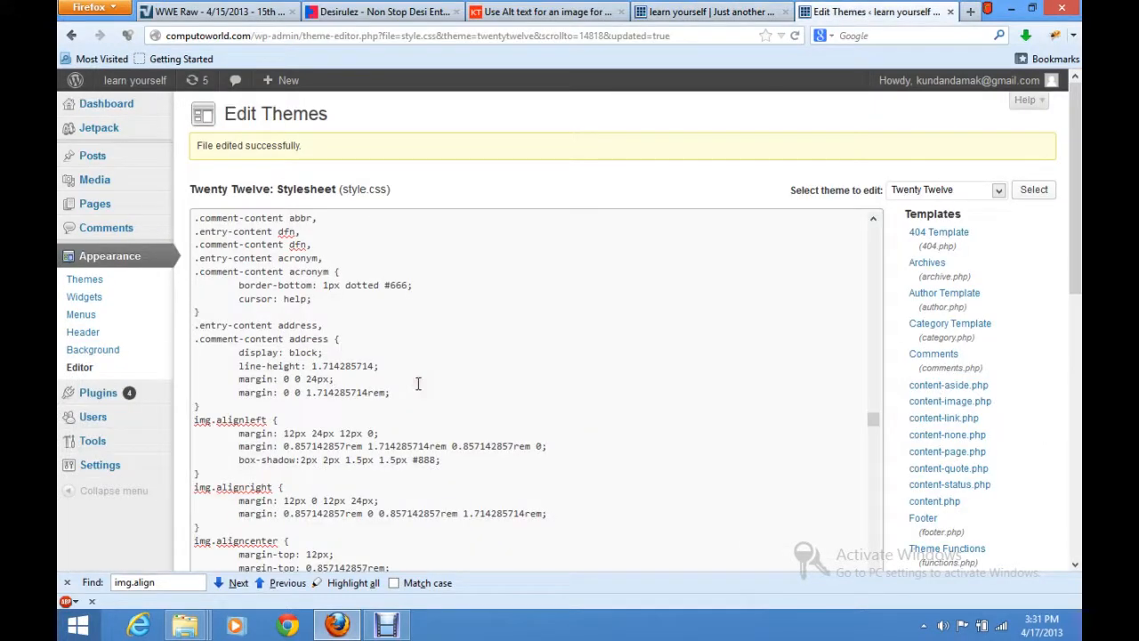
Search the stylesheet for 'widget' and step through the matches toward the search-box rule
text(widget)
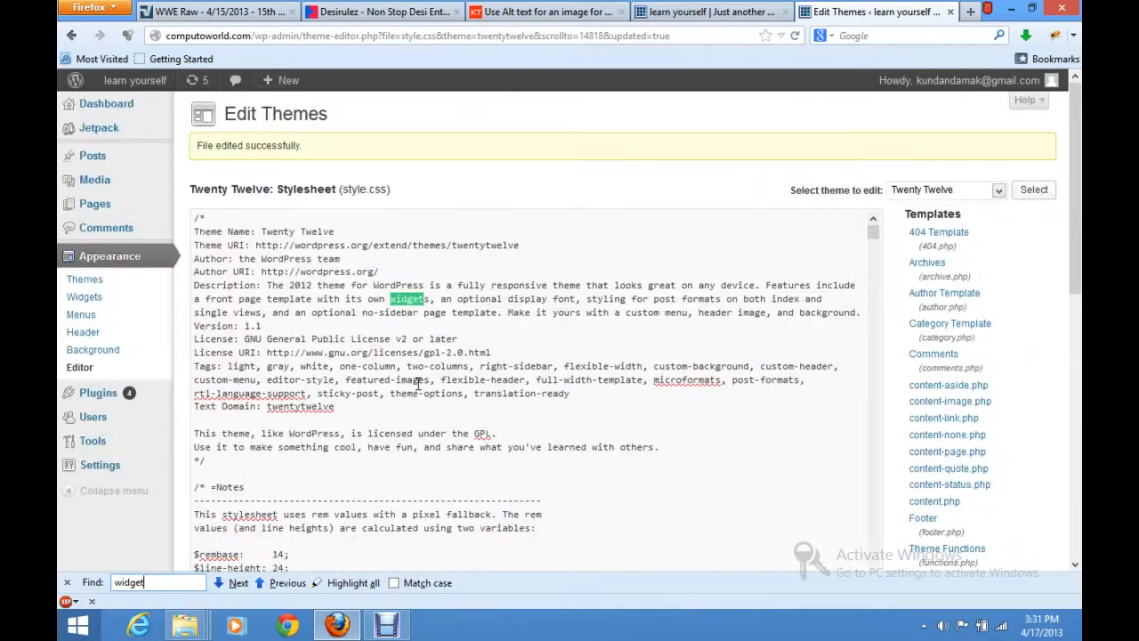
click(236, 583)
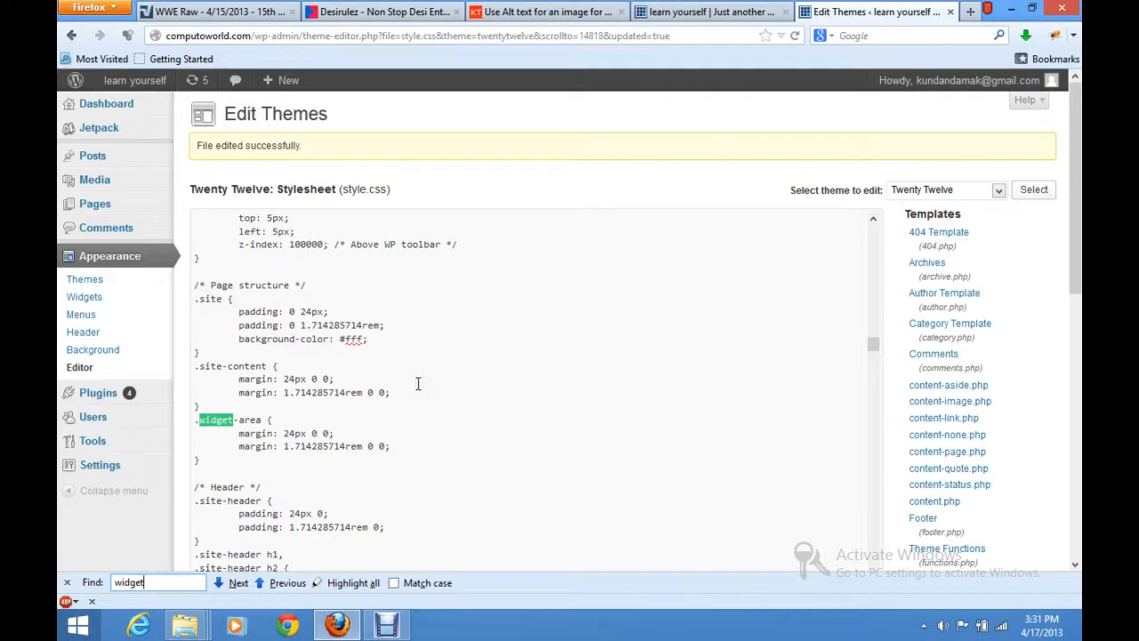
click(239, 582)
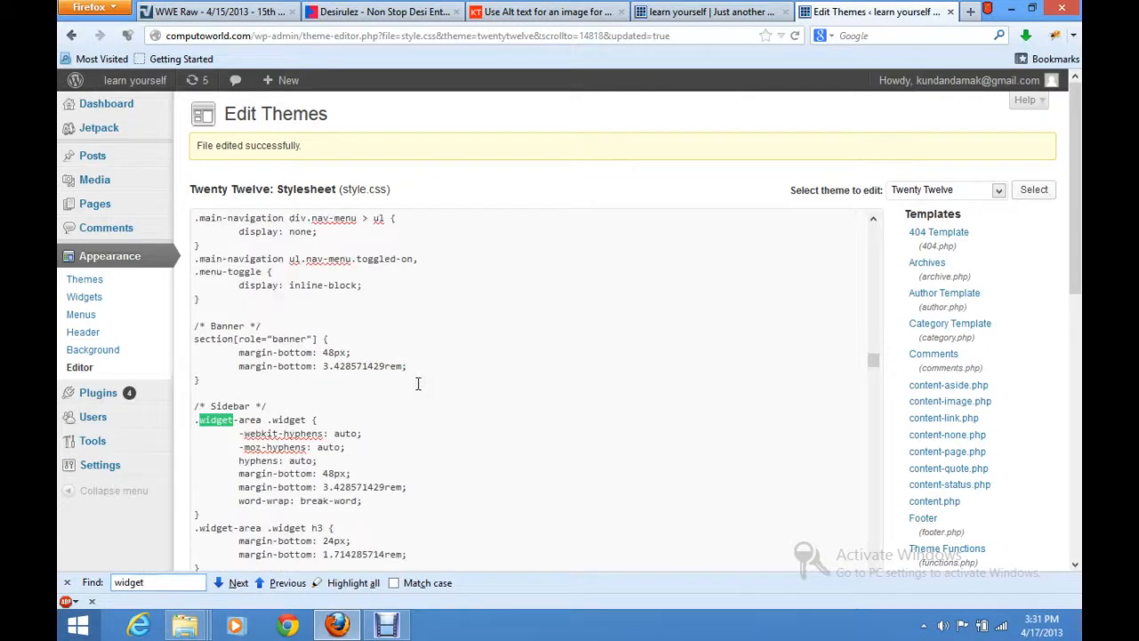
scroll(down, 3)
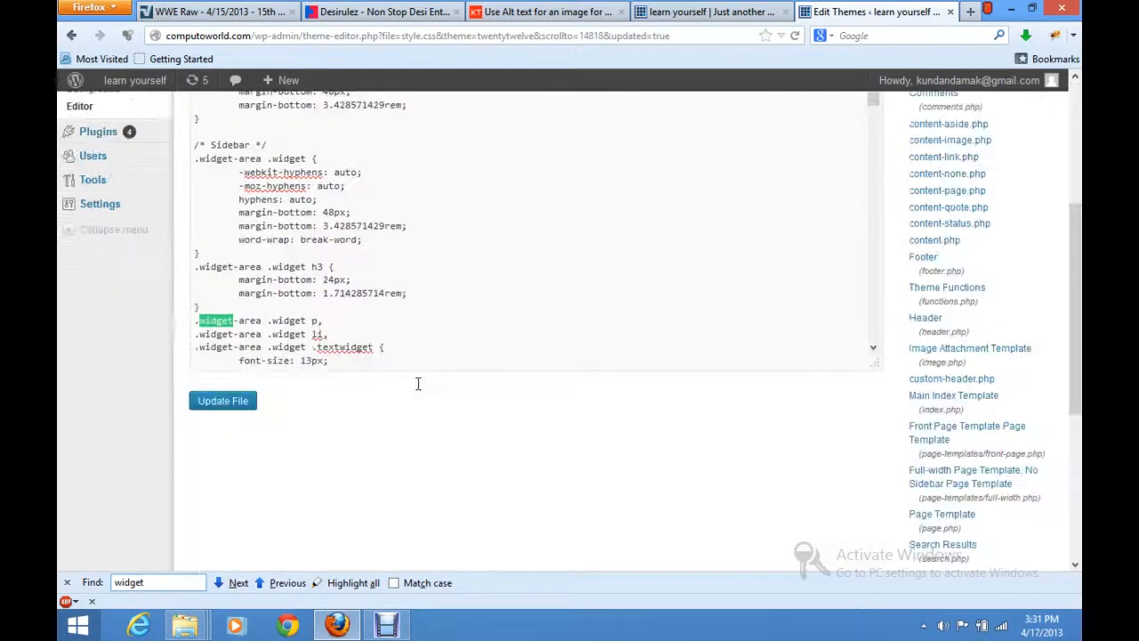
click(238, 583)
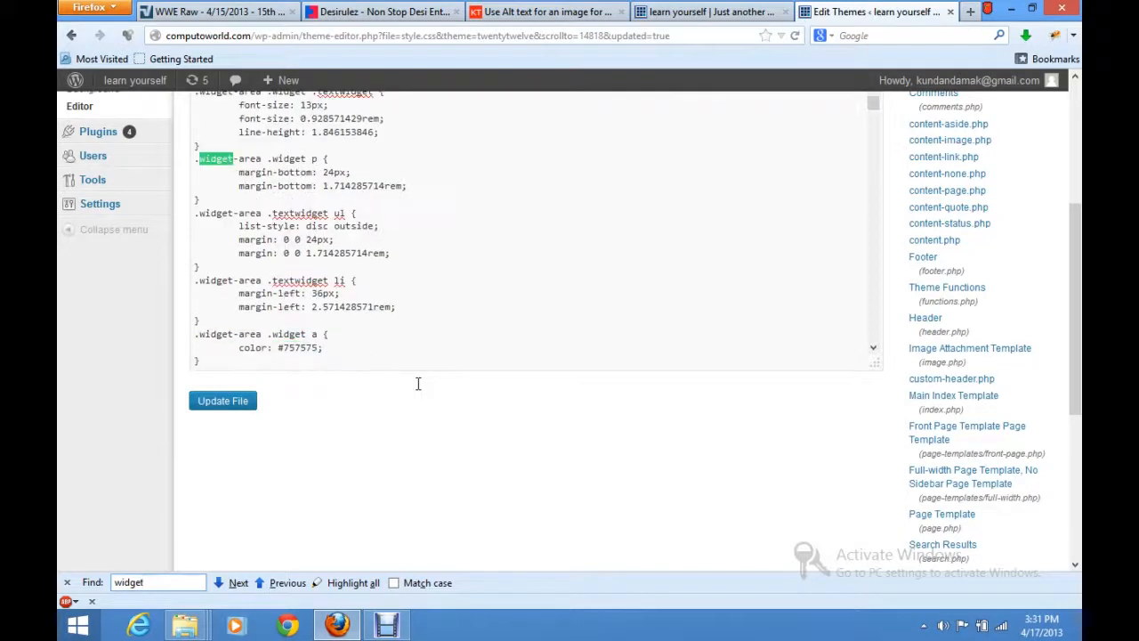
click(238, 583)
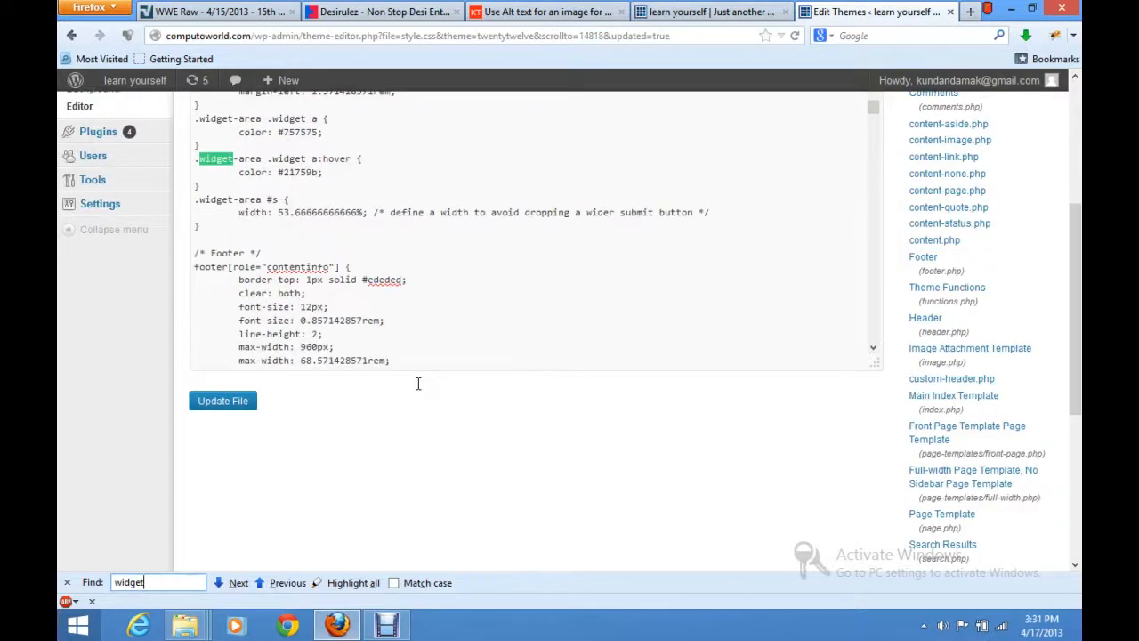
Land on the .widget-area #s rule and start a new line after its width declaration
click(712, 10)
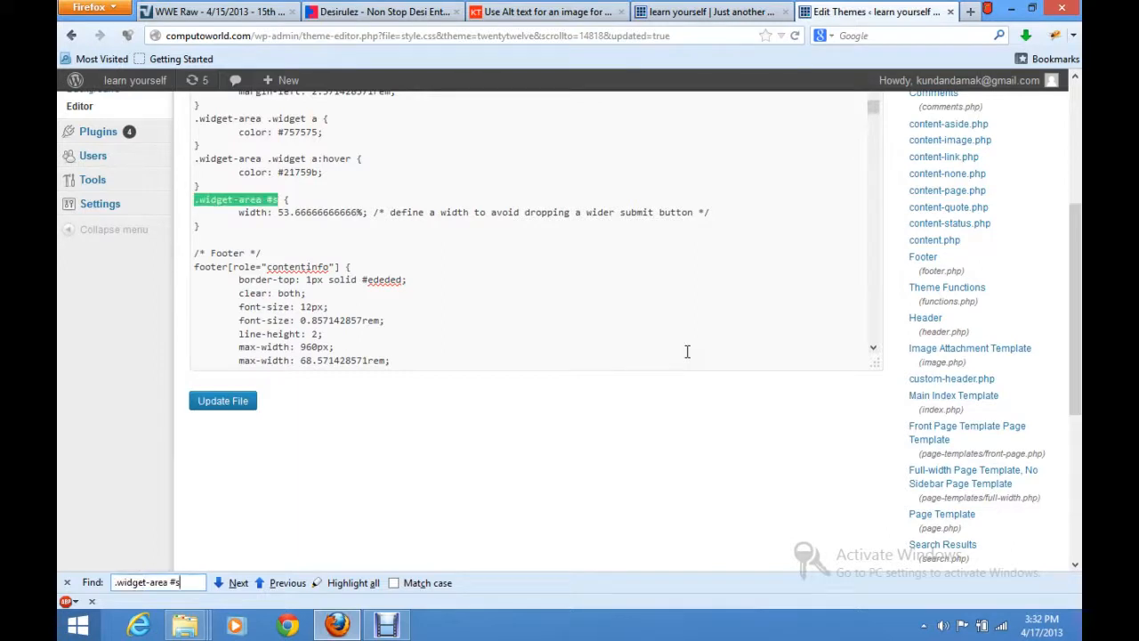
click(741, 212)
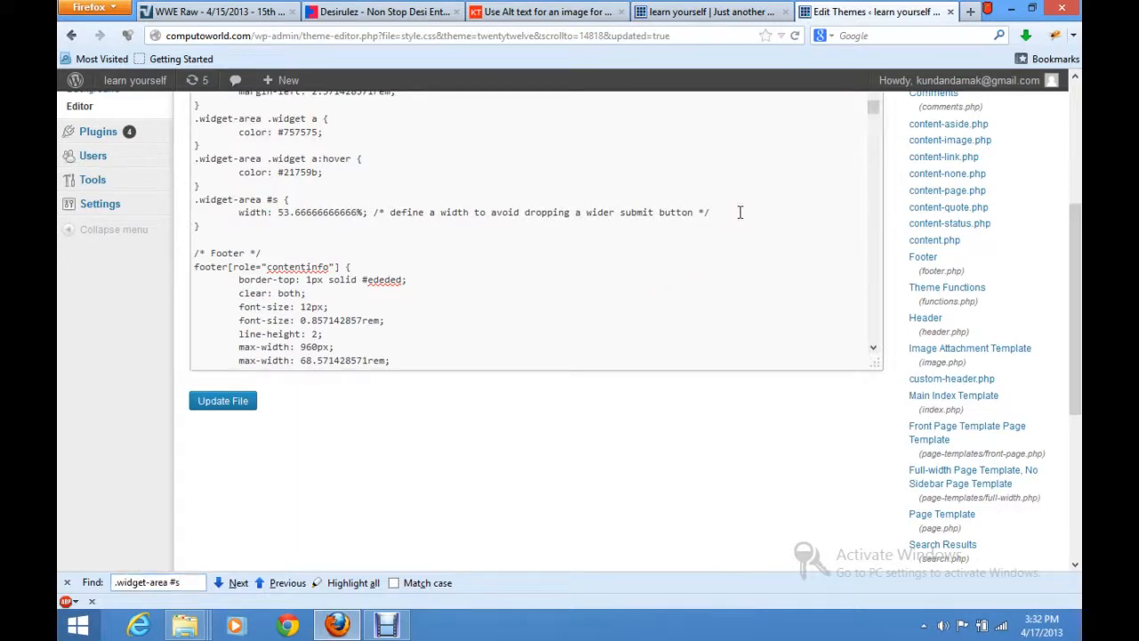
click(549, 10)
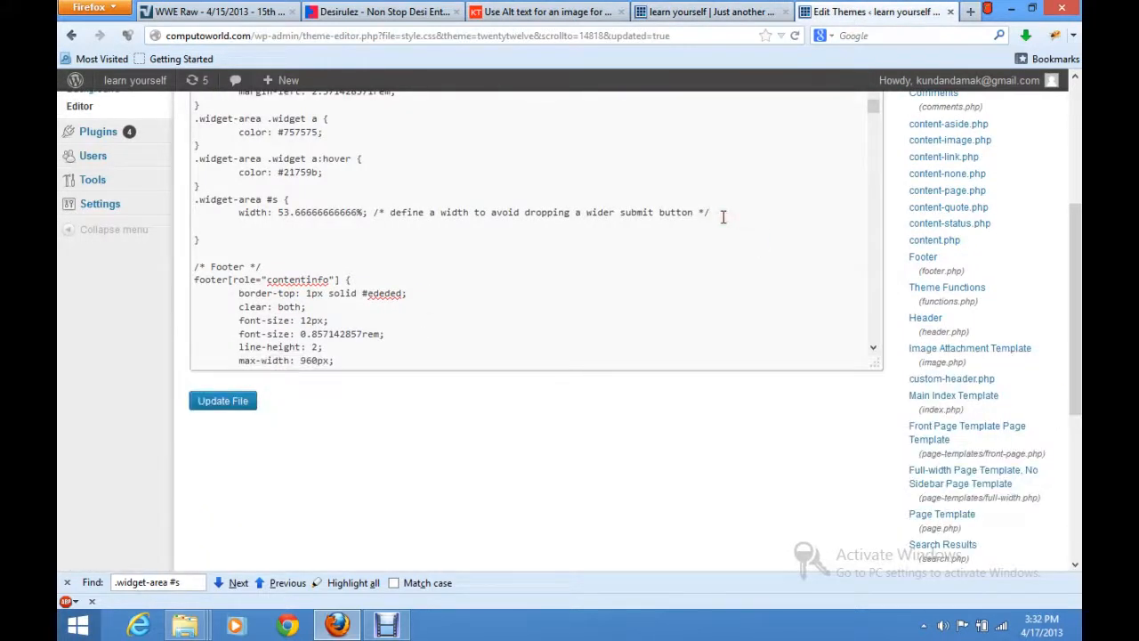
Give .widget-area #s background-color:#F5F5F5; and border:1px solid #000
text(background)
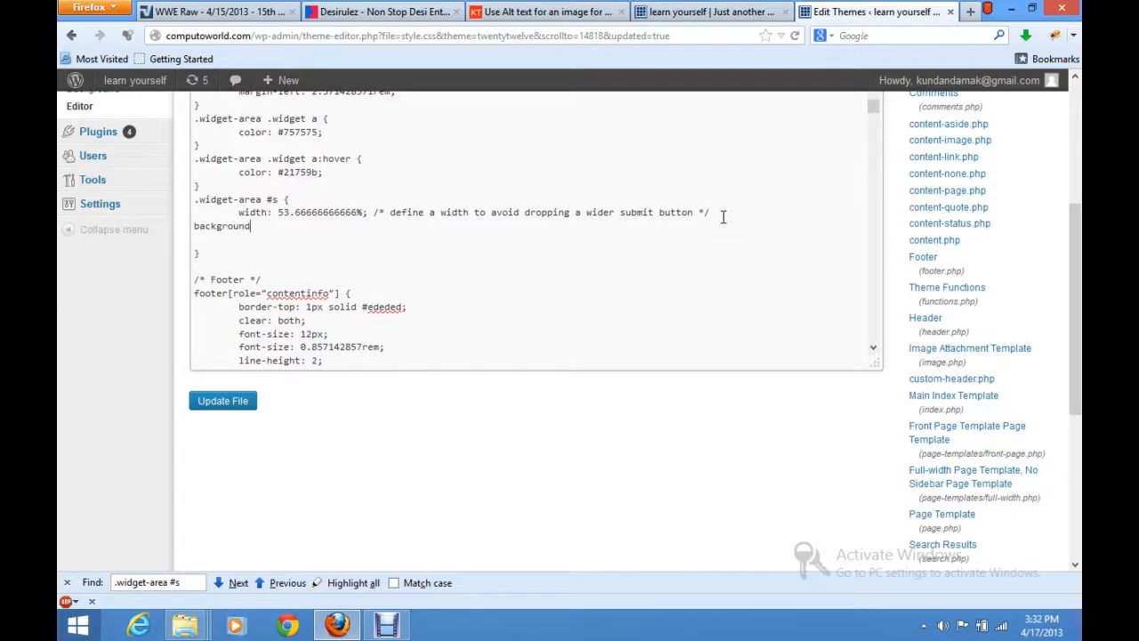
text(-color:)
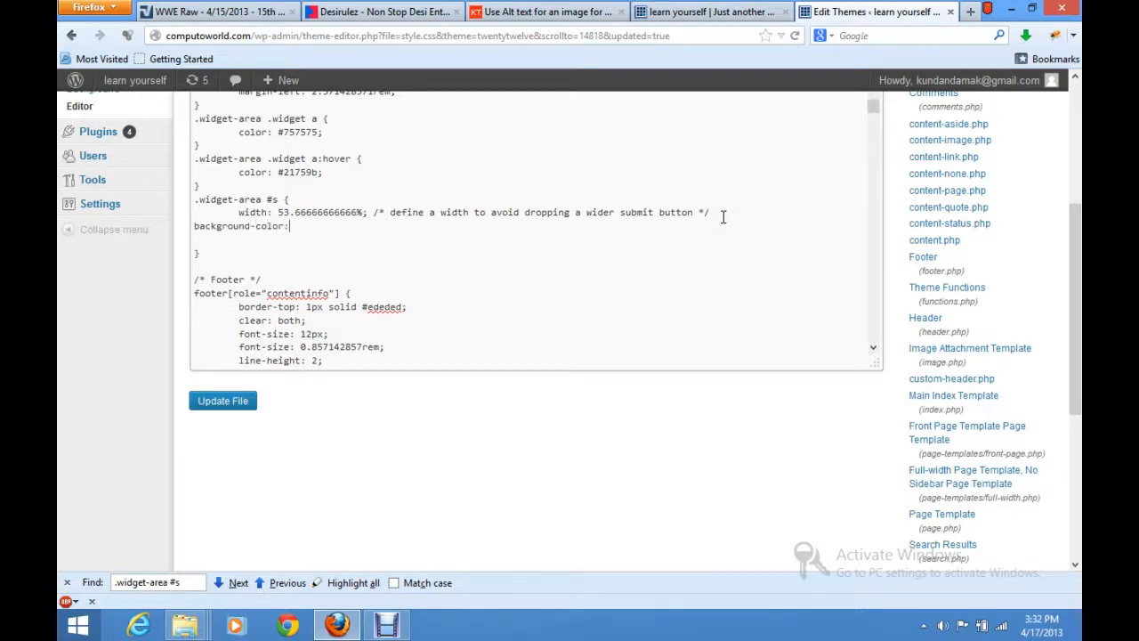
text(#F5F5F5;)
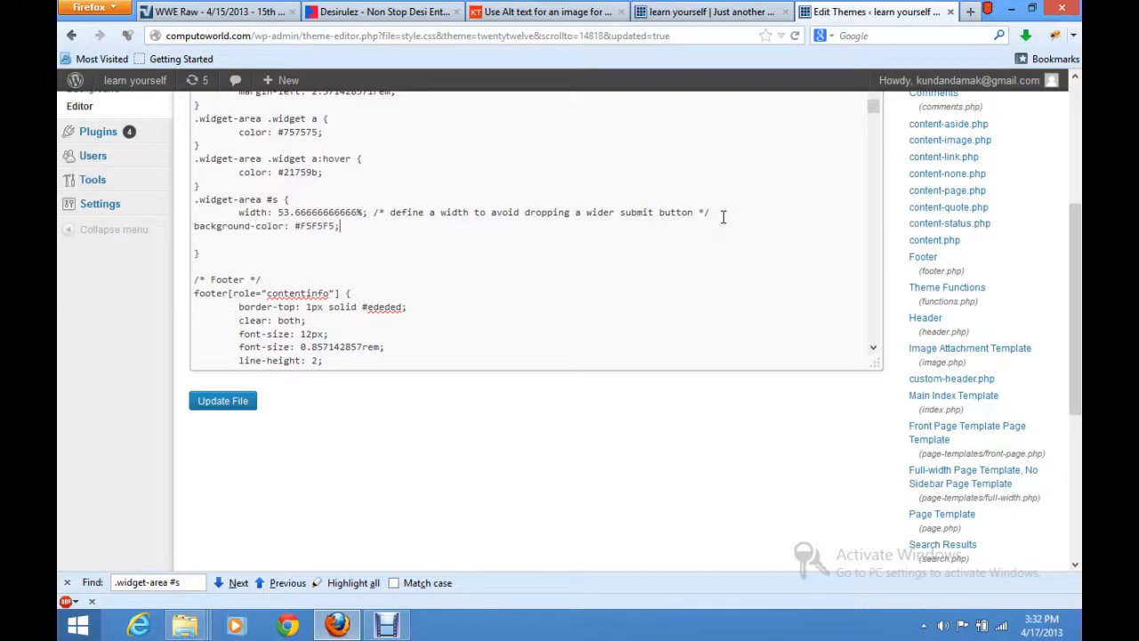
key(Enter)
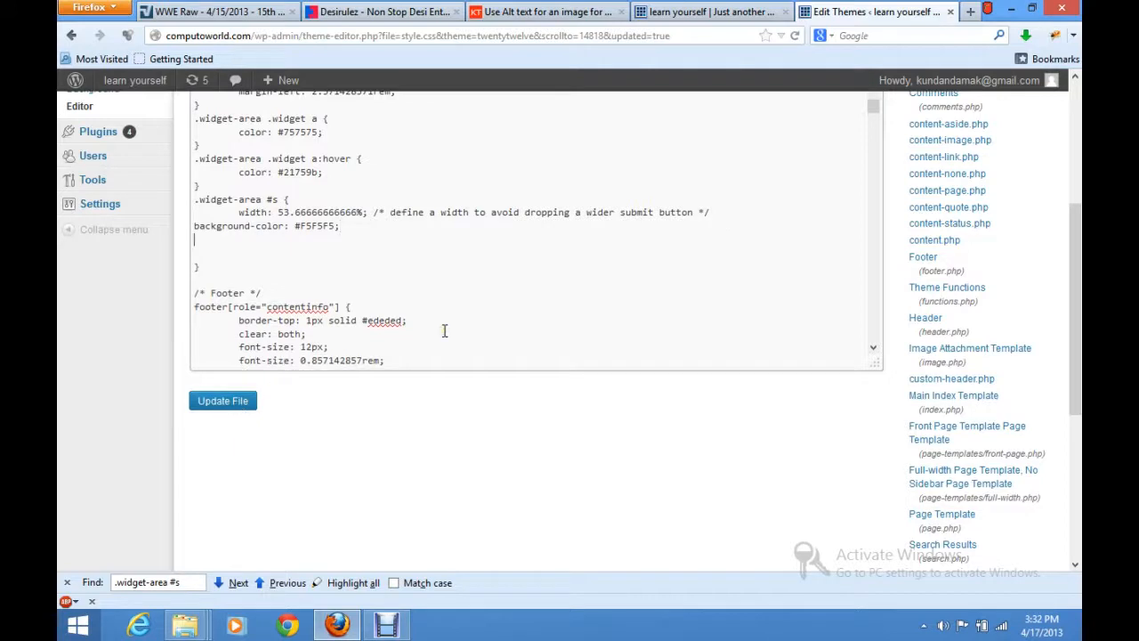
text(border:1)
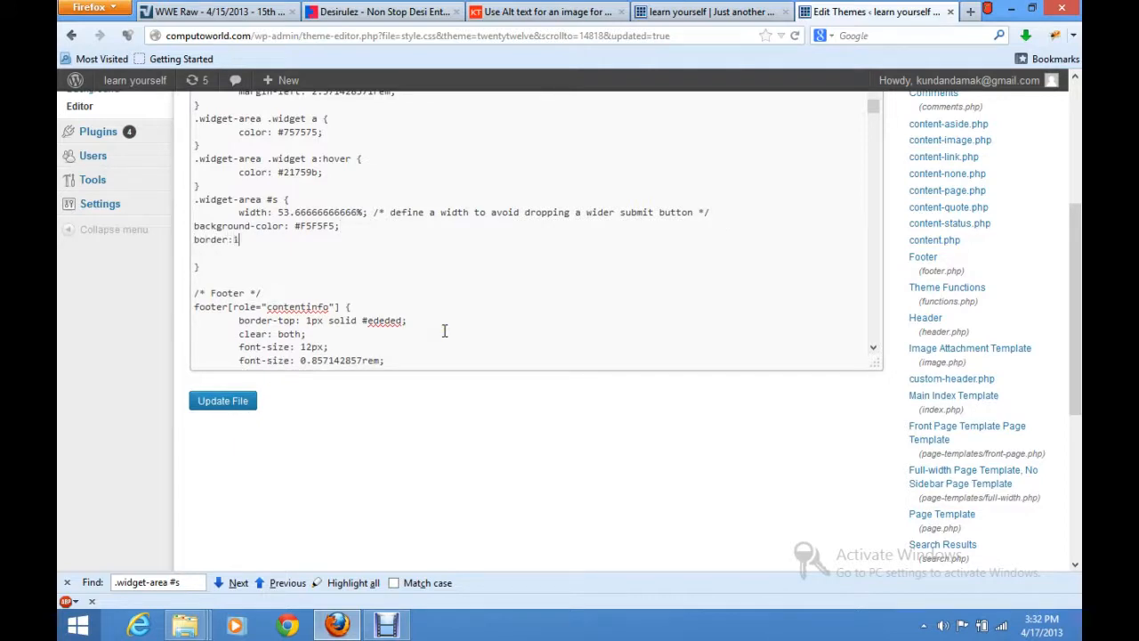
text(px solid)
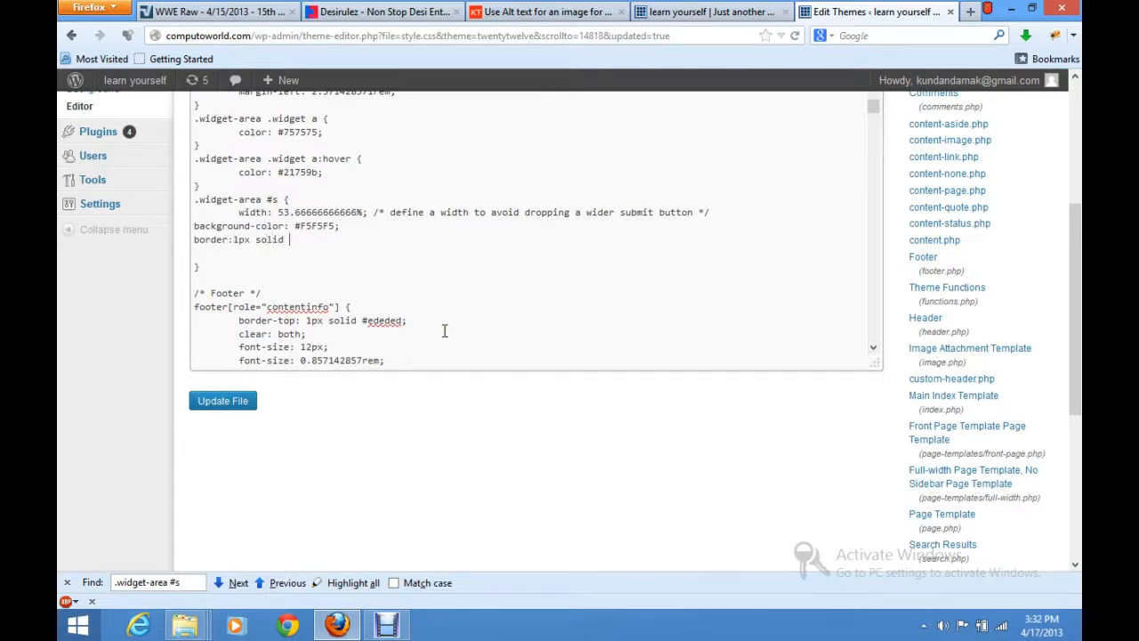
text(#0)
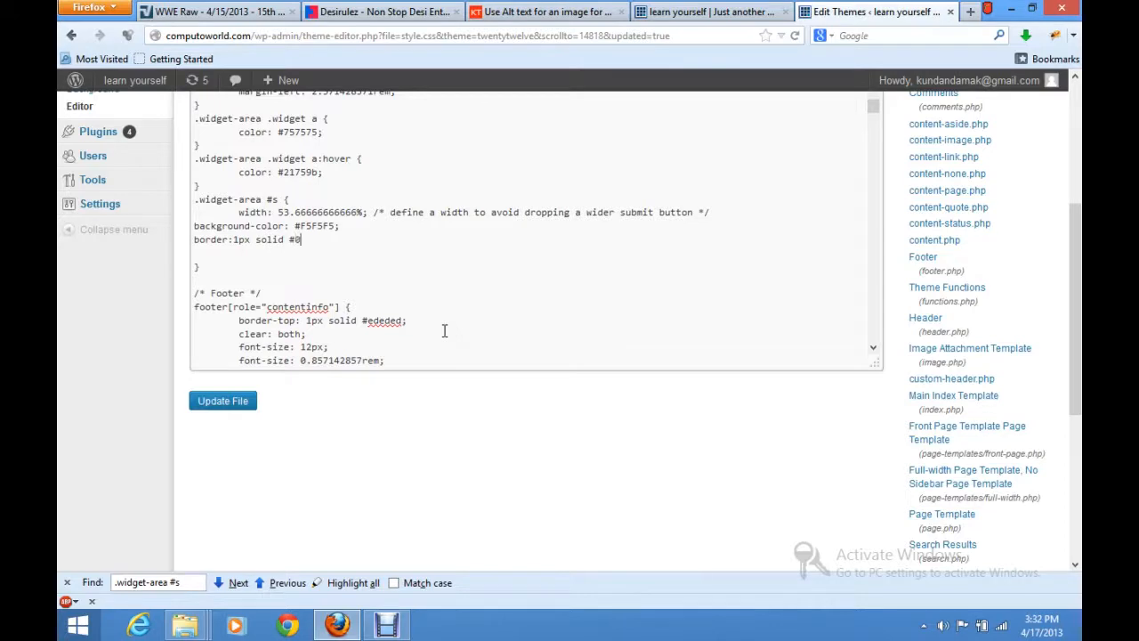
text(00;)
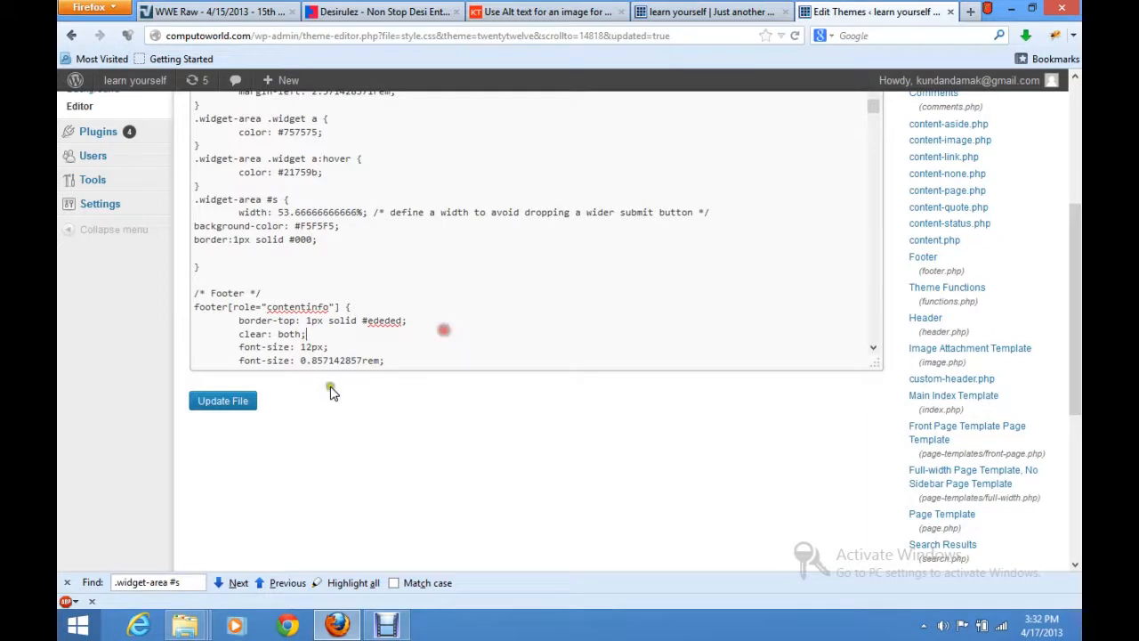
Update the stylesheet file and switch to the reference article with its search box
click(222, 400)
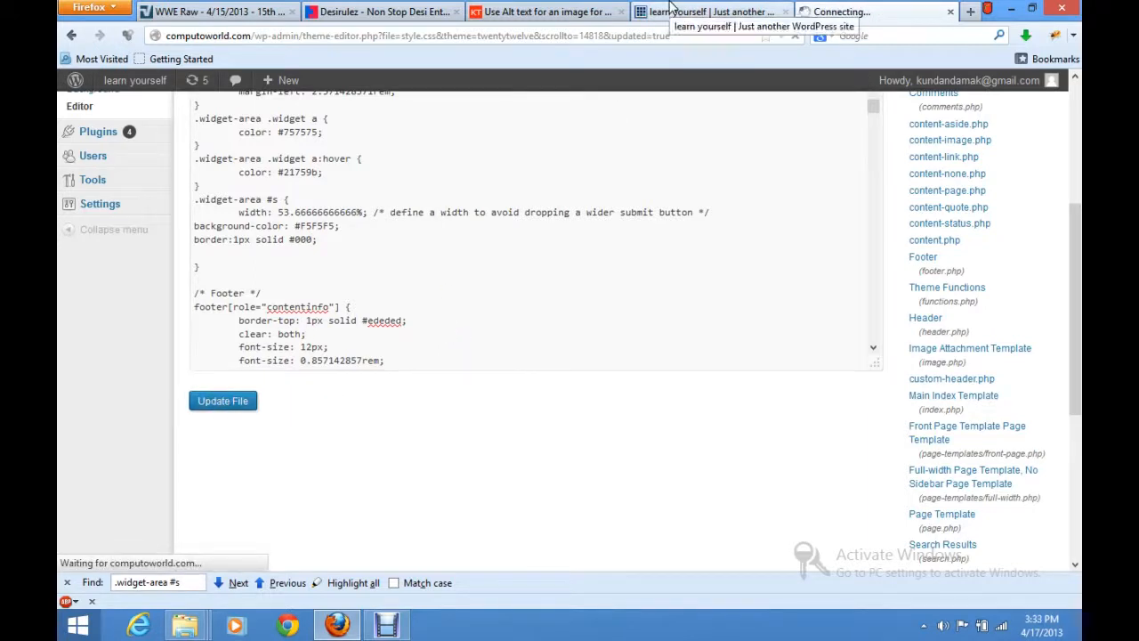
click(220, 401)
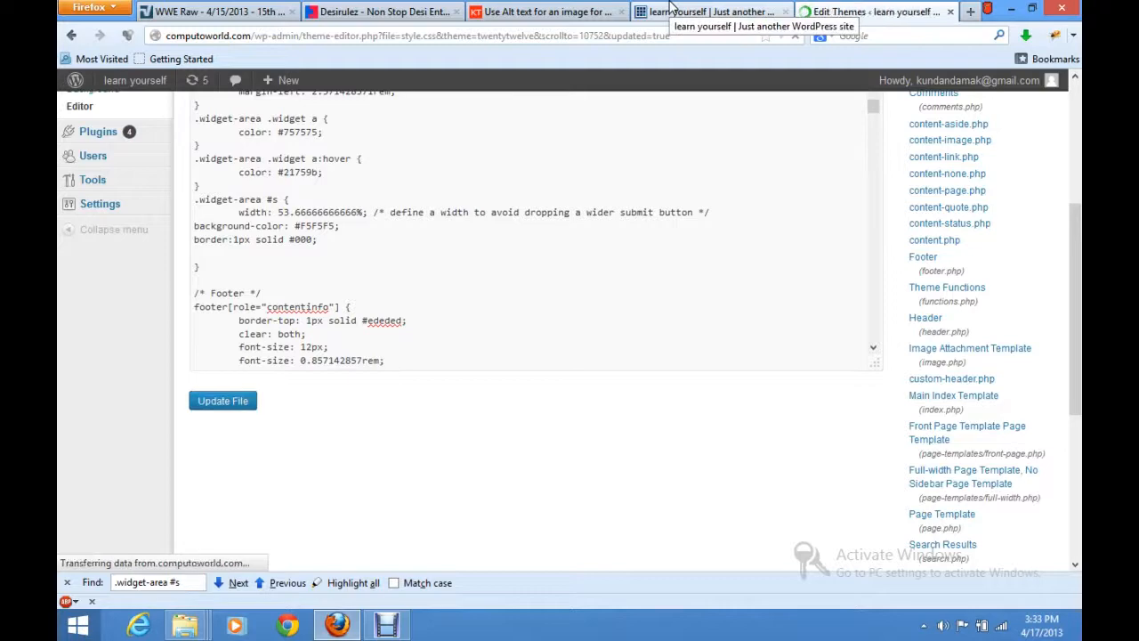
click(708, 10)
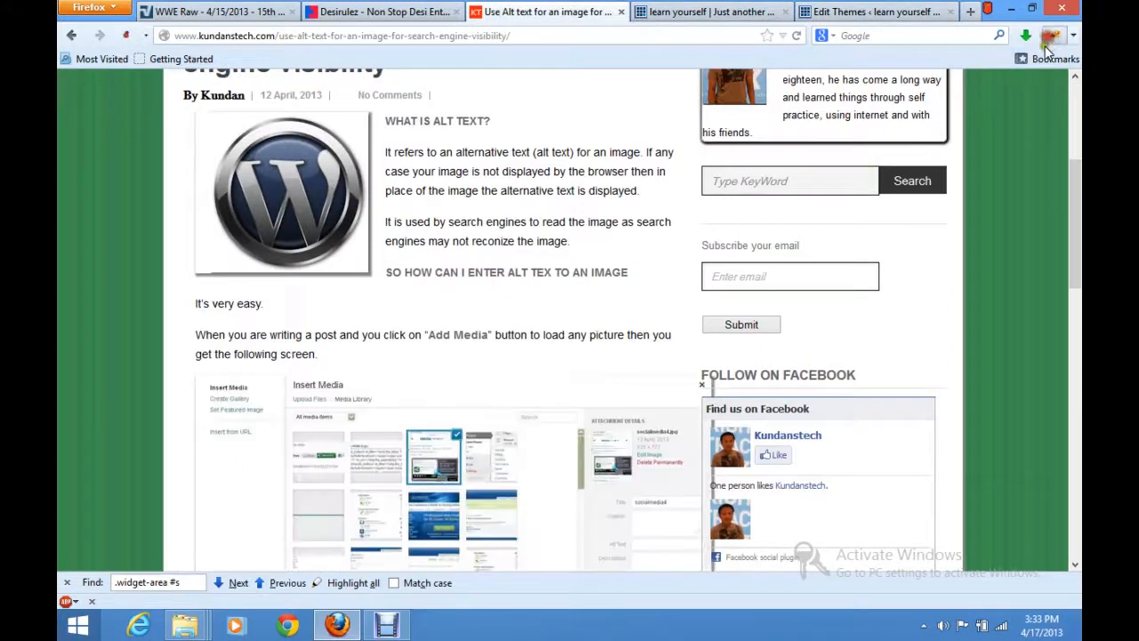
Inspect the reference article's search input styles in Firebug, then return to the theme editor
click(1054, 36)
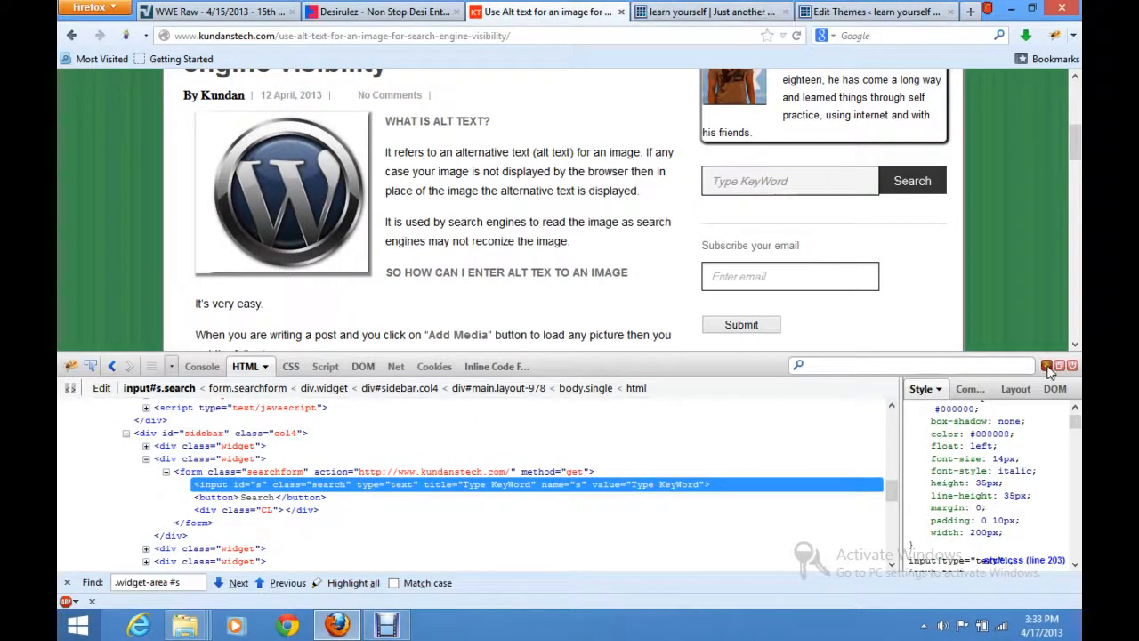
click(876, 11)
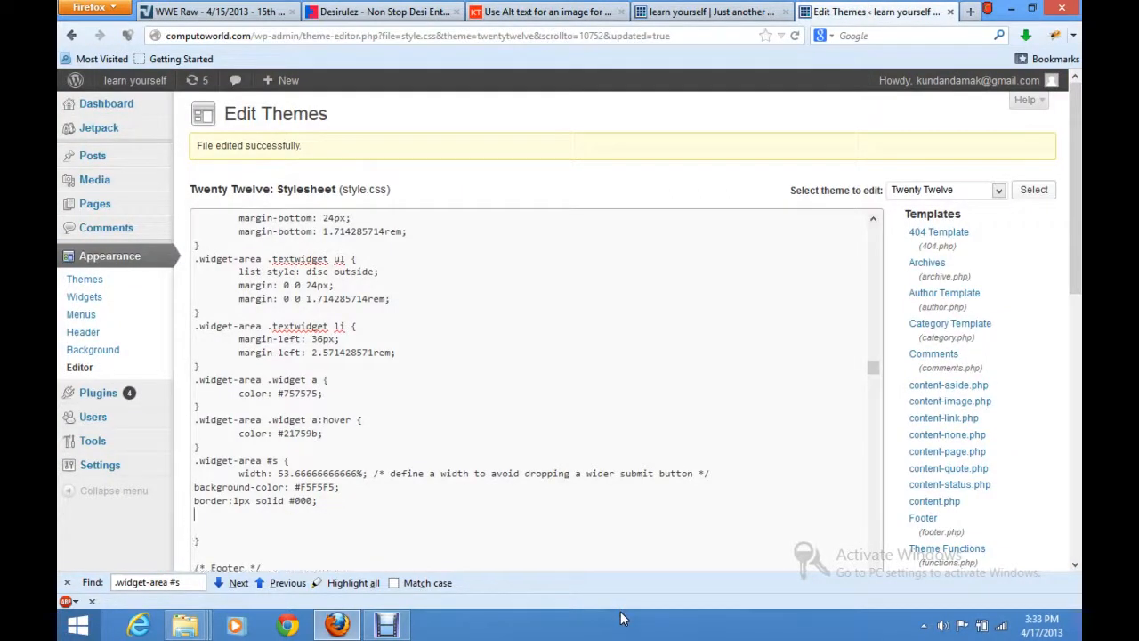
Add width:200px; to .widget-area #s, update the file and switch to the test site
text(width)
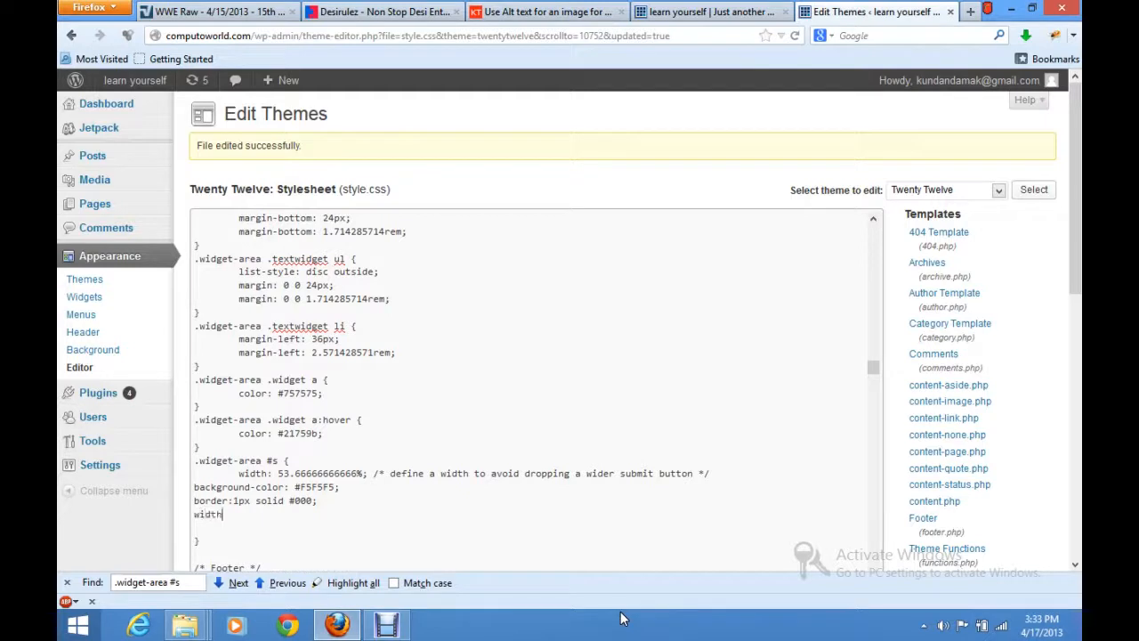
text(:200)
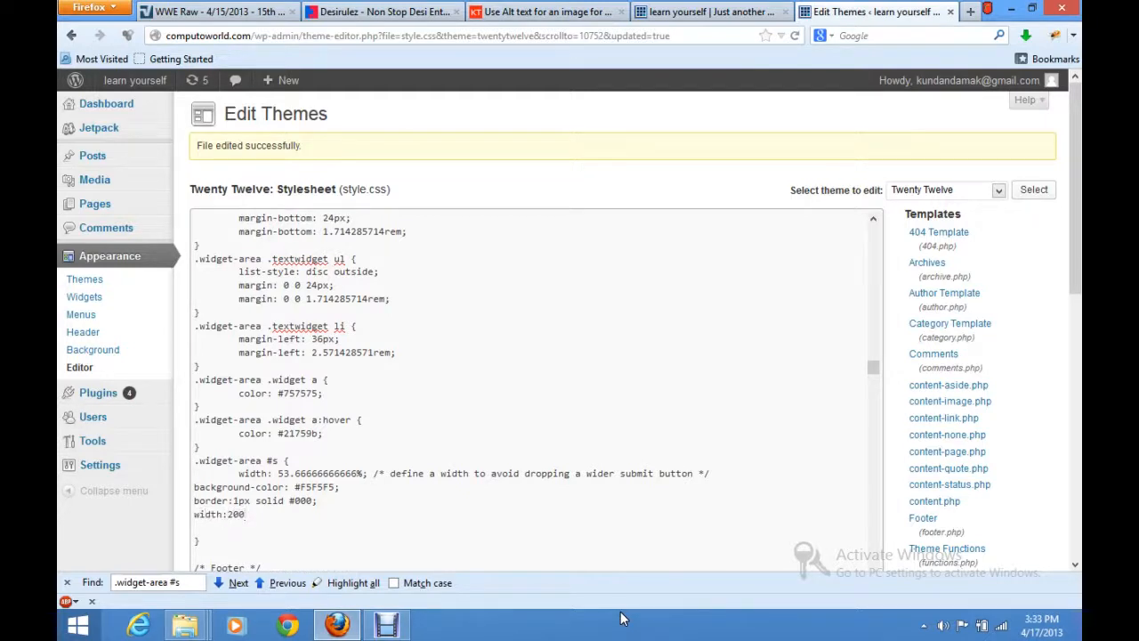
text(px;)
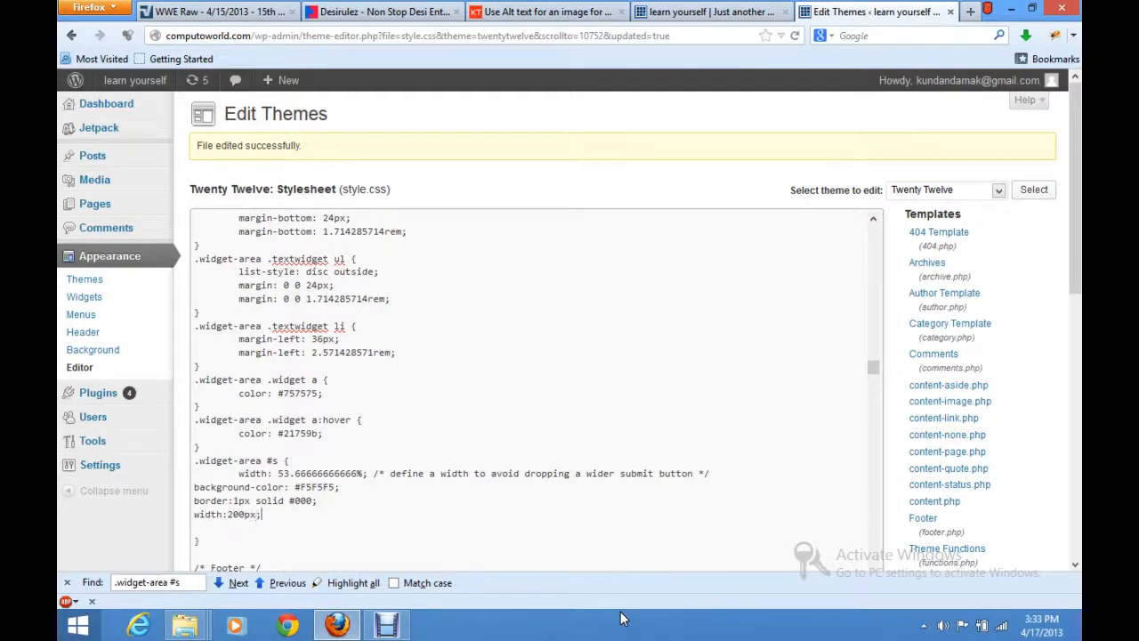
mouse_move(1014, 153)
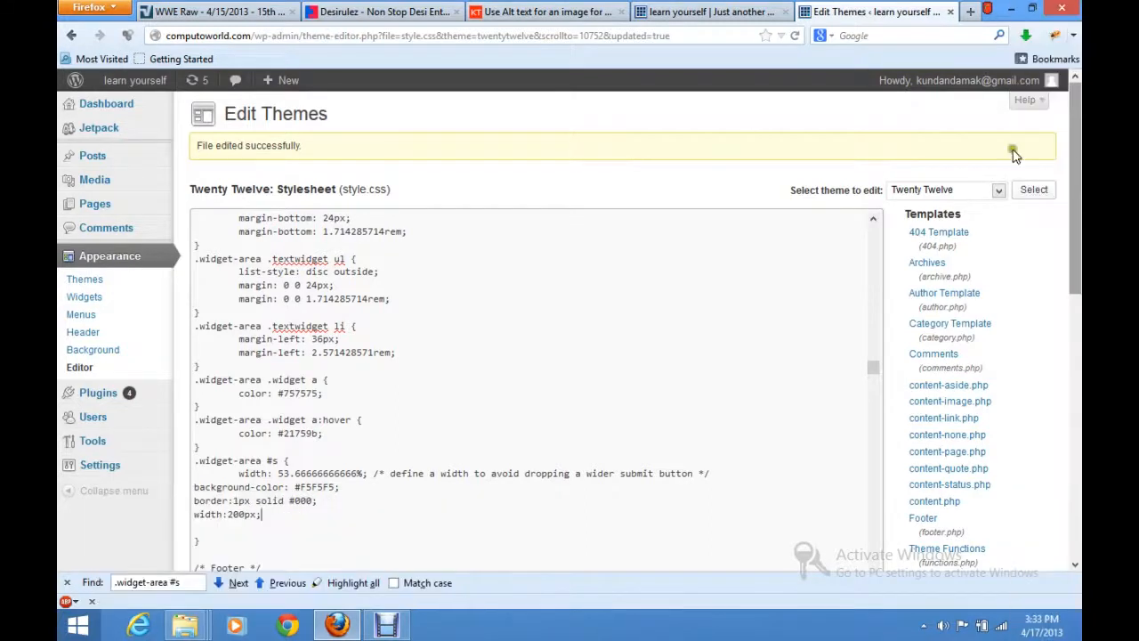
click(222, 505)
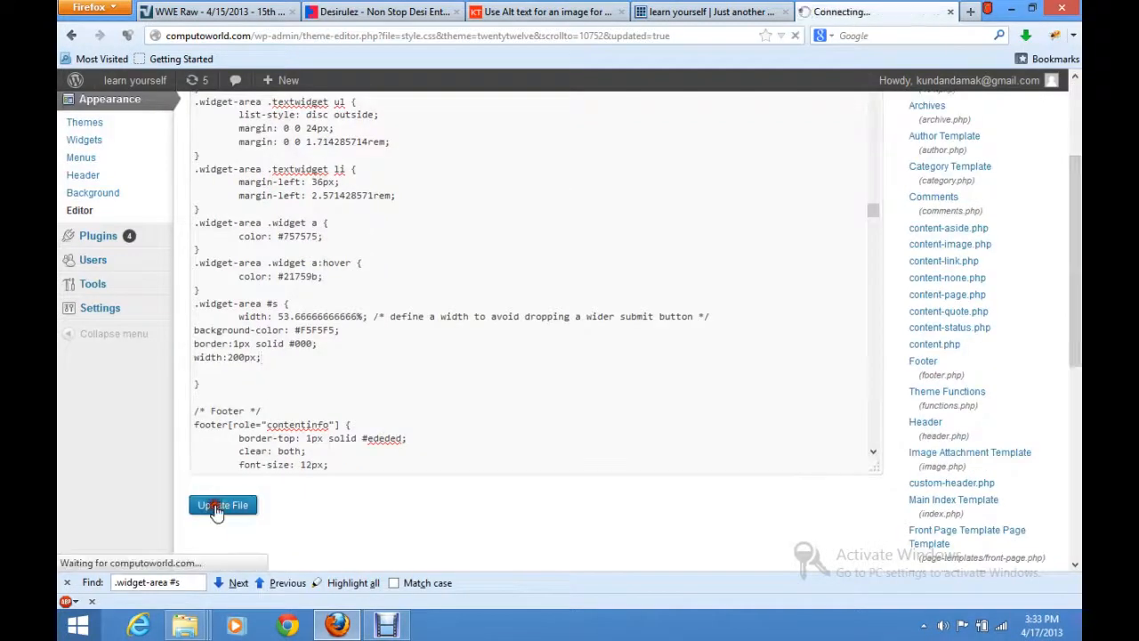
click(221, 505)
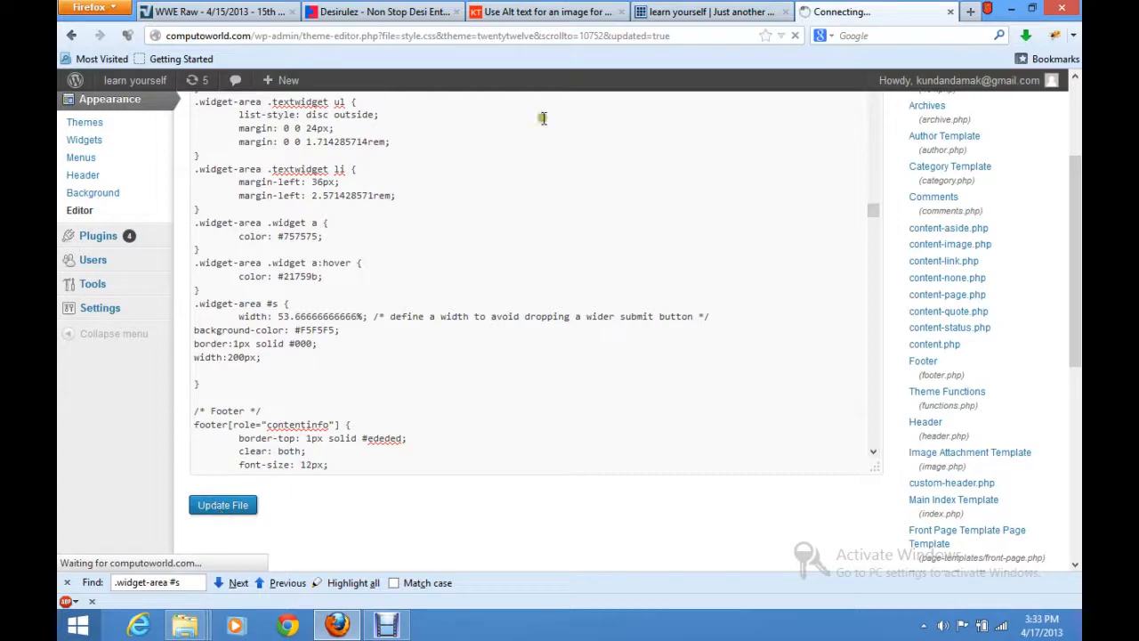
click(222, 505)
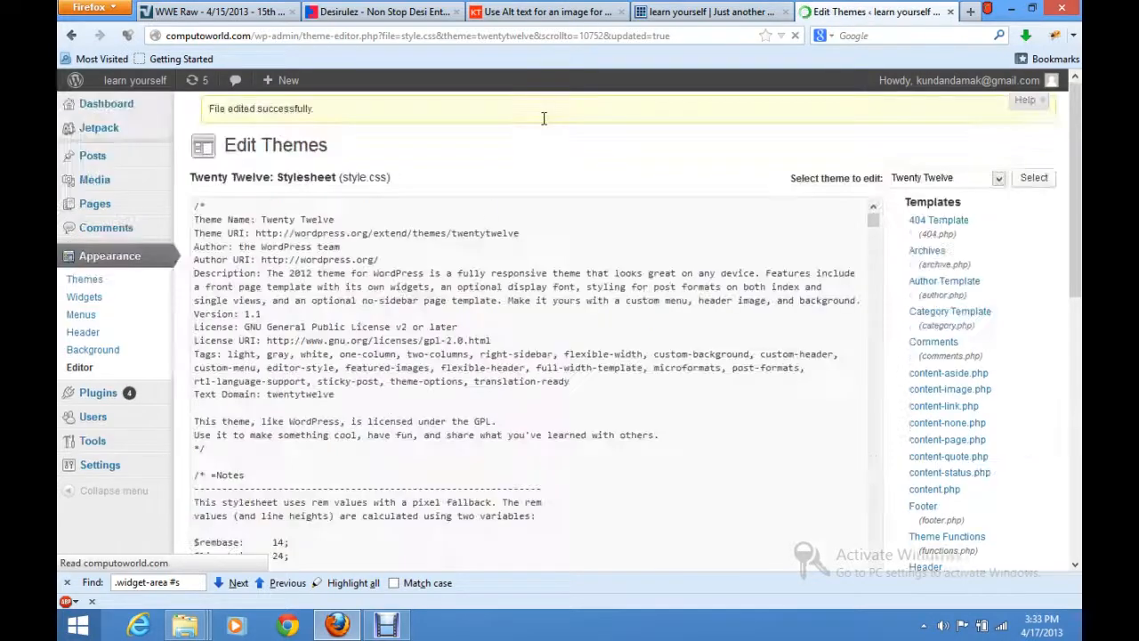
click(709, 11)
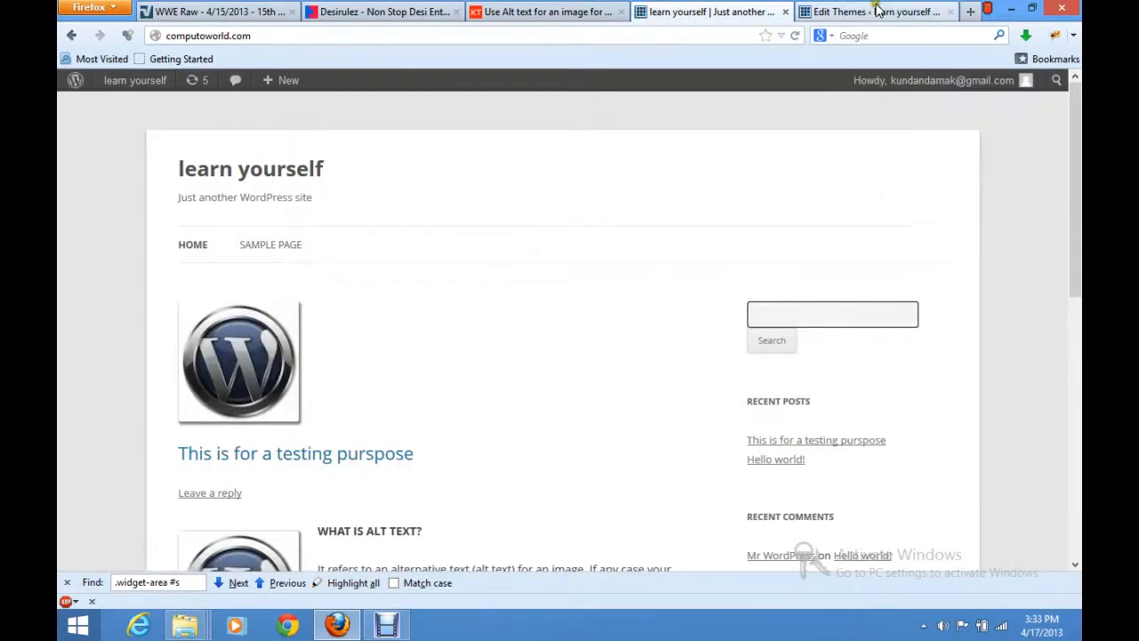
Check the restyled search box on the test site, then browse the Kundanstech alt-text article
click(872, 11)
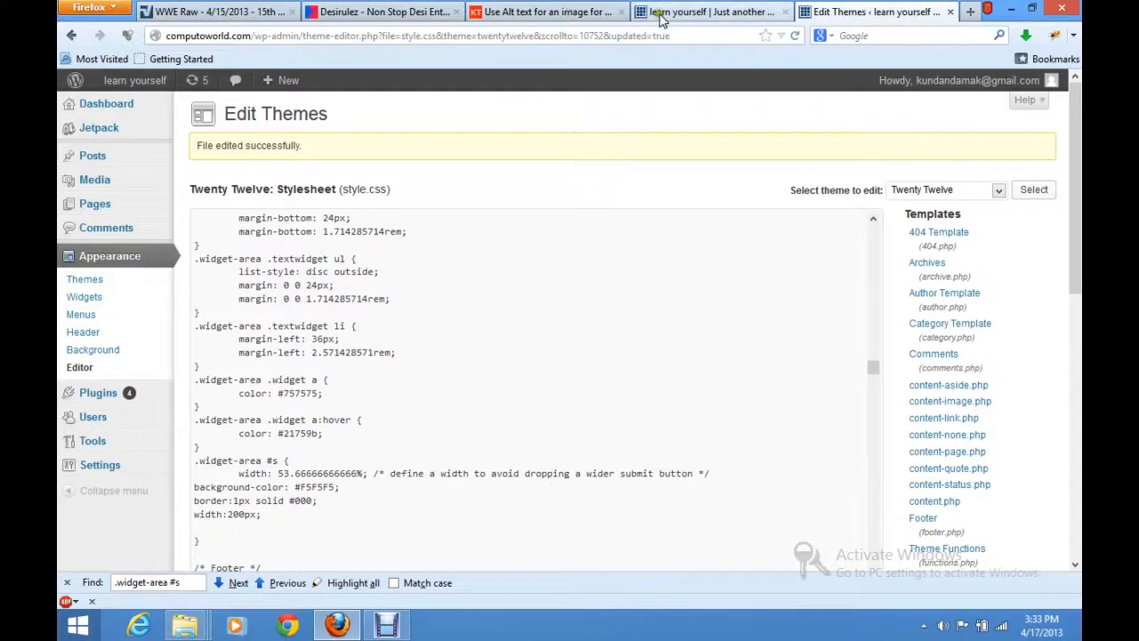
click(709, 11)
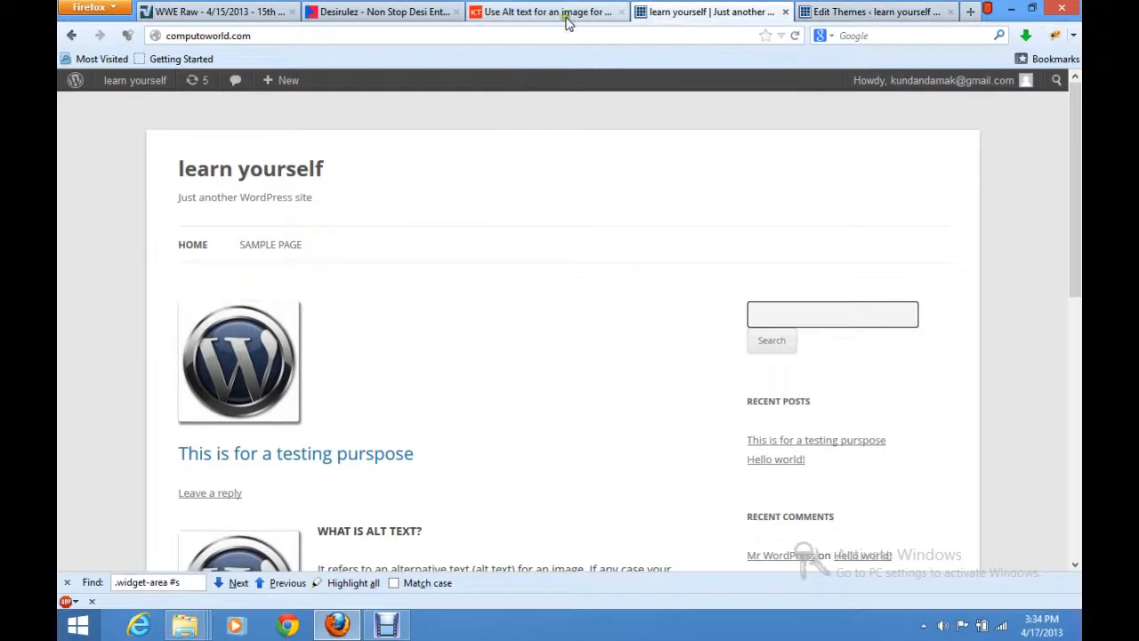
mouse_move(548, 11)
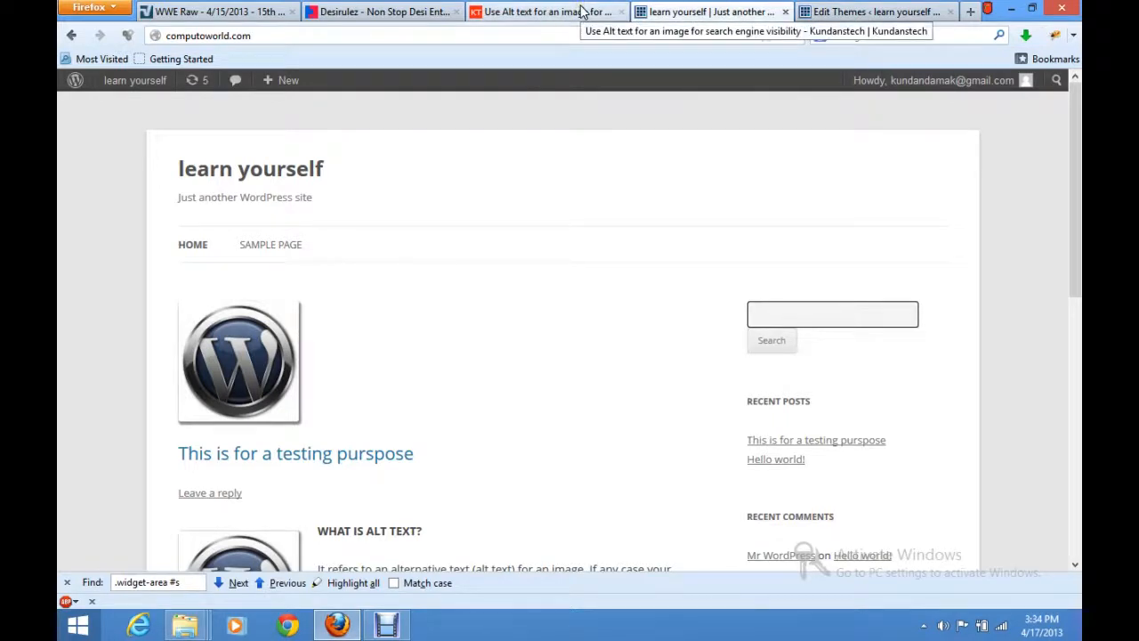
click(534, 10)
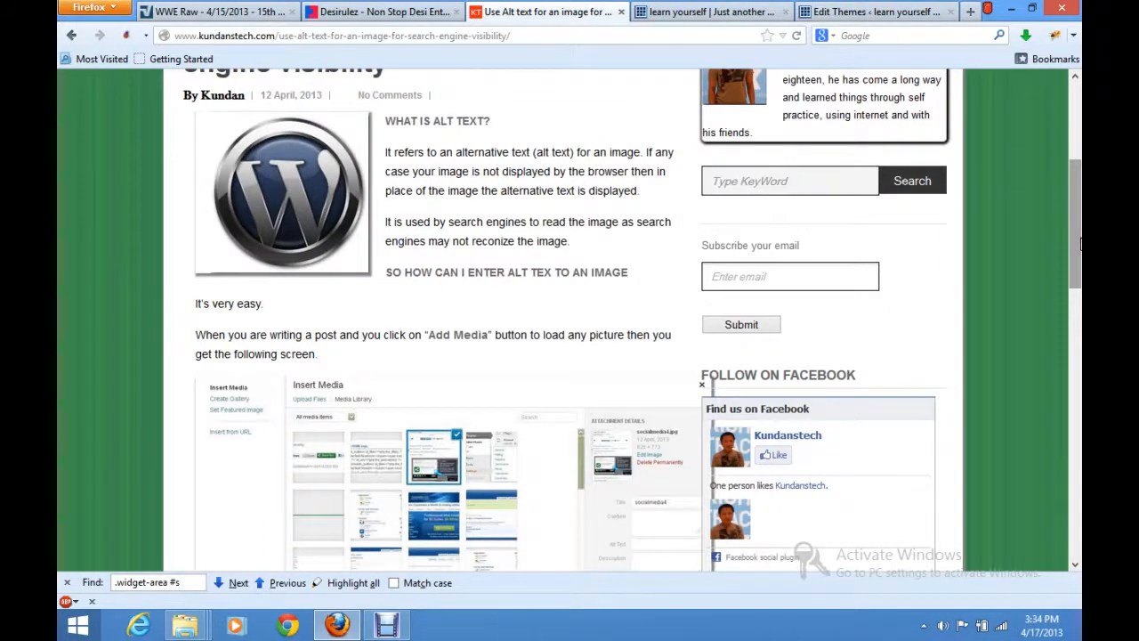
scroll(down, 3)
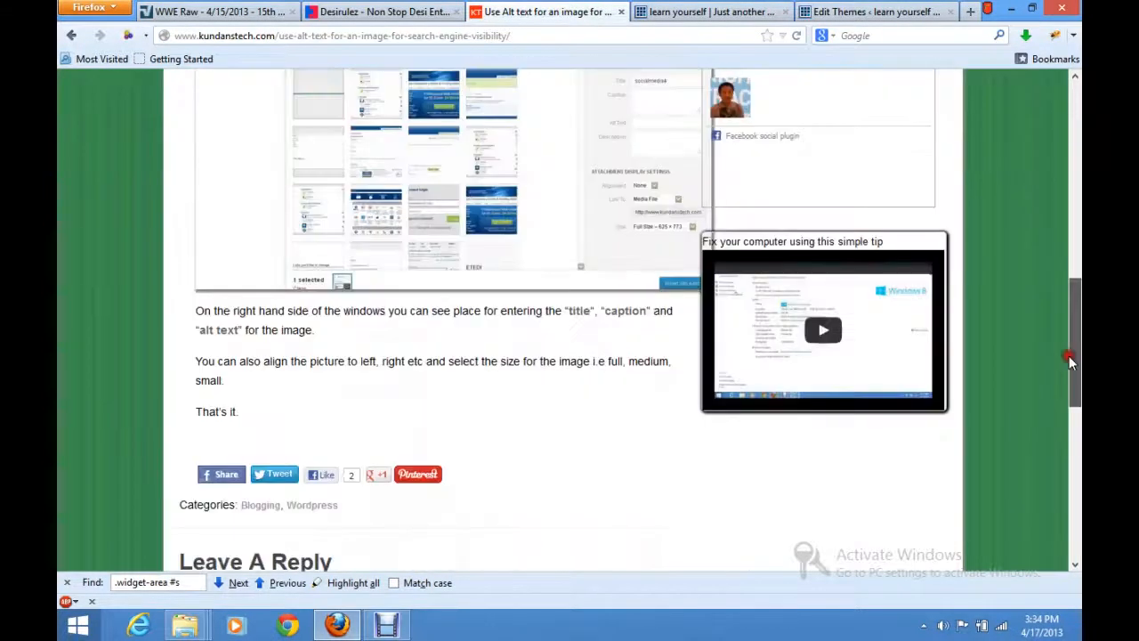
scroll(up, 3)
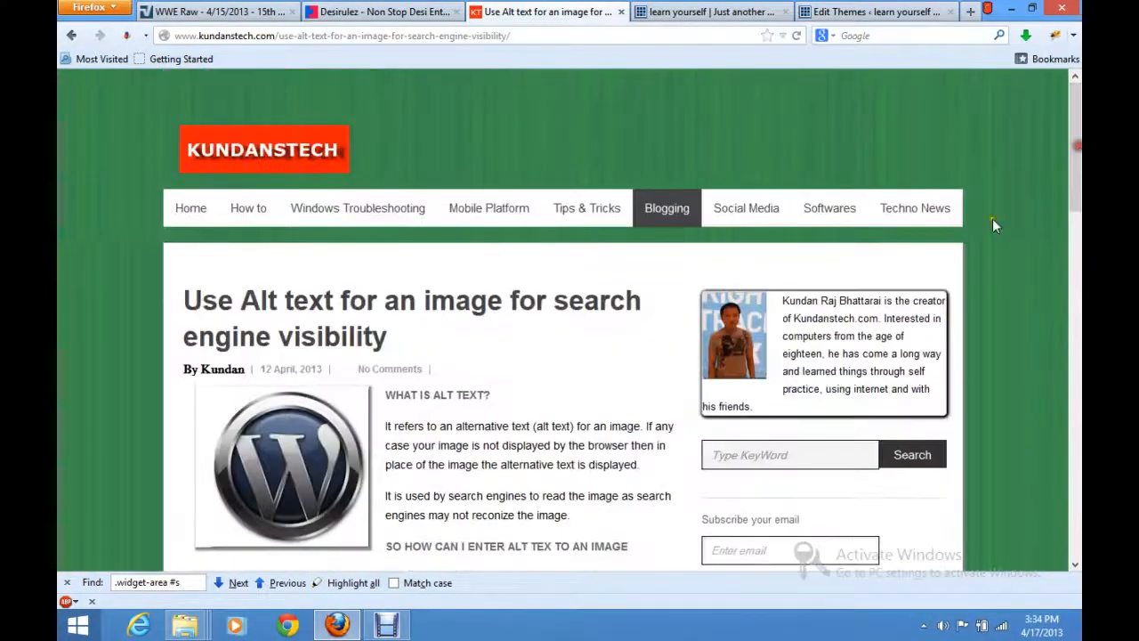
scroll(down, 3)
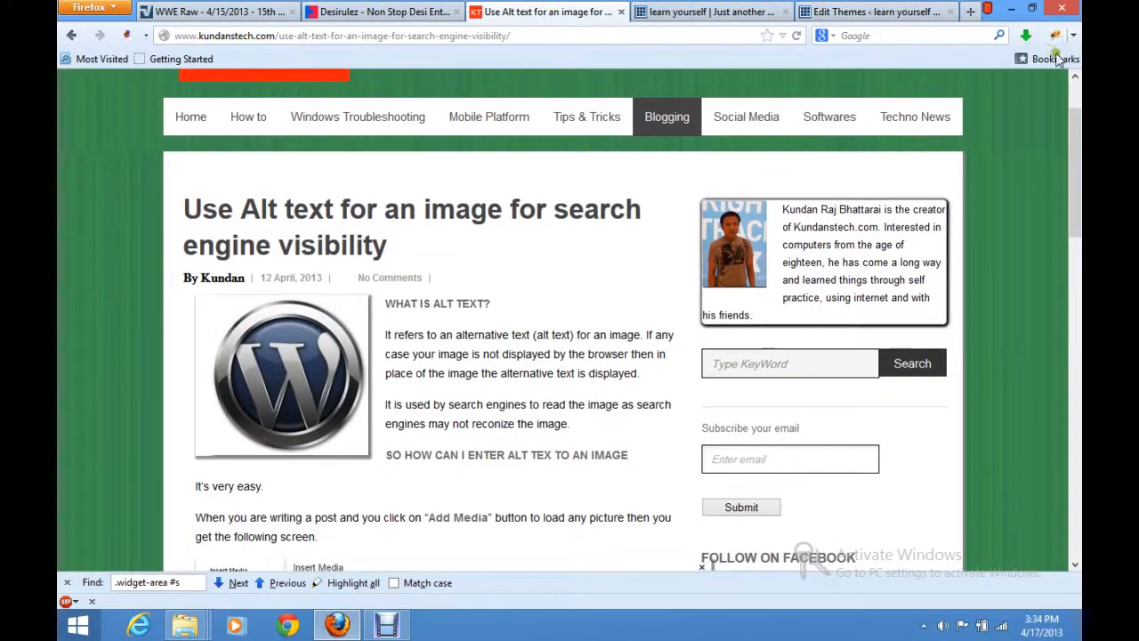